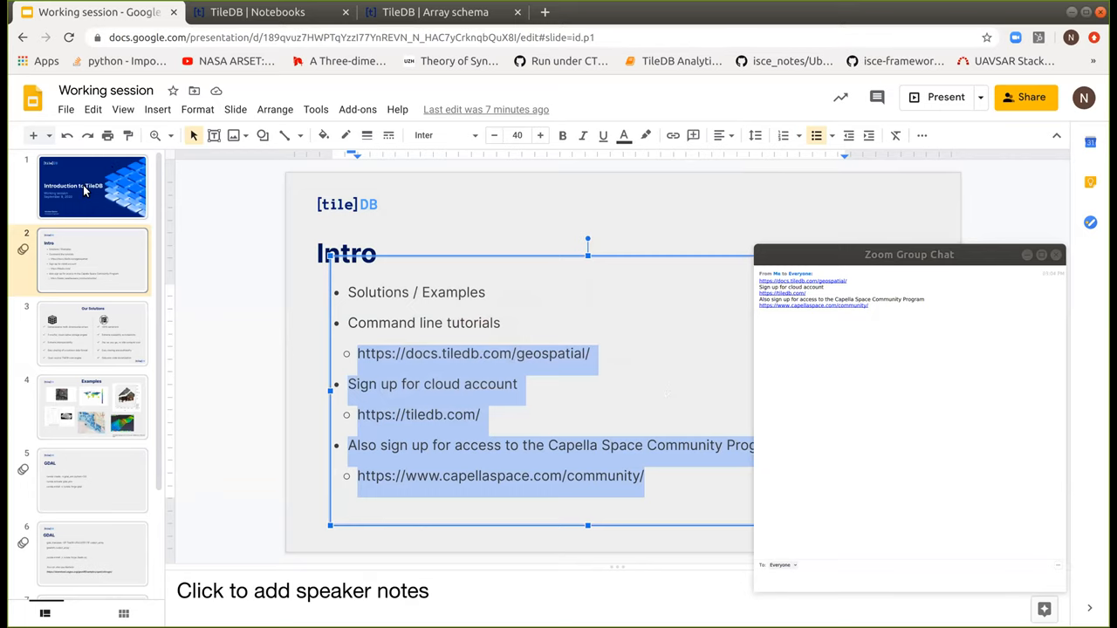
- Revisit the title and Intro slides, then show Our Solutions with the chat moved off
left_click(92, 186)
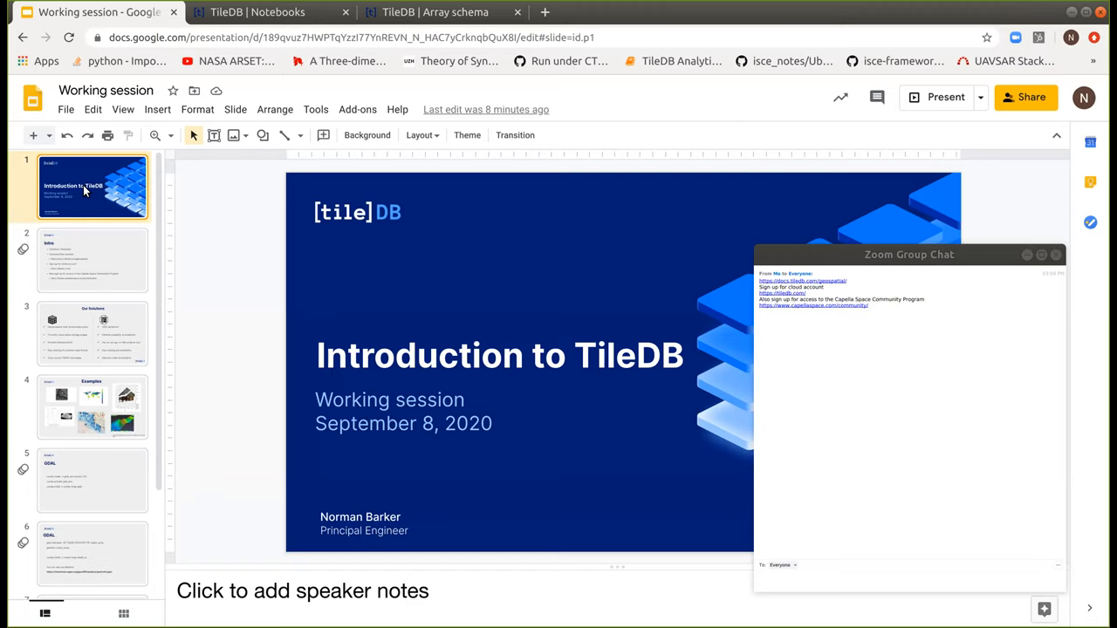
mouse_move(83, 254)
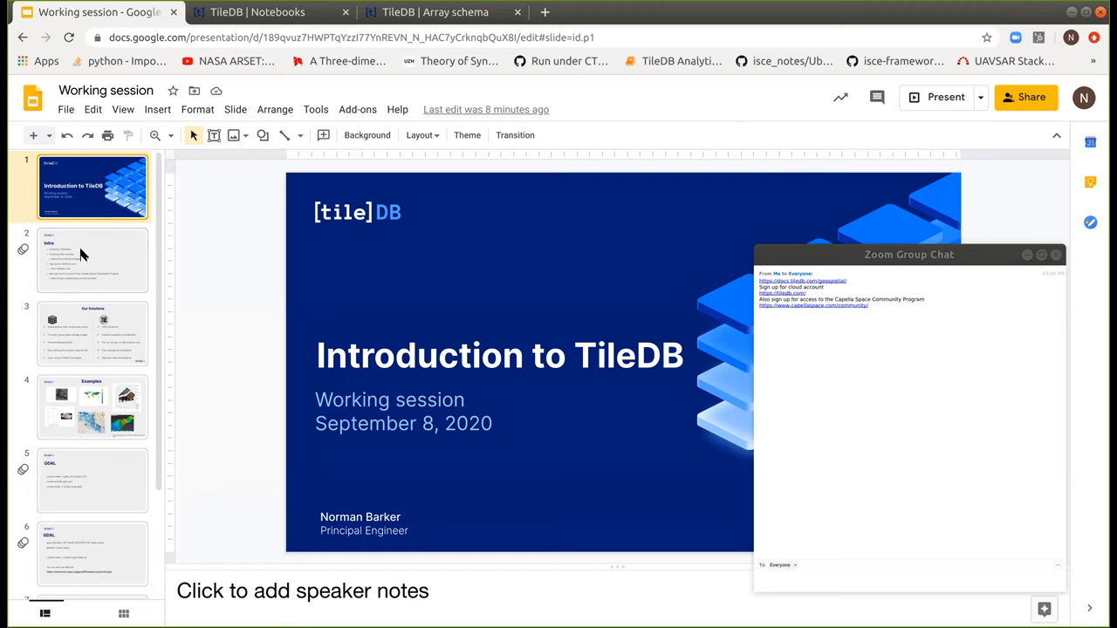
left_click(92, 260)
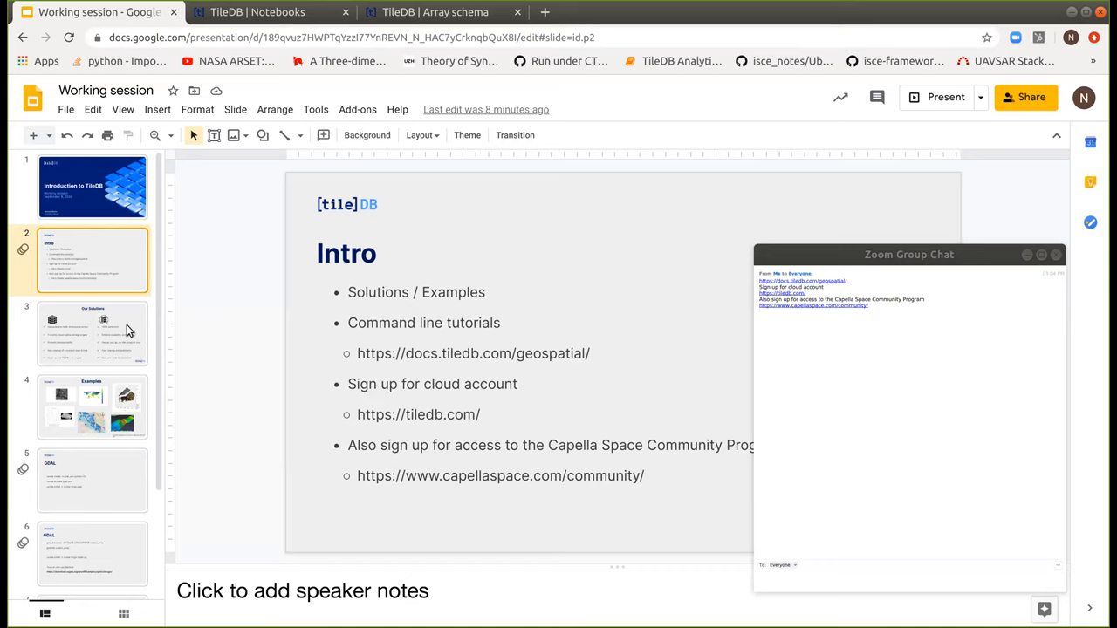
left_click(91, 333)
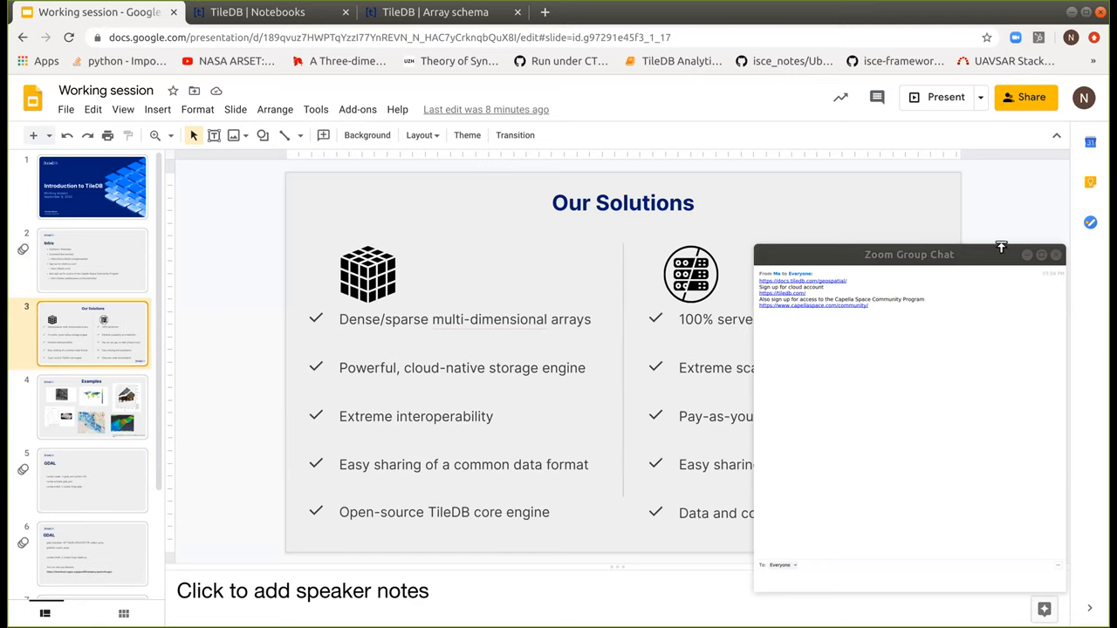
left_click(1056, 254)
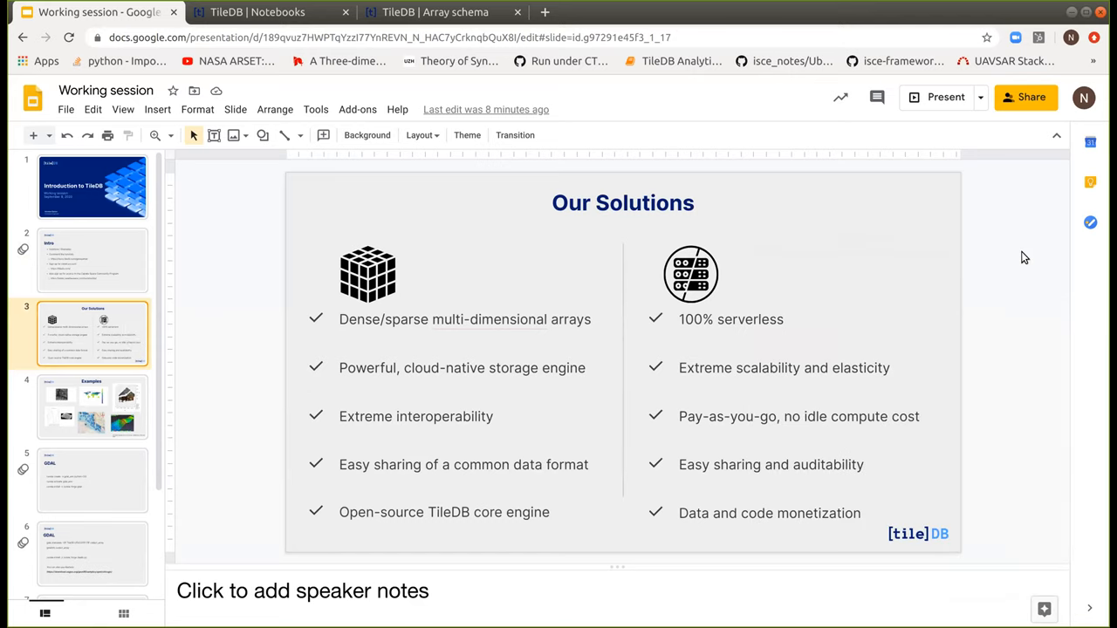
mouse_move(911, 240)
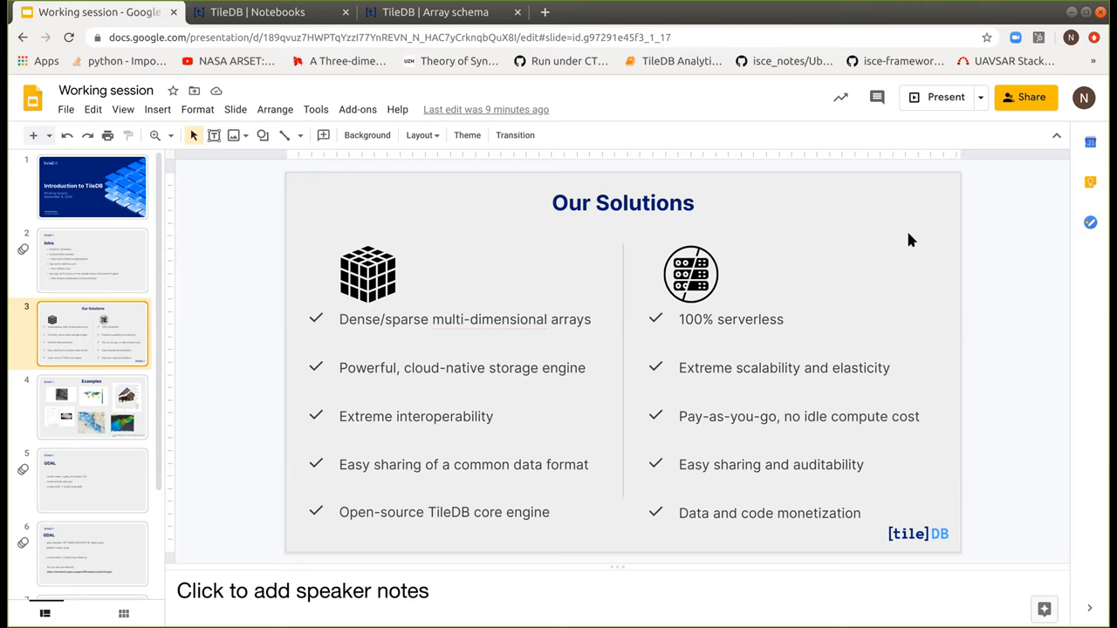
mouse_move(126, 384)
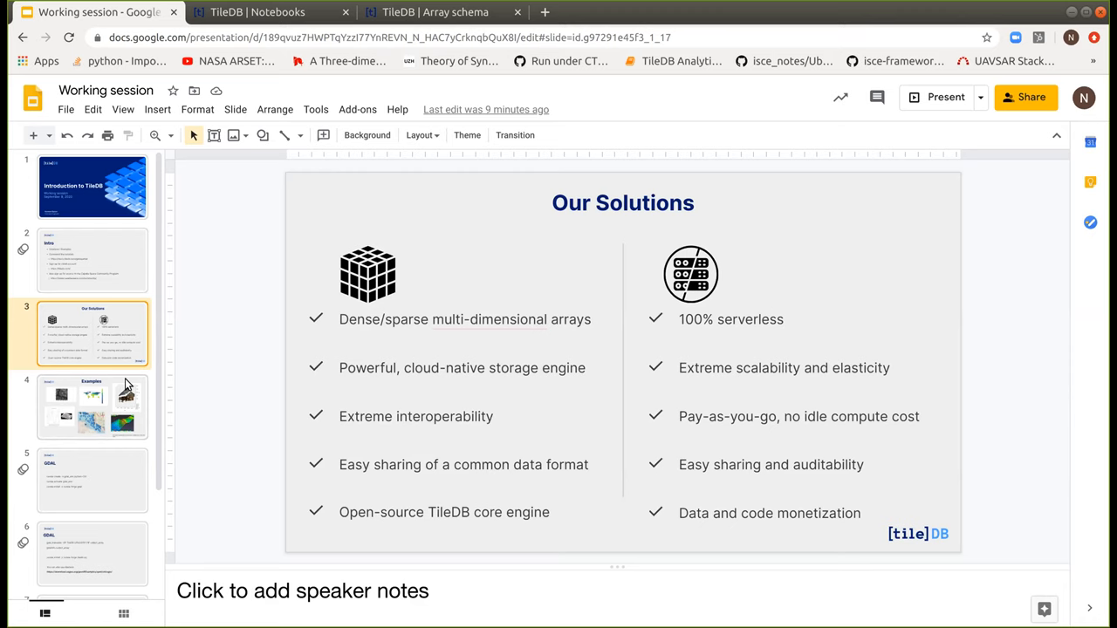
- Show slide 4, Examples, with its sample geospatial maps and point-cloud images
left_click(92, 406)
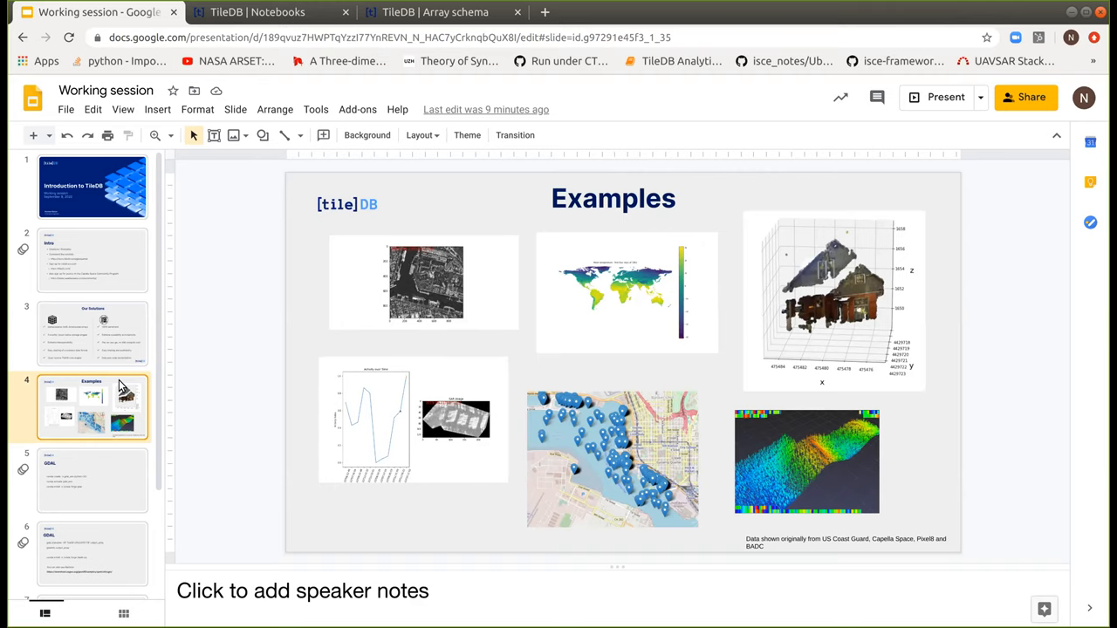
mouse_move(306, 352)
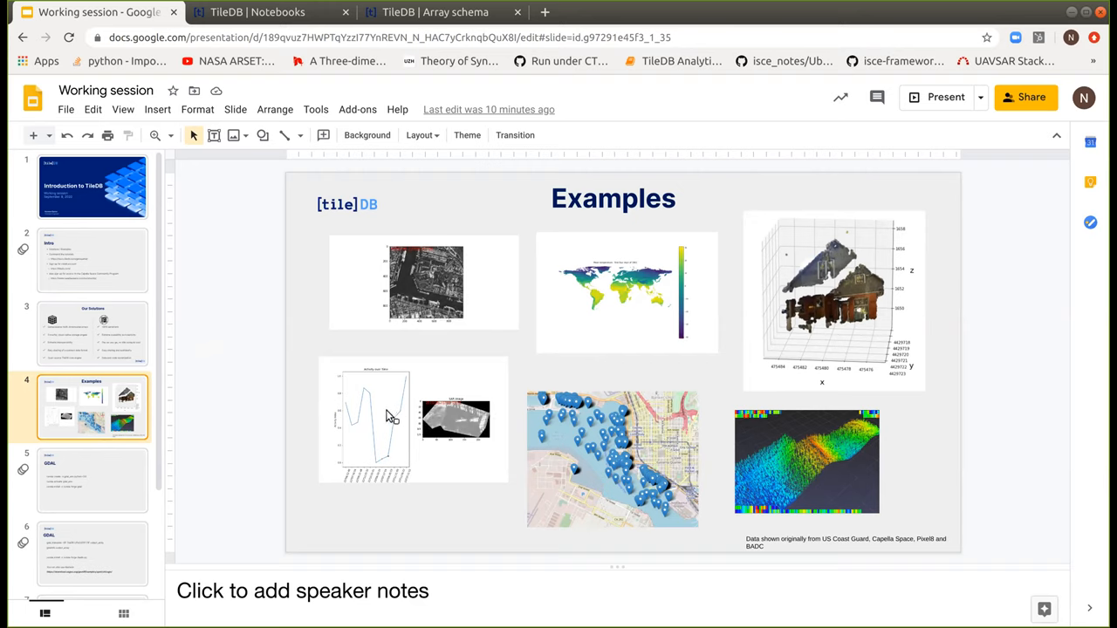
- Show slide 5 and select its gdal_env conda setup commands
left_click(92, 480)
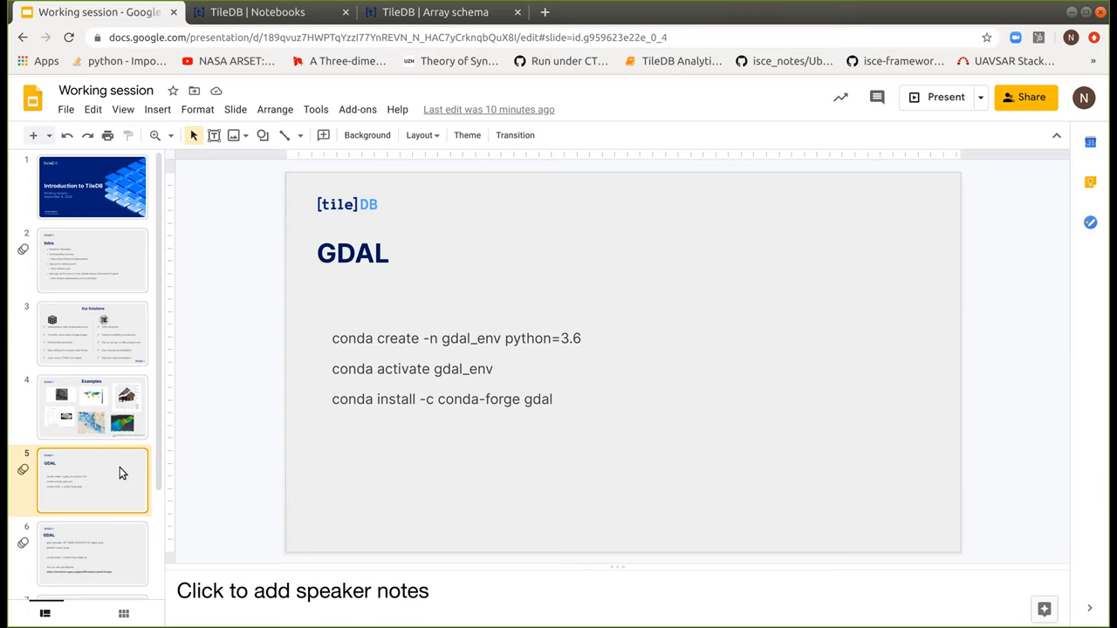
mouse_move(252, 415)
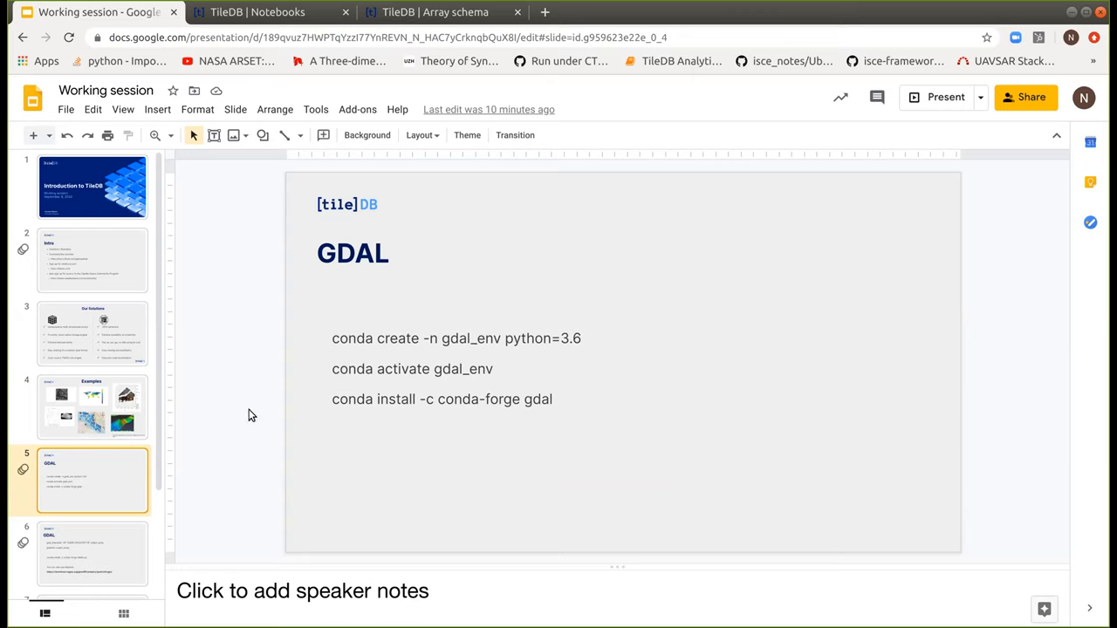
mouse_move(527, 334)
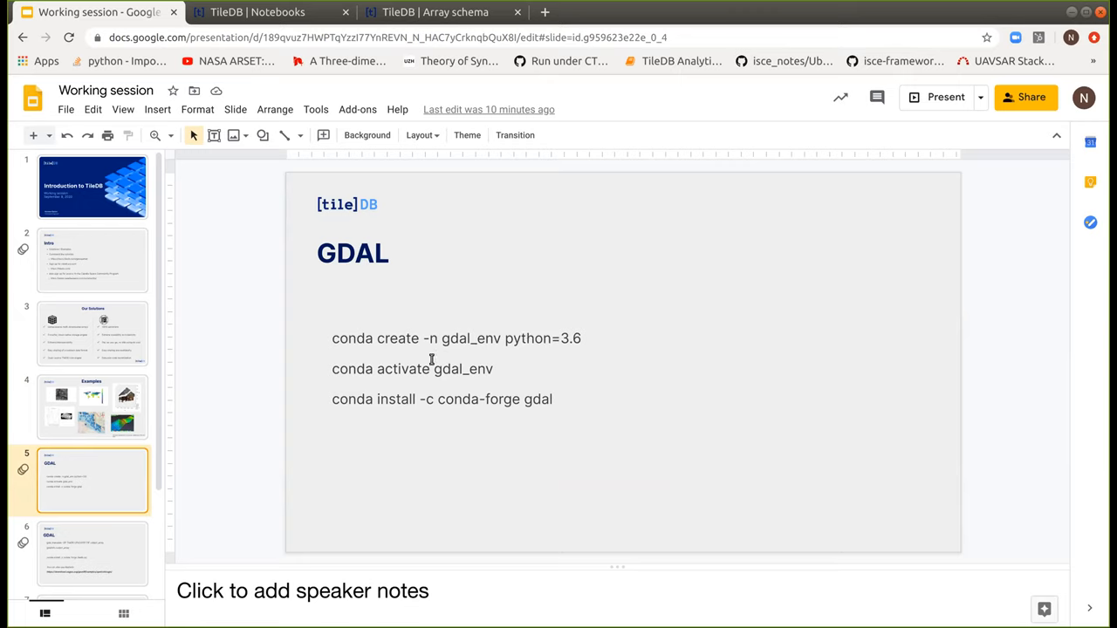
mouse_move(405, 399)
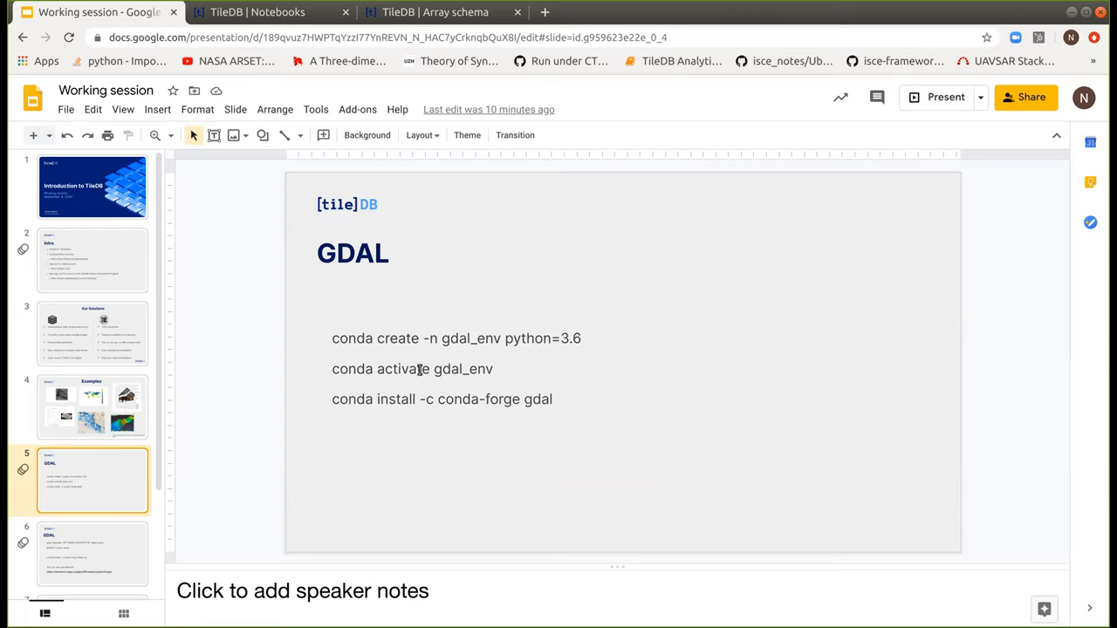
double_click(443, 368)
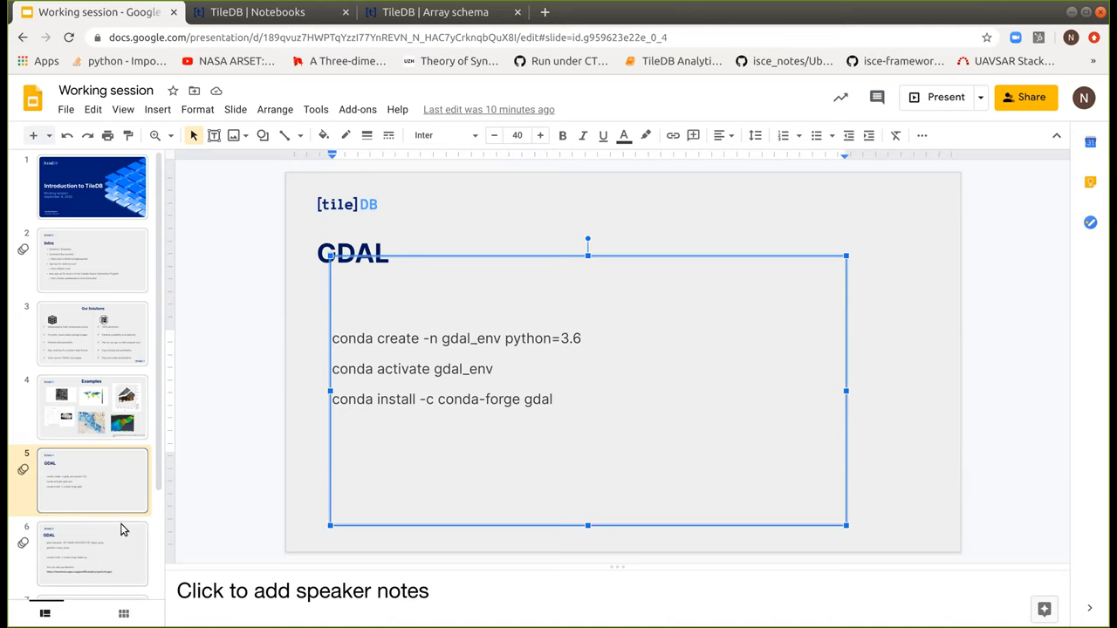
- Show slide 6 with the gdal_translate, gdalinfo and tiledb-py install commands
left_click(91, 550)
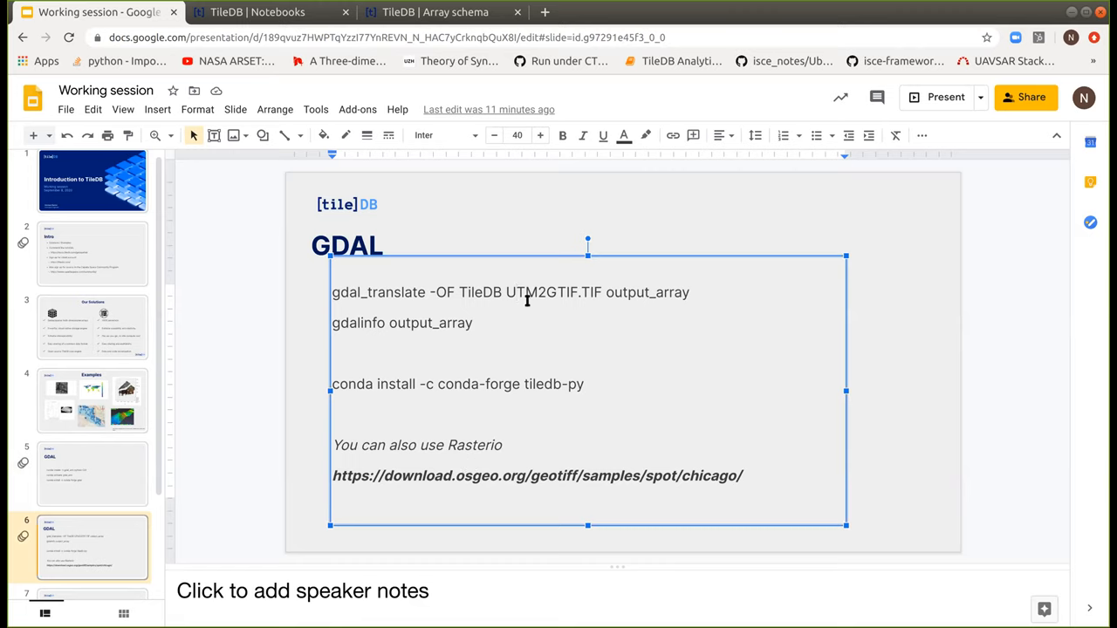
mouse_move(392, 477)
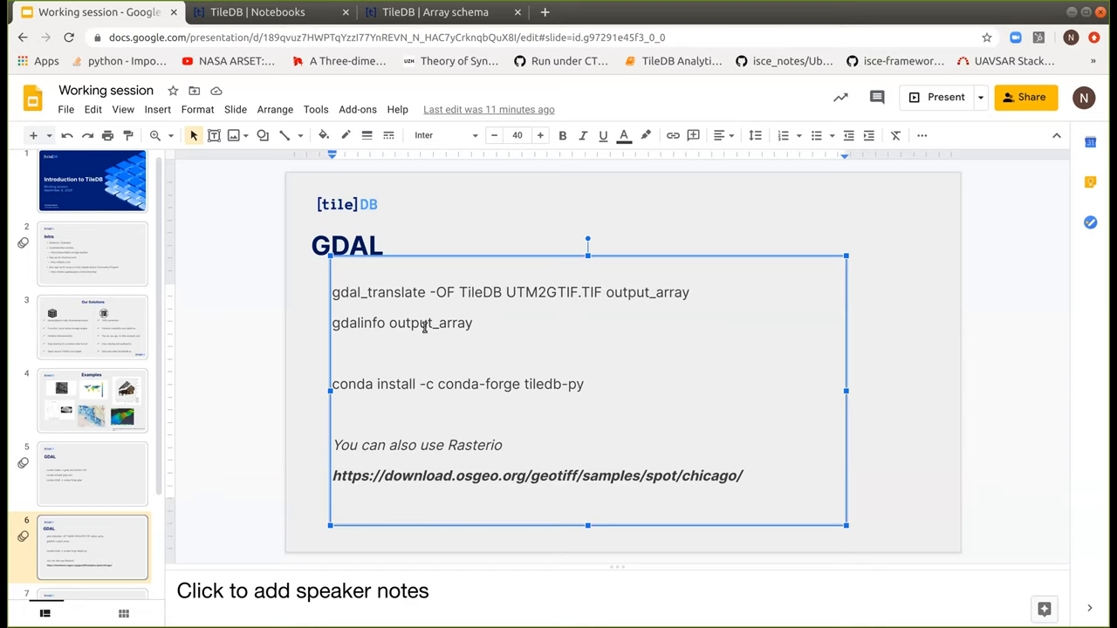
mouse_move(358, 320)
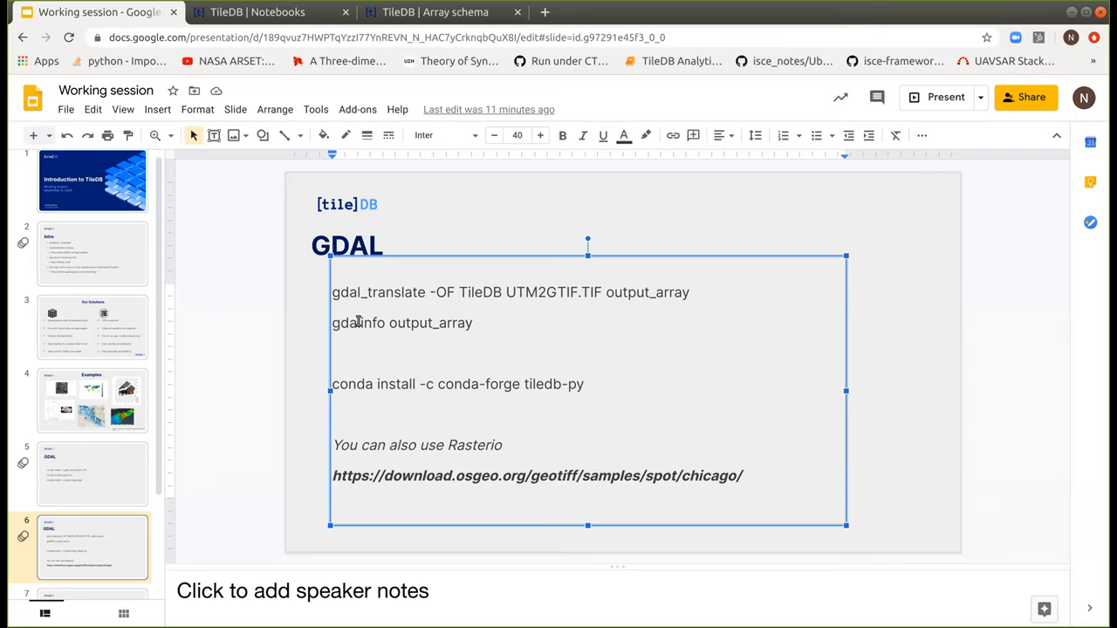
mouse_move(295, 284)
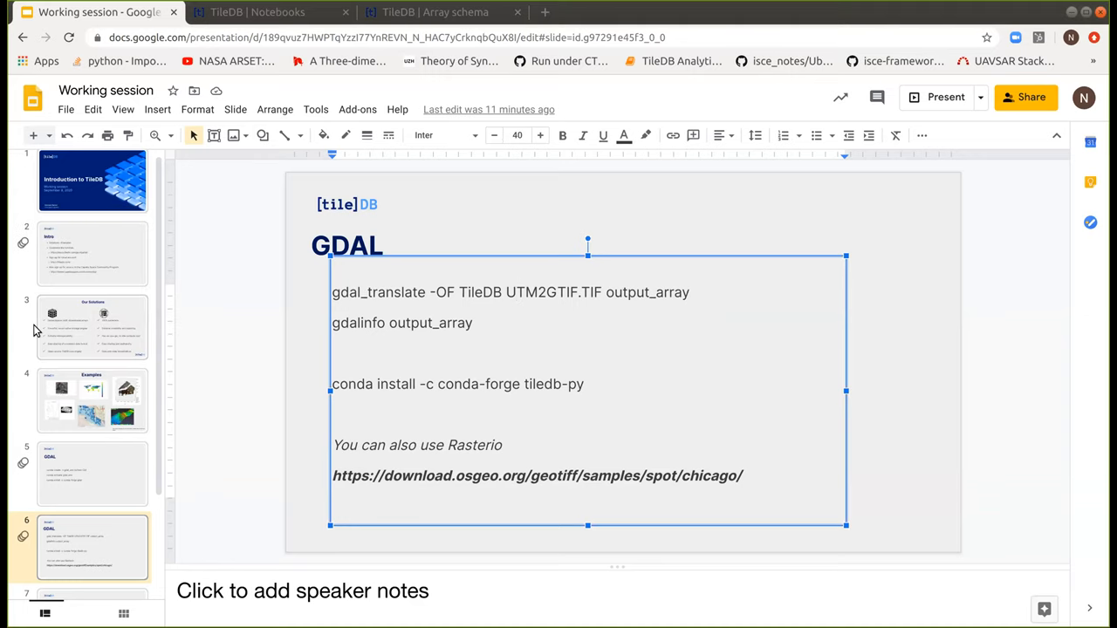
mouse_move(284, 308)
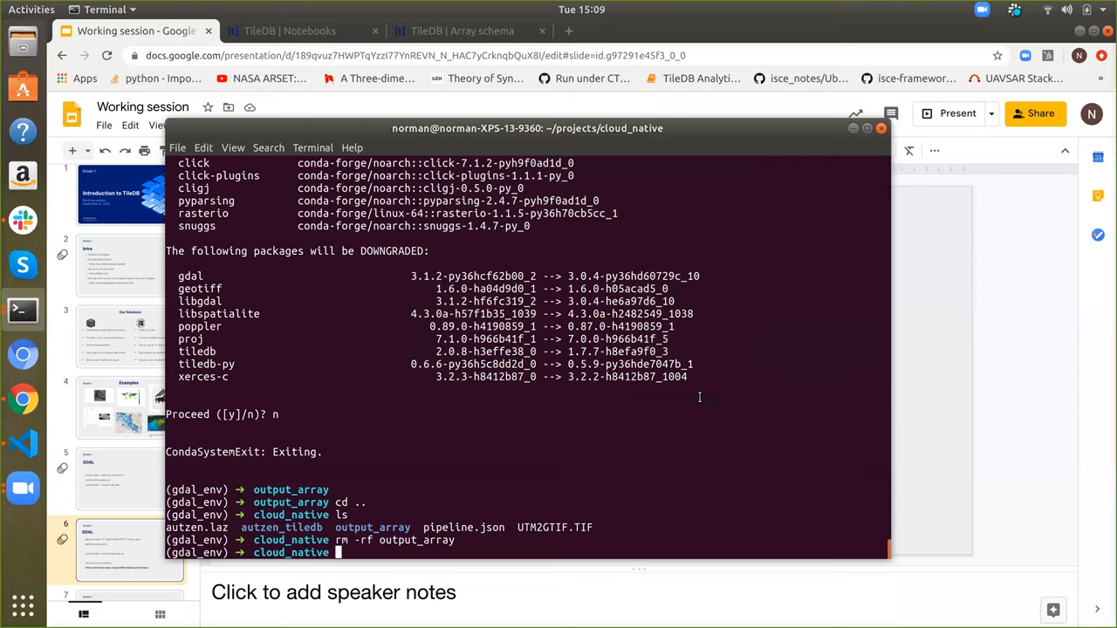
- Rerun the recalled gdal_translate -OF TileDB command converting UTM2GTIF.TIF to output_array
type("!gdal_translate -OF TileDB UTM2GTIF.TIF output_array")
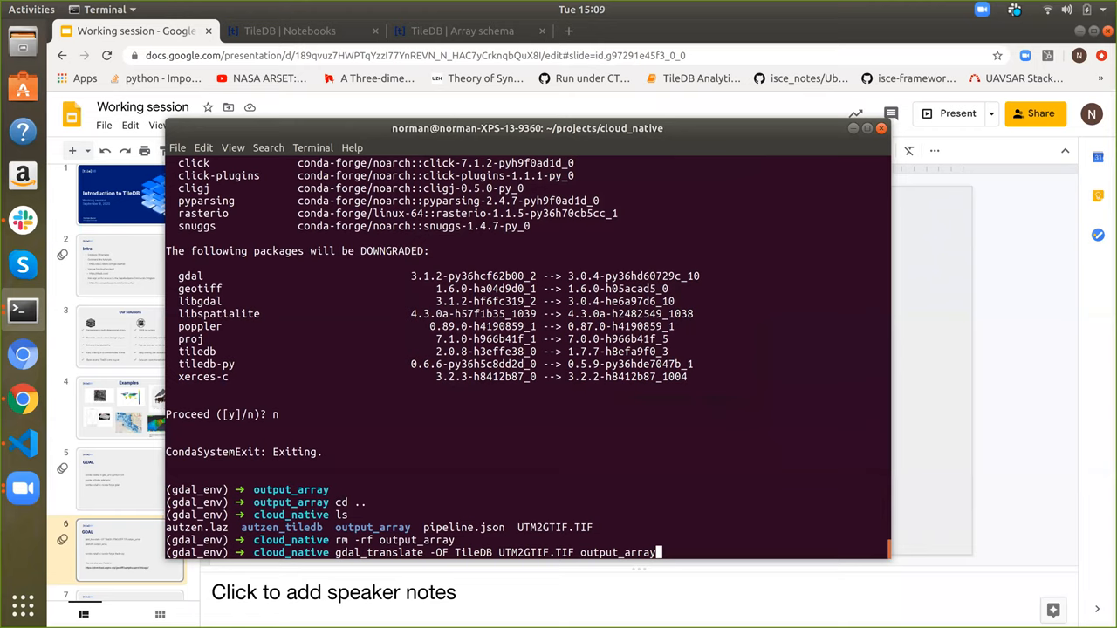
key("Return")
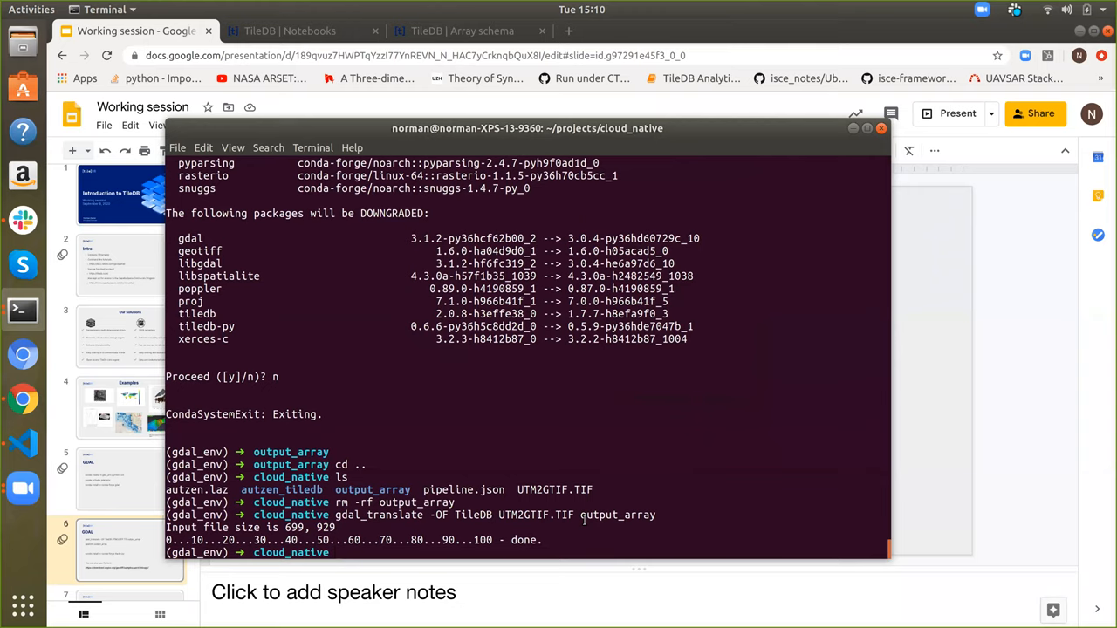
- Run gdalinfo on output_array and scroll through the driver, size and projection details
type("gd")
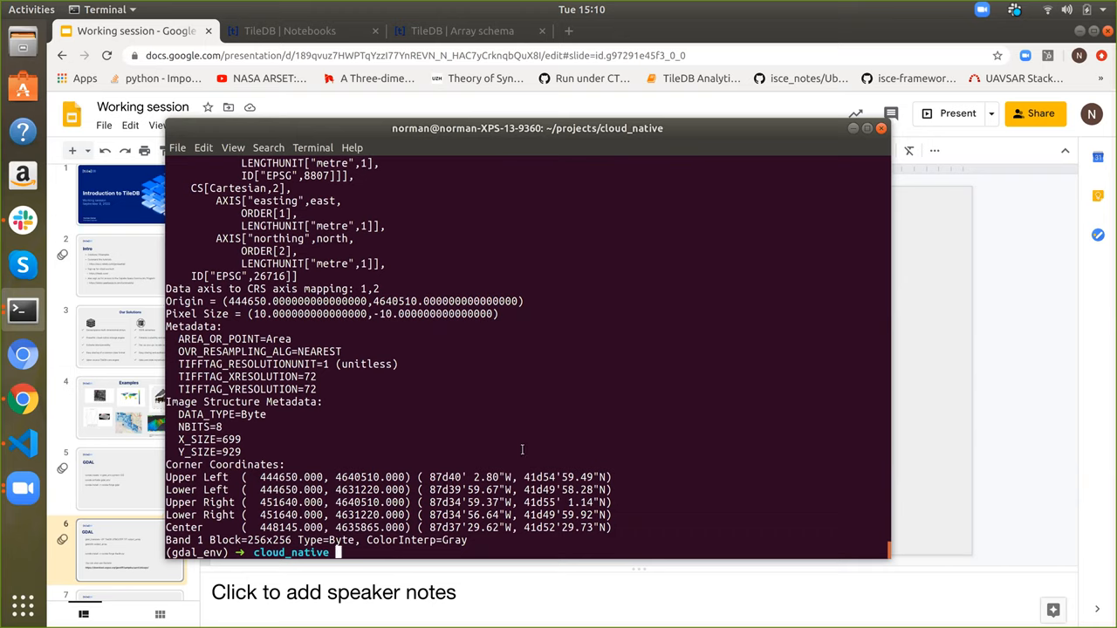
mouse_move(452, 455)
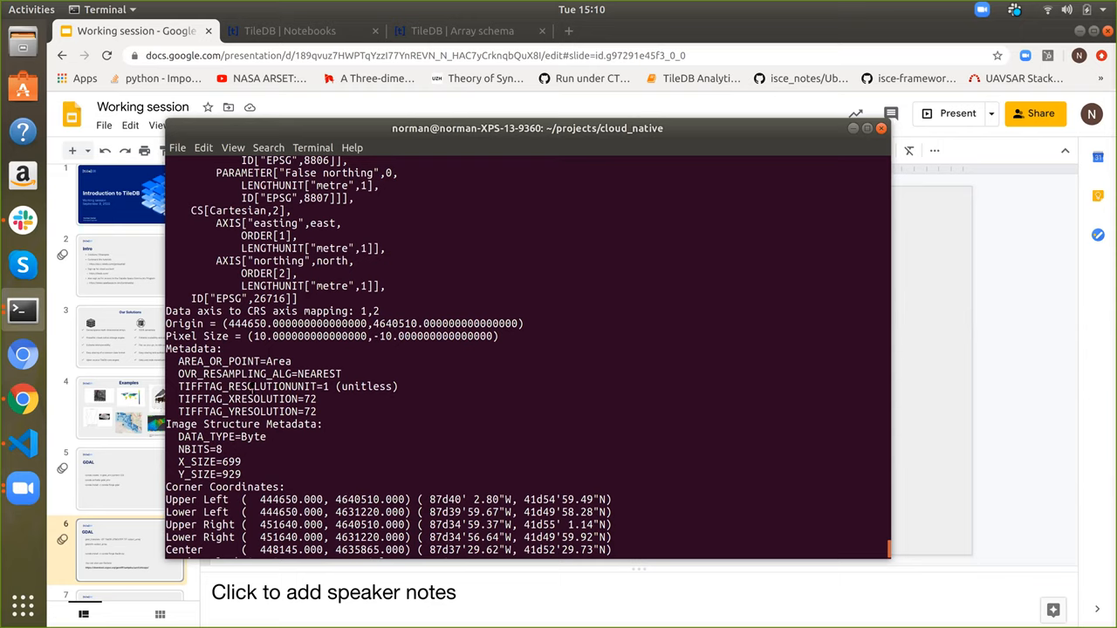
scroll("down", 3)
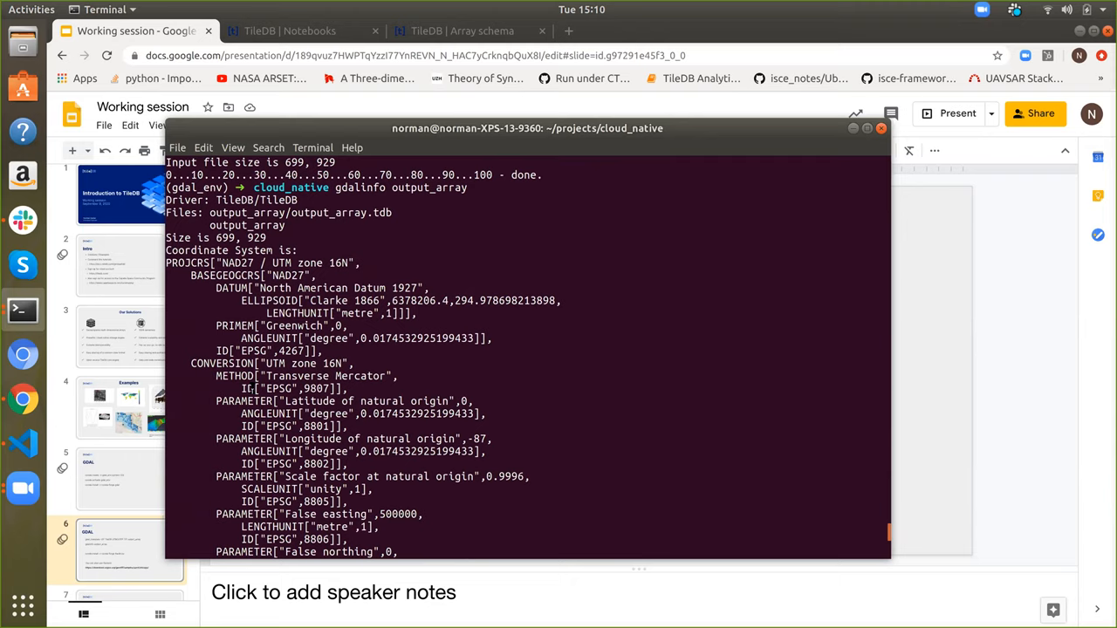
mouse_move(800, 300)
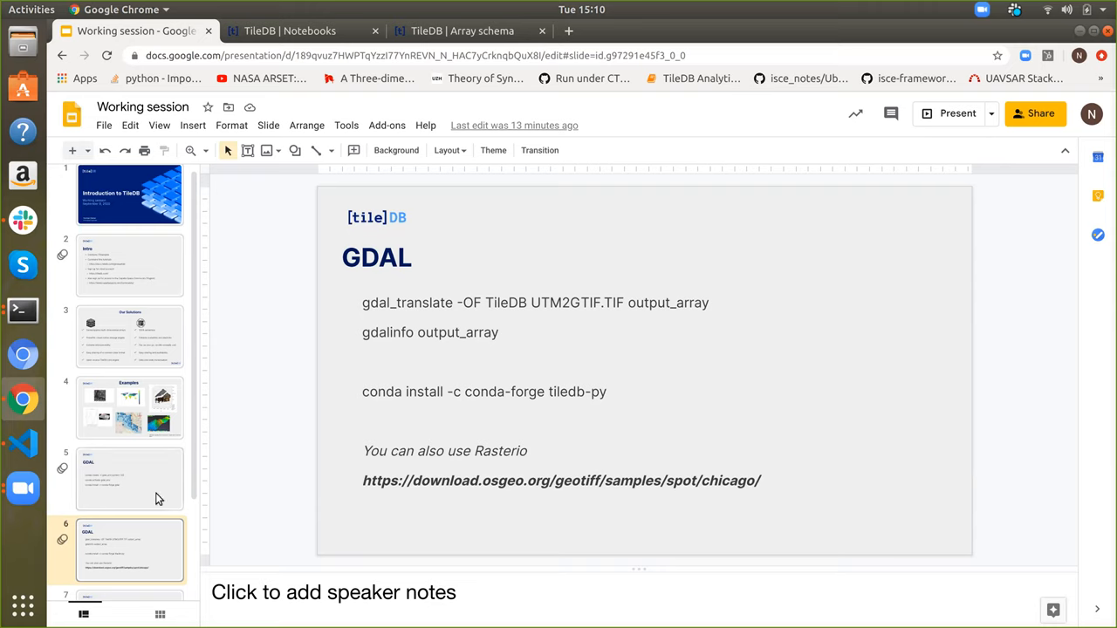
- Show slide 7, PDAL, and select its conda install pdal command line
left_click(130, 493)
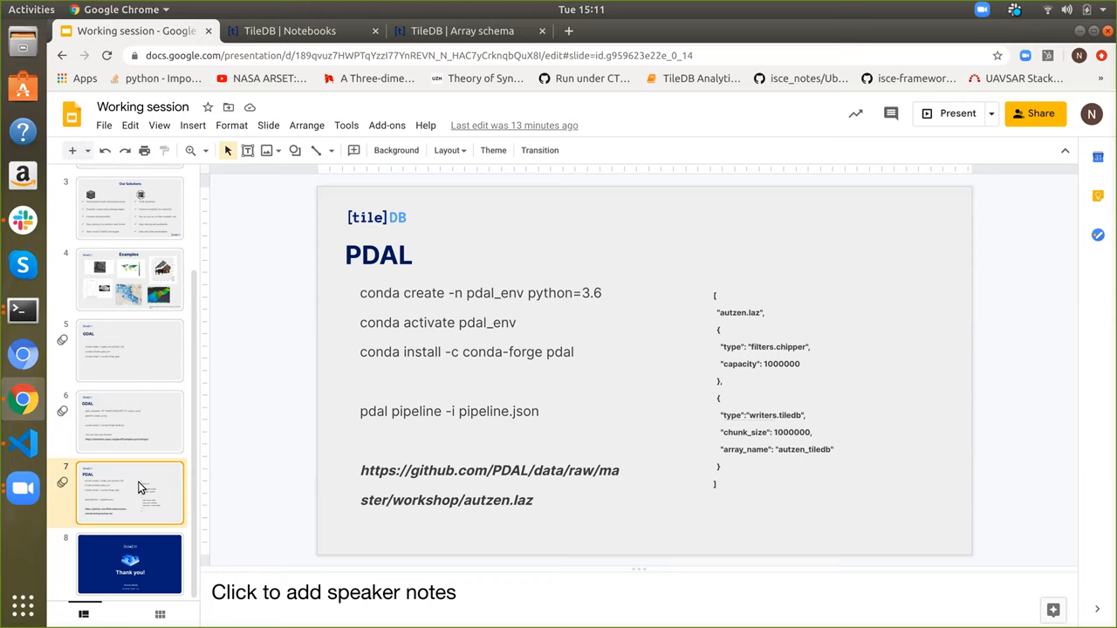
mouse_move(179, 475)
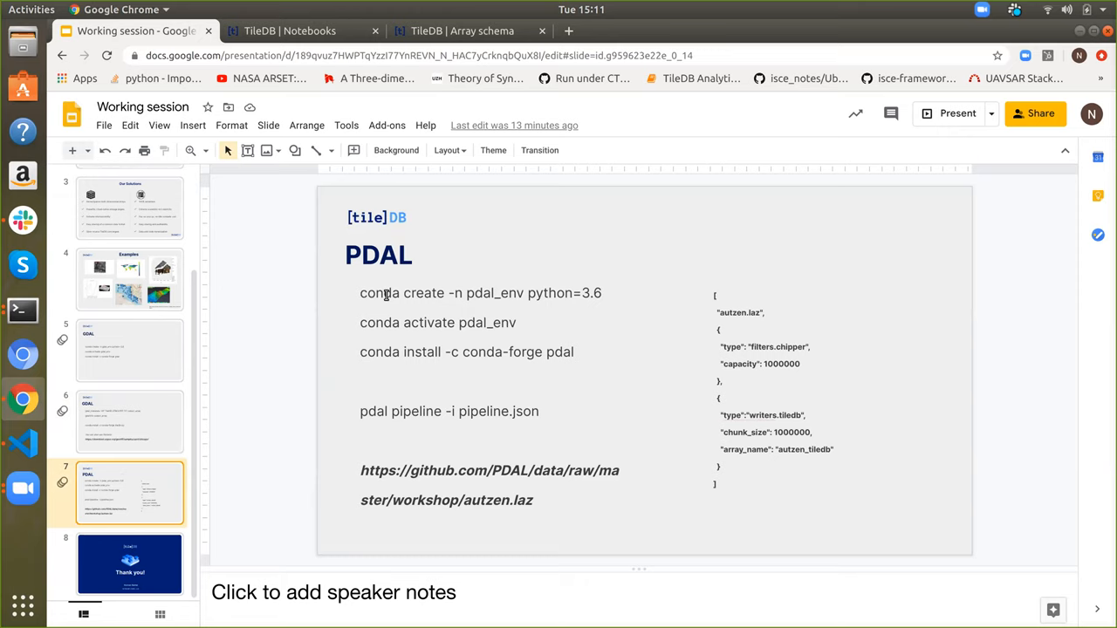
mouse_move(428, 322)
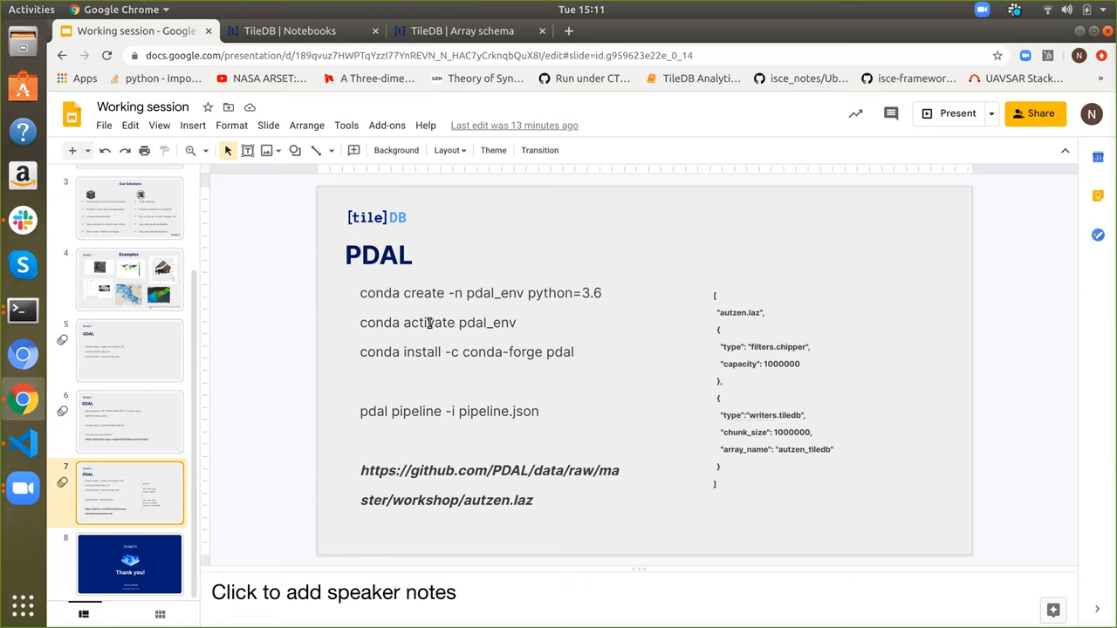
left_click(436, 323)
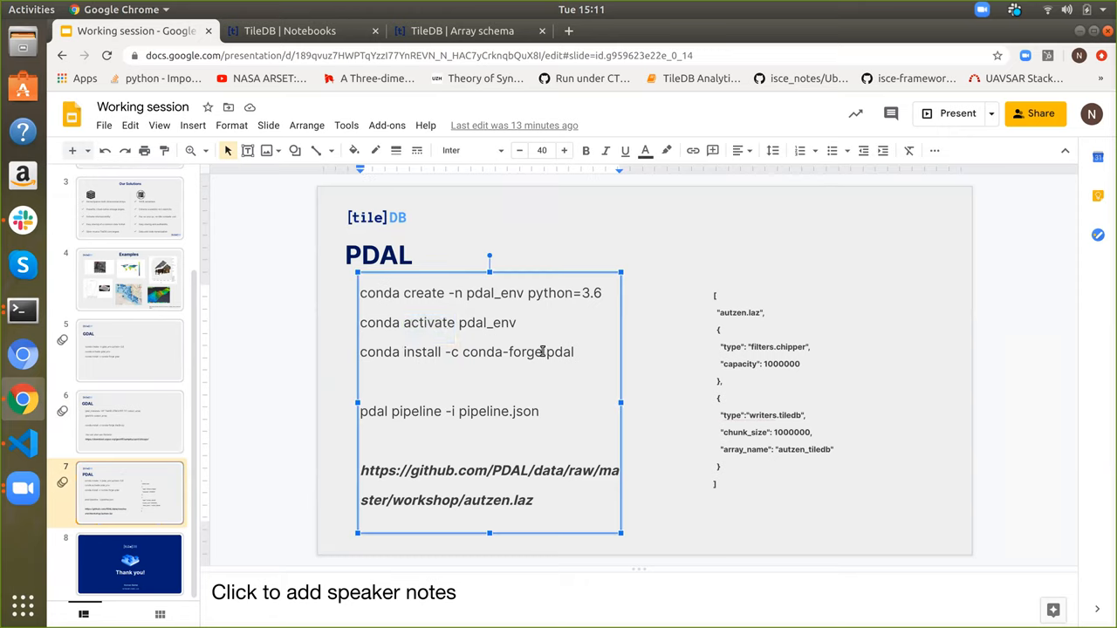
double_click(561, 351)
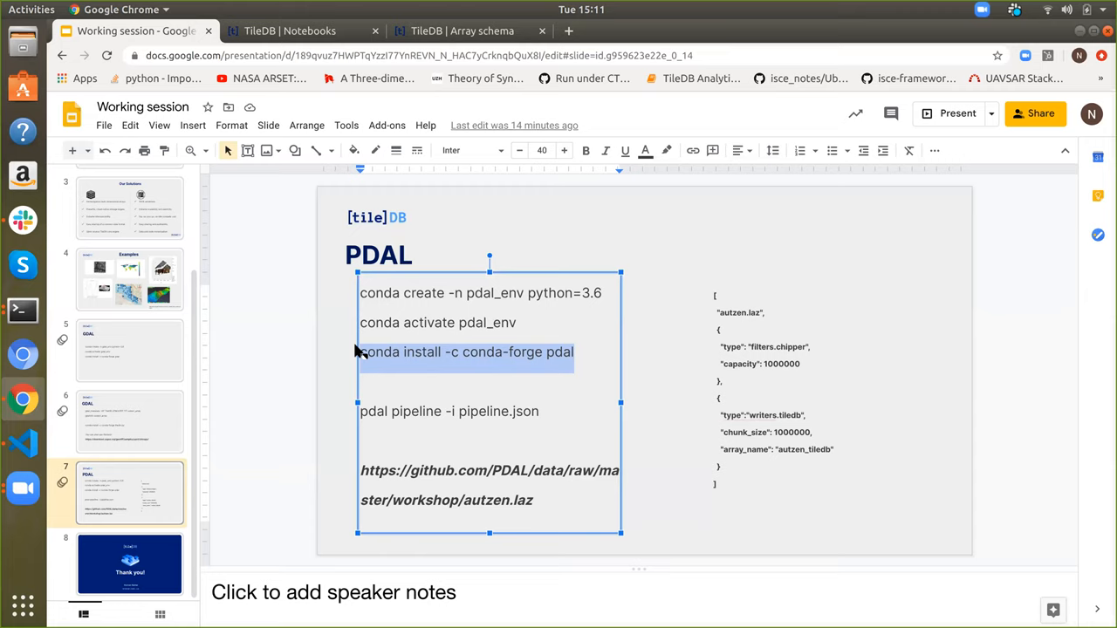
mouse_move(649, 344)
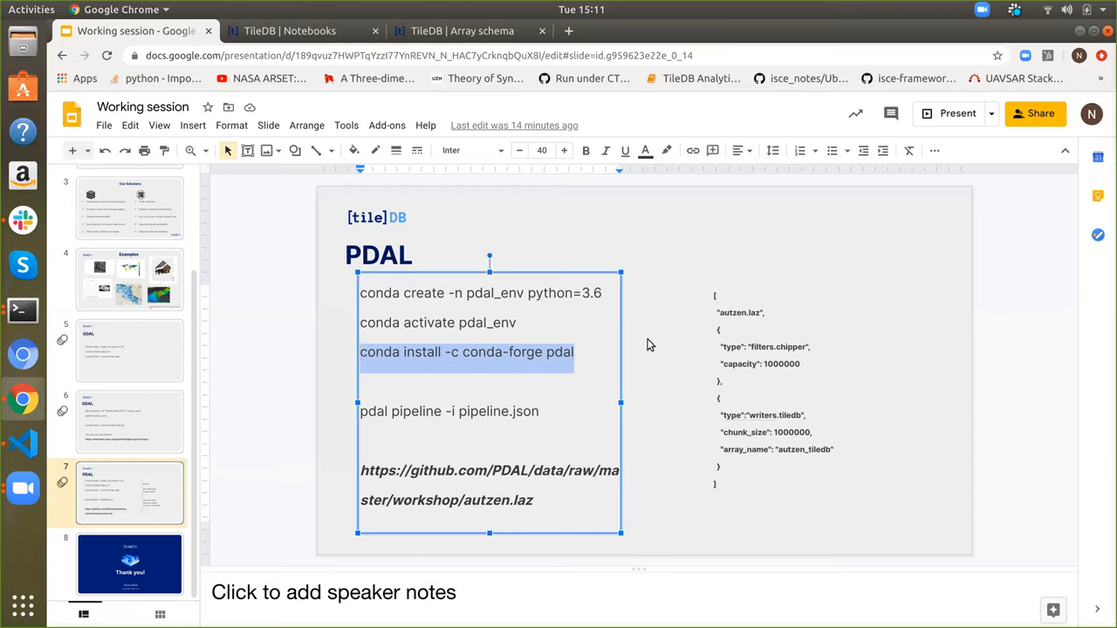
left_click(760, 341)
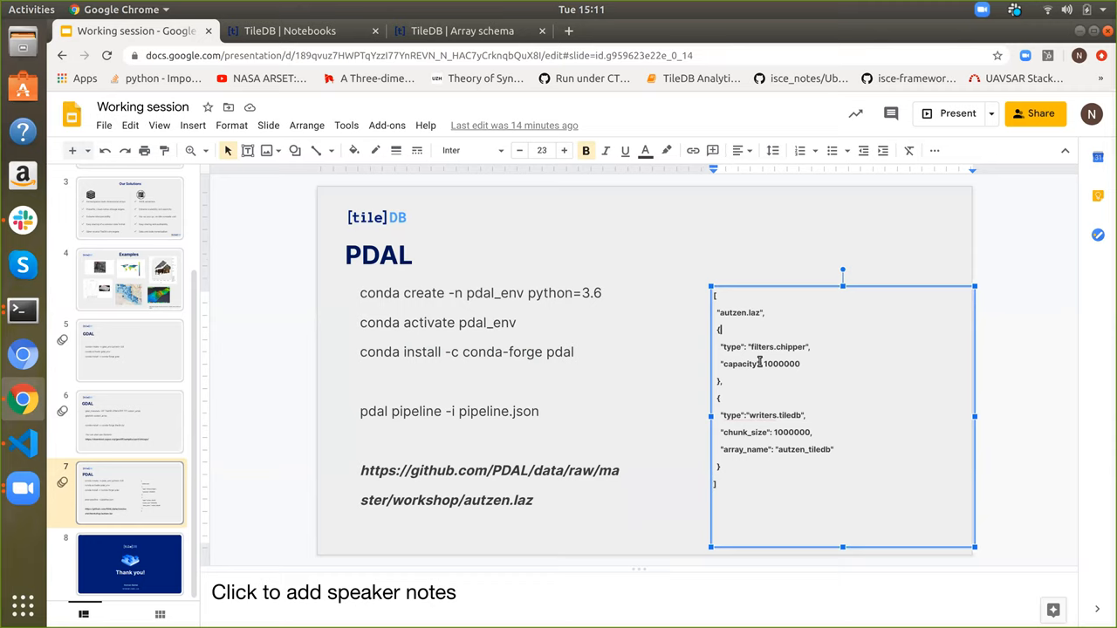
mouse_move(764, 431)
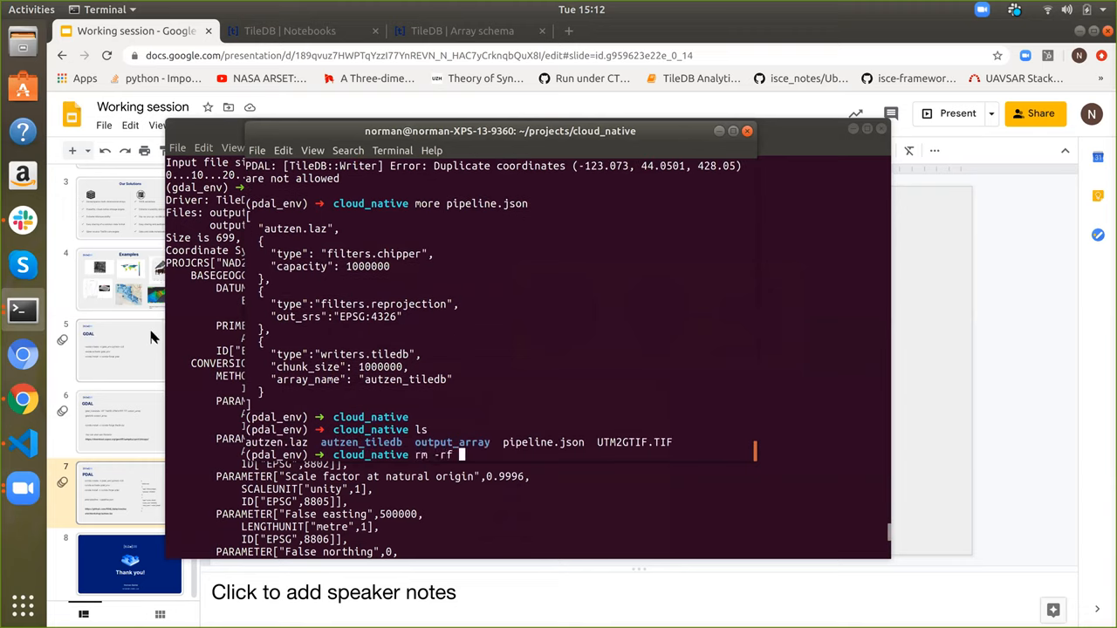
- Delete autzen_tiledb with rm -rf, then cd into output_array to list its files
type("autzen_tiledb/")
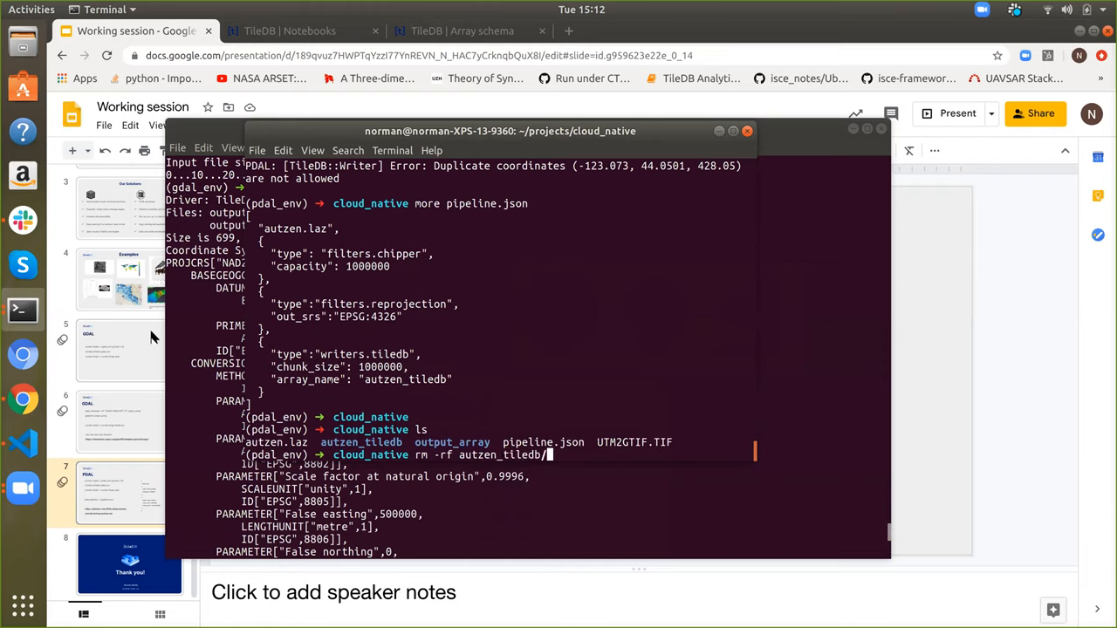
key("Return")
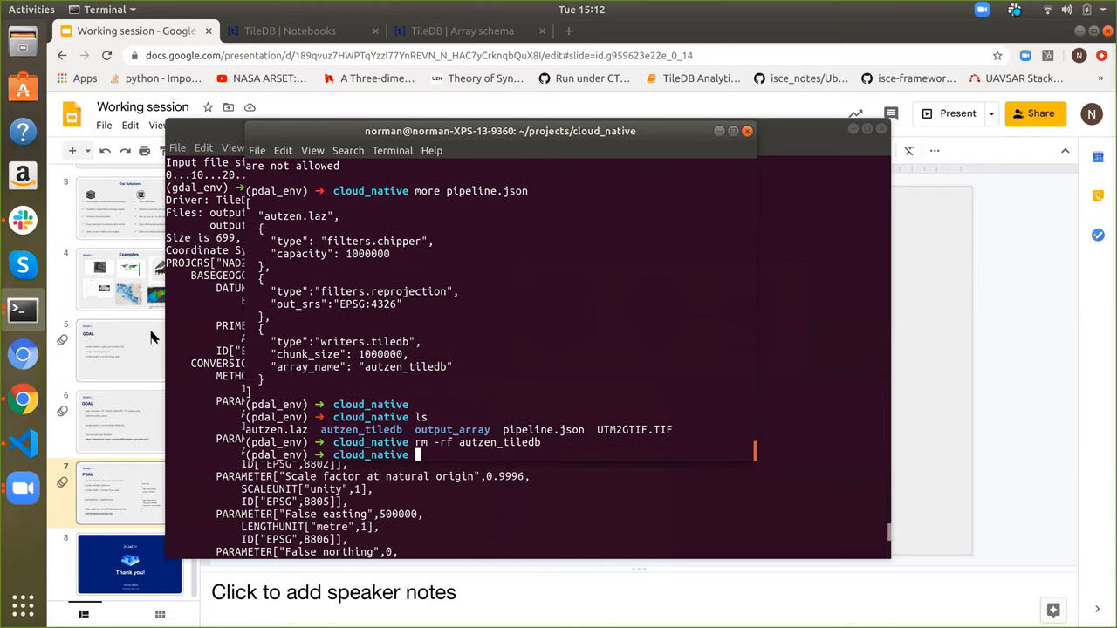
type("pda")
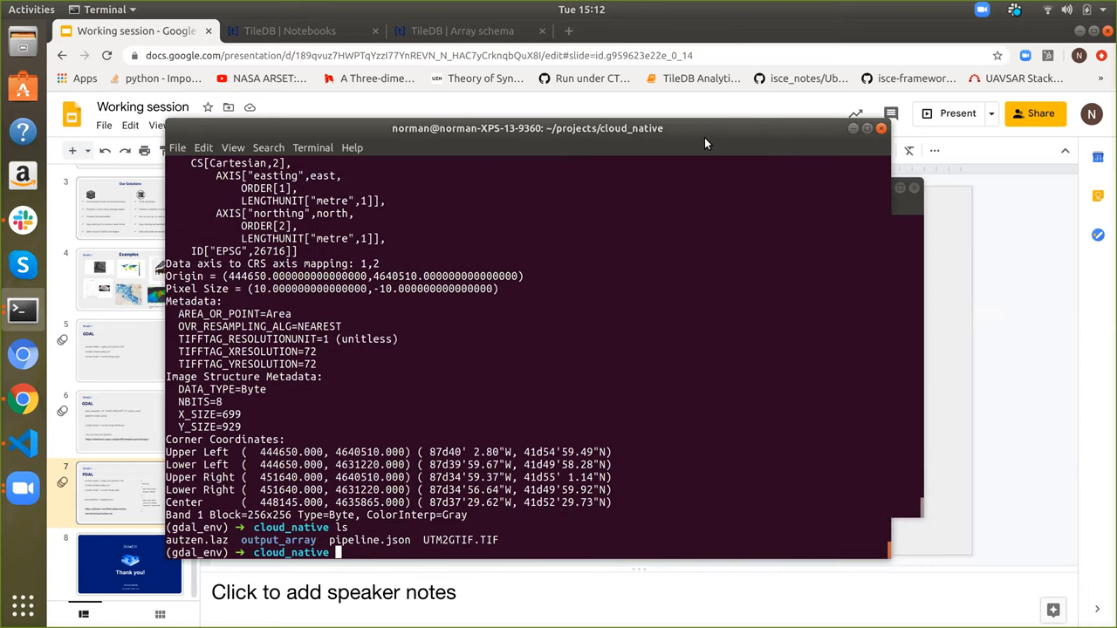
mouse_move(869, 199)
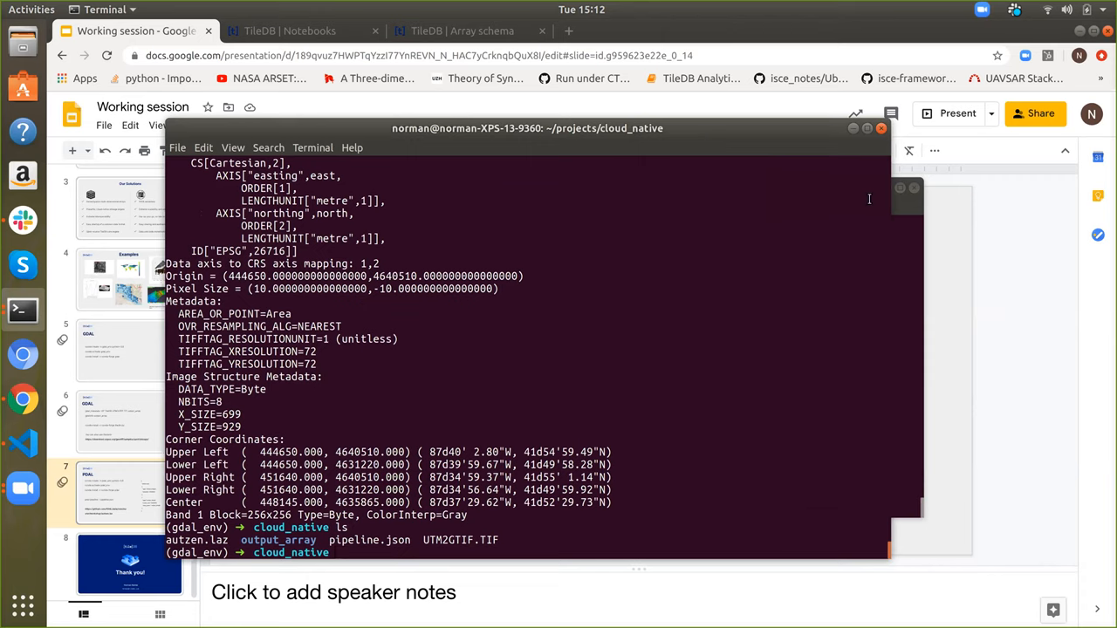
type("cd output_array")
type("ls")
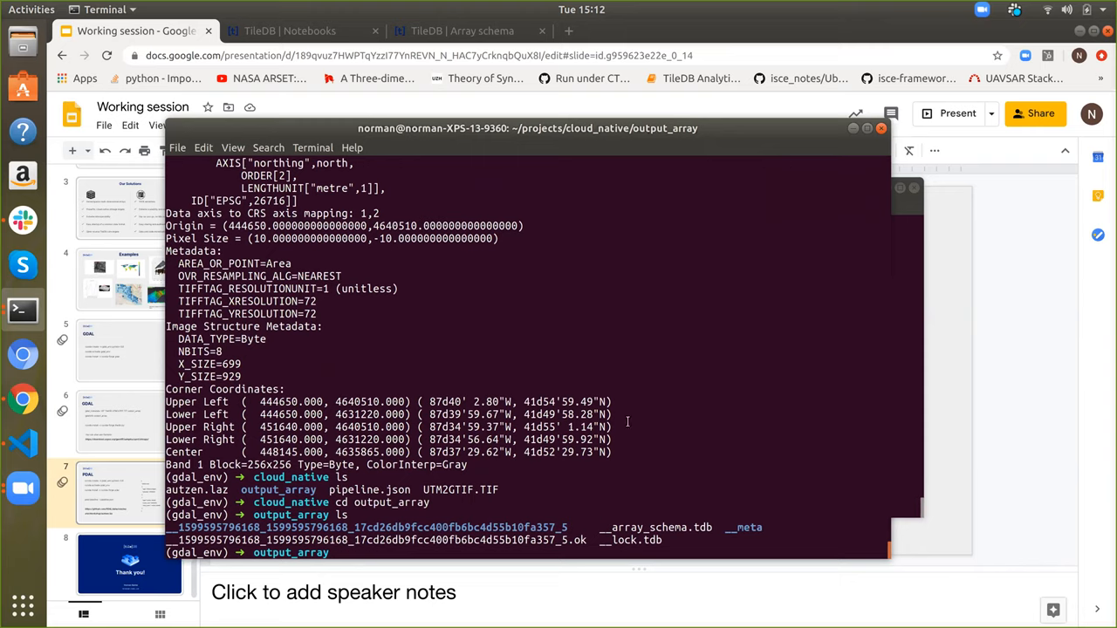
mouse_move(670, 526)
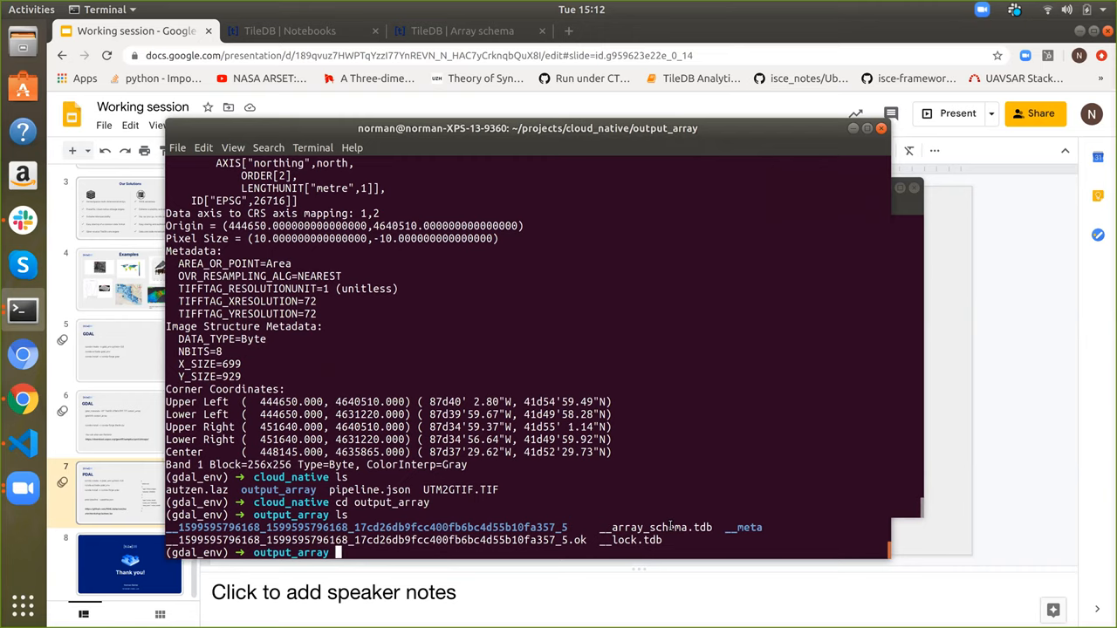
mouse_move(875, 426)
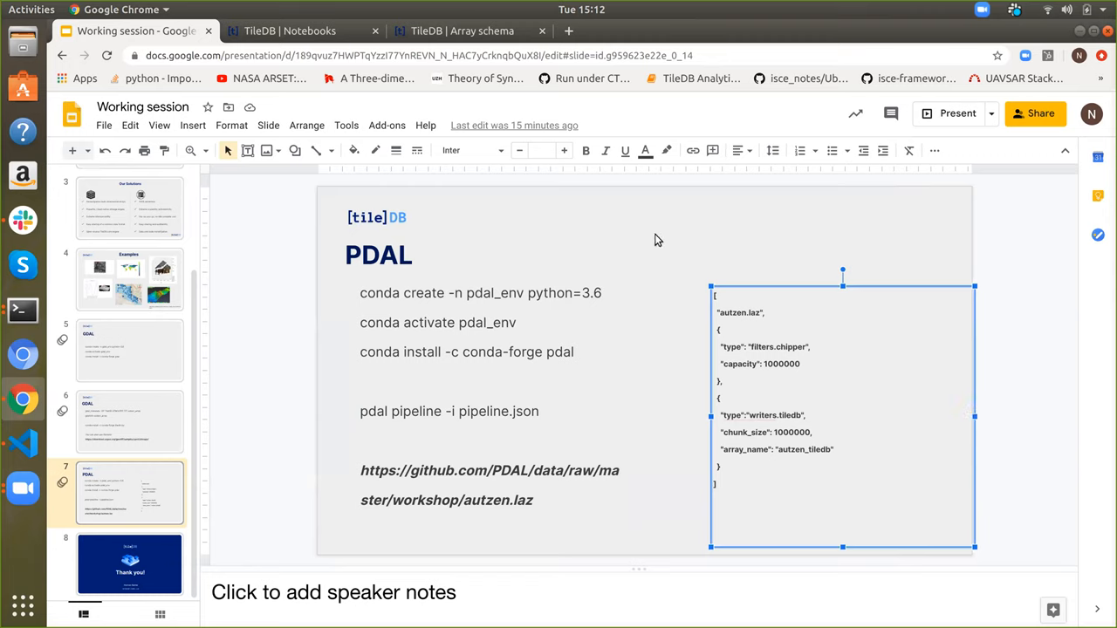
mouse_move(445, 138)
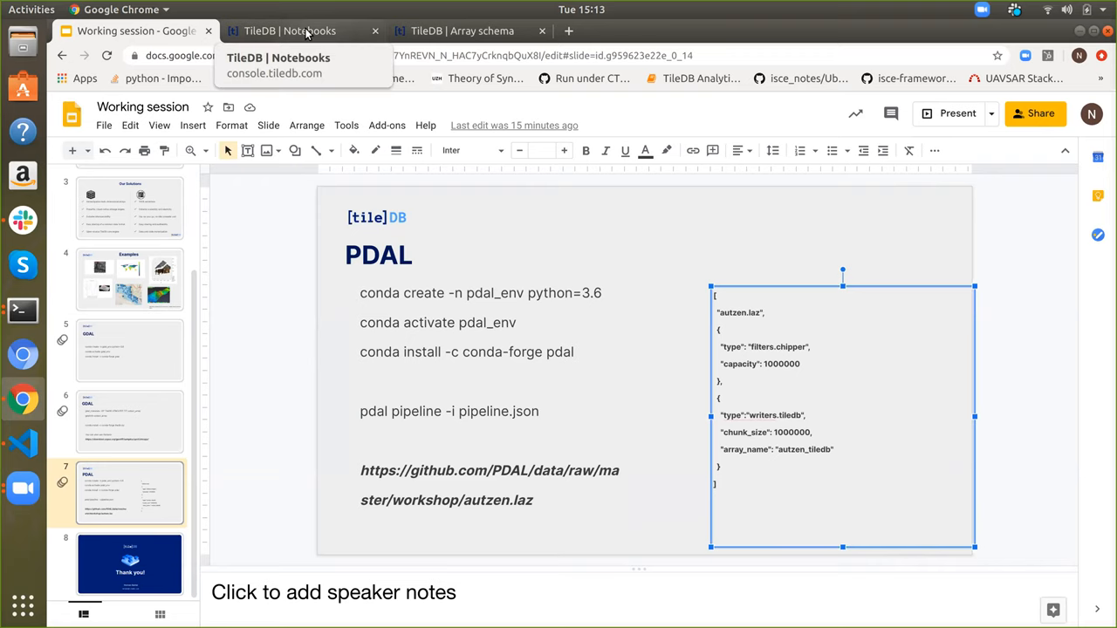
- Switch to the TileDB Notebooks tab showing the Climate time series analysis notebook
left_click(301, 30)
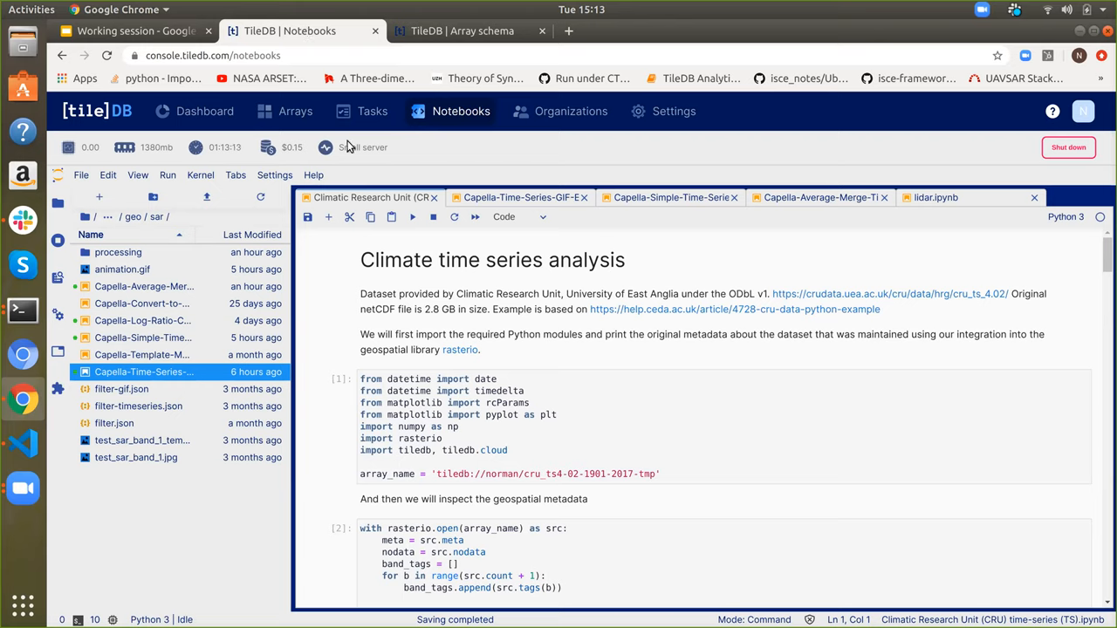
mouse_move(462, 30)
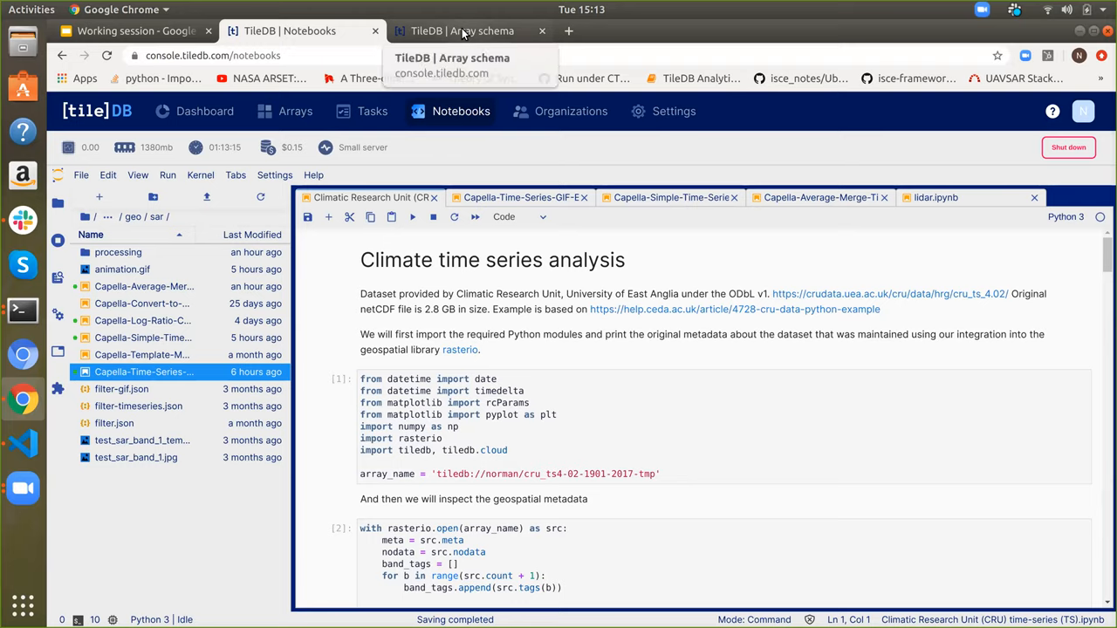
left_click(463, 30)
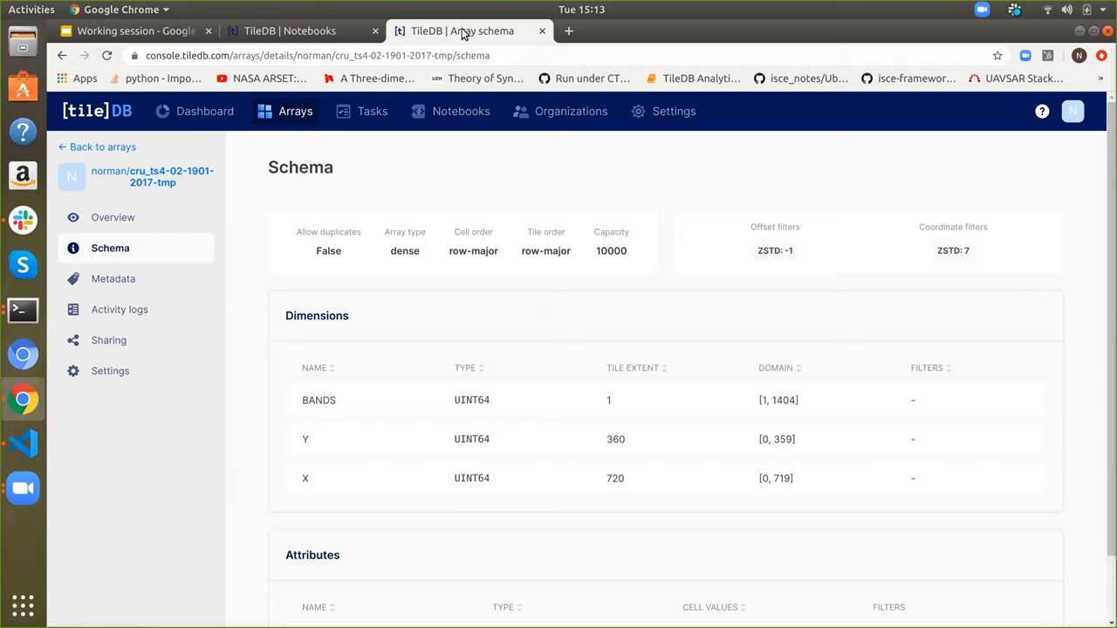
mouse_move(463, 32)
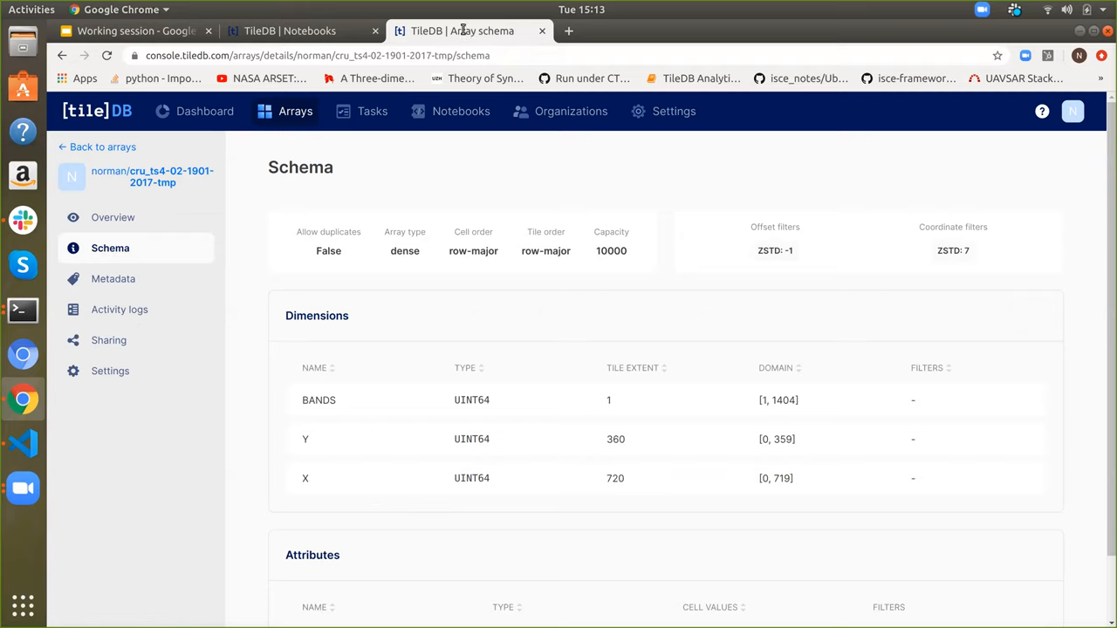
mouse_move(300, 212)
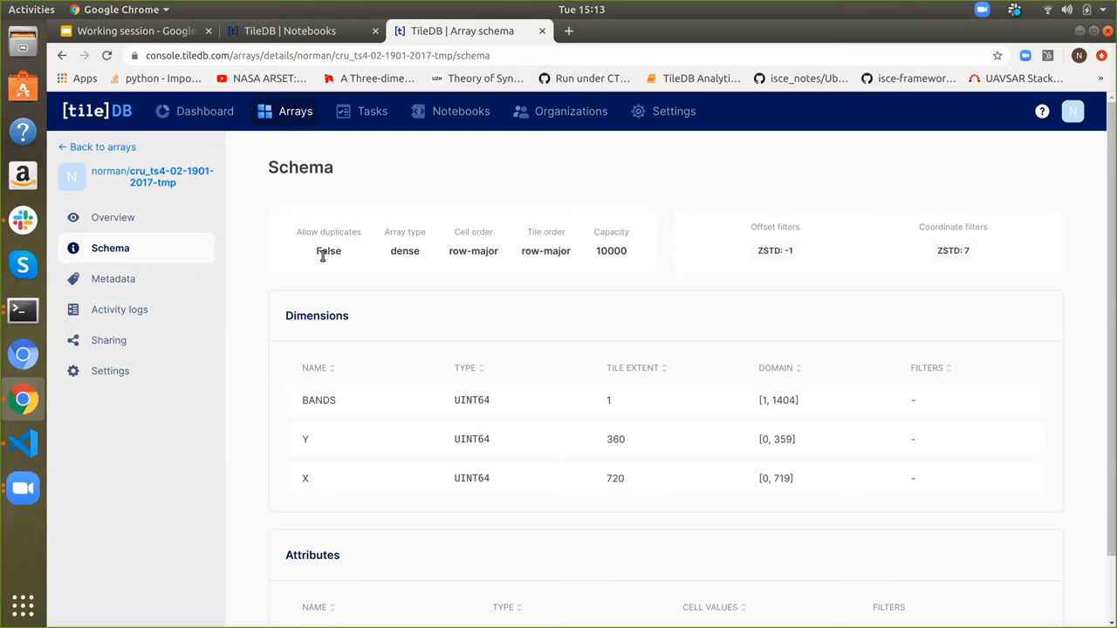
mouse_move(578, 273)
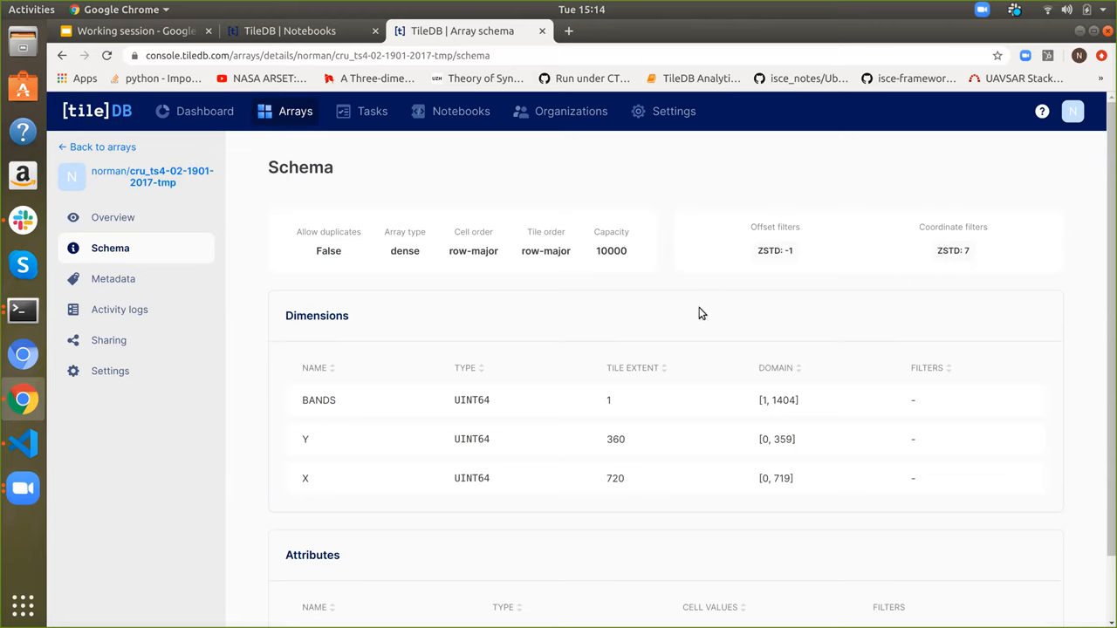
mouse_move(288, 428)
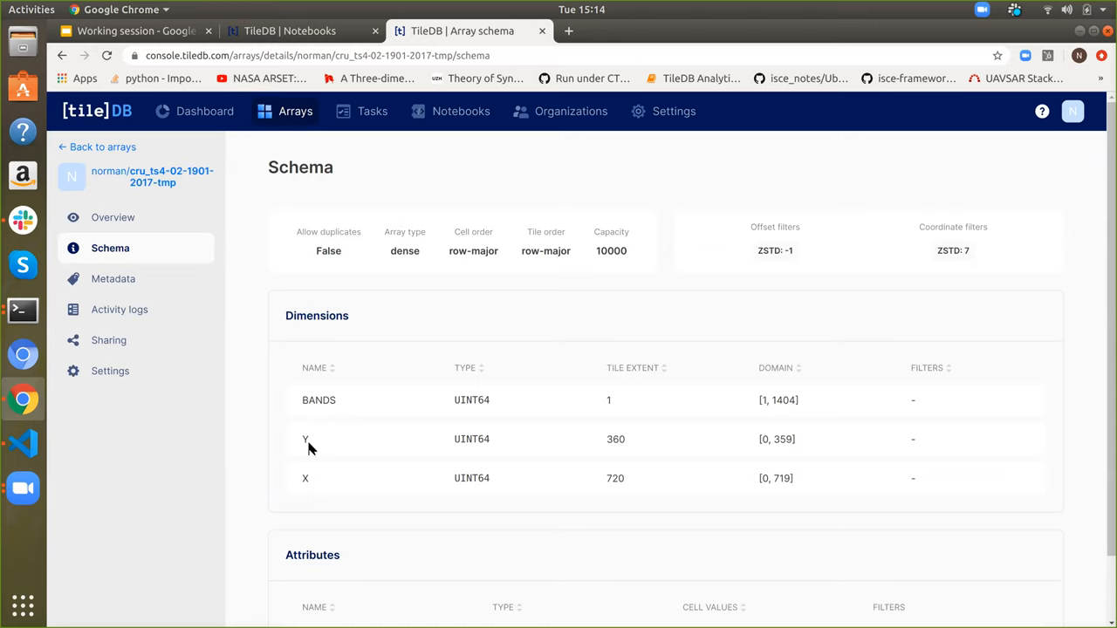
mouse_move(363, 429)
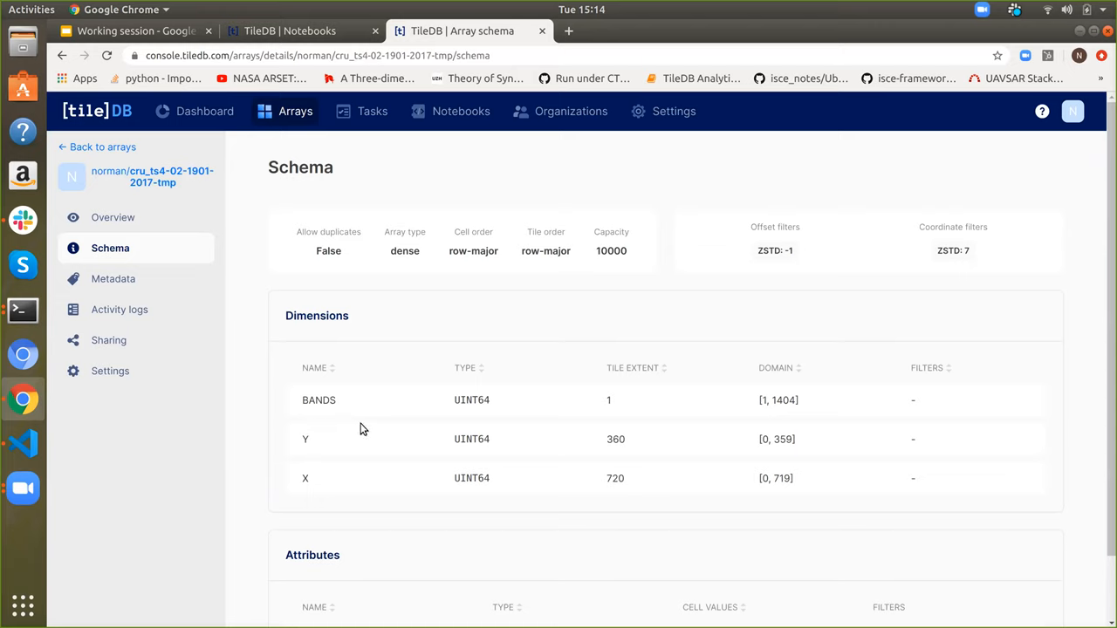
mouse_move(775, 414)
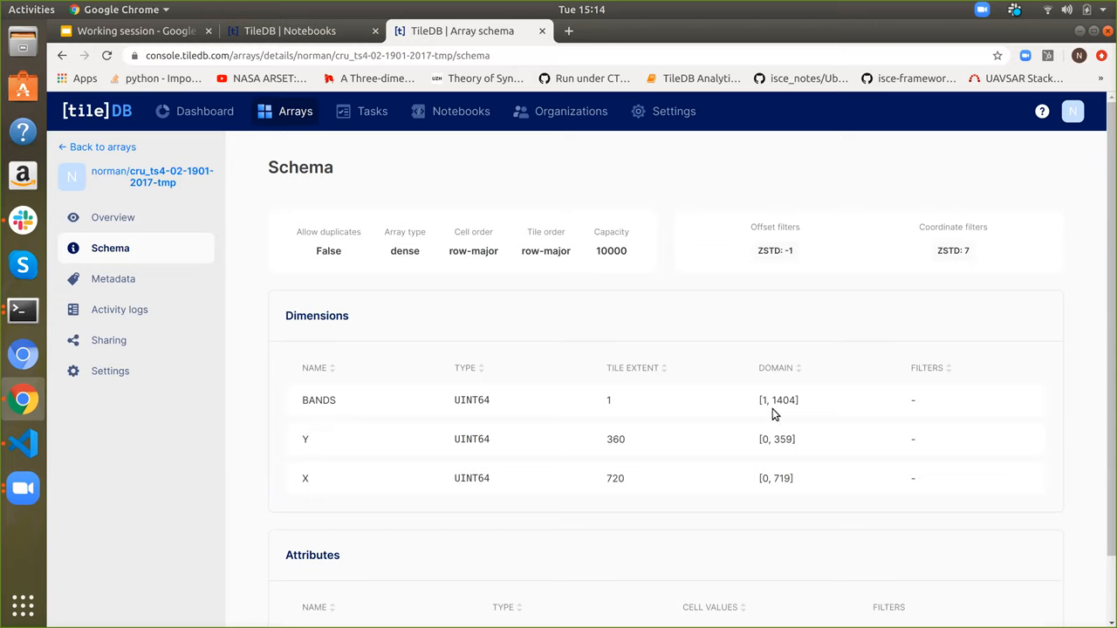
mouse_move(780, 431)
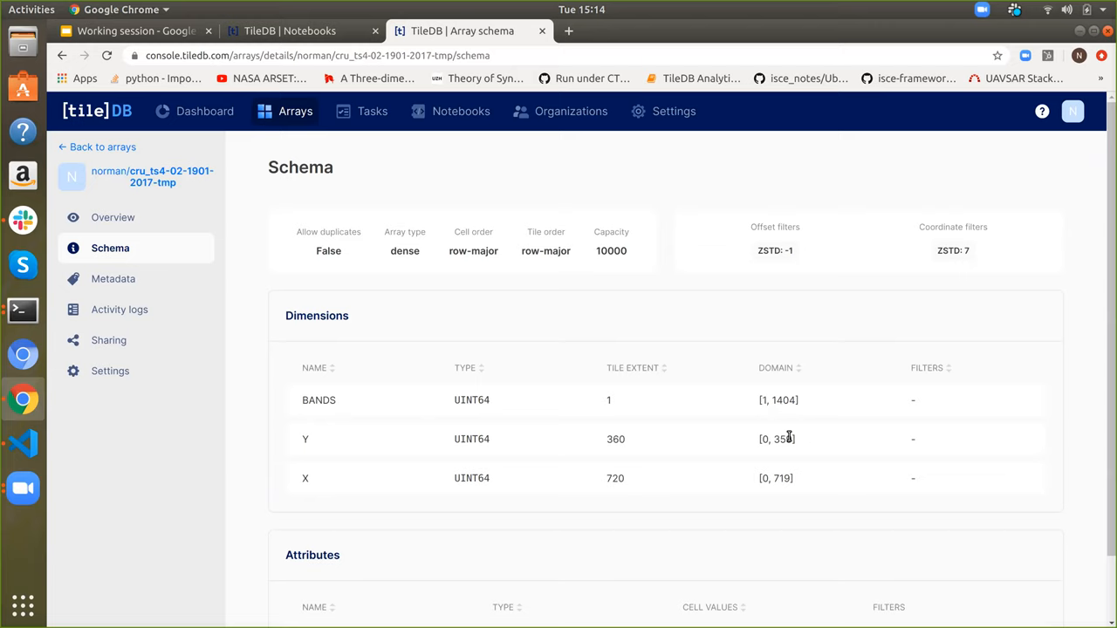
mouse_move(782, 468)
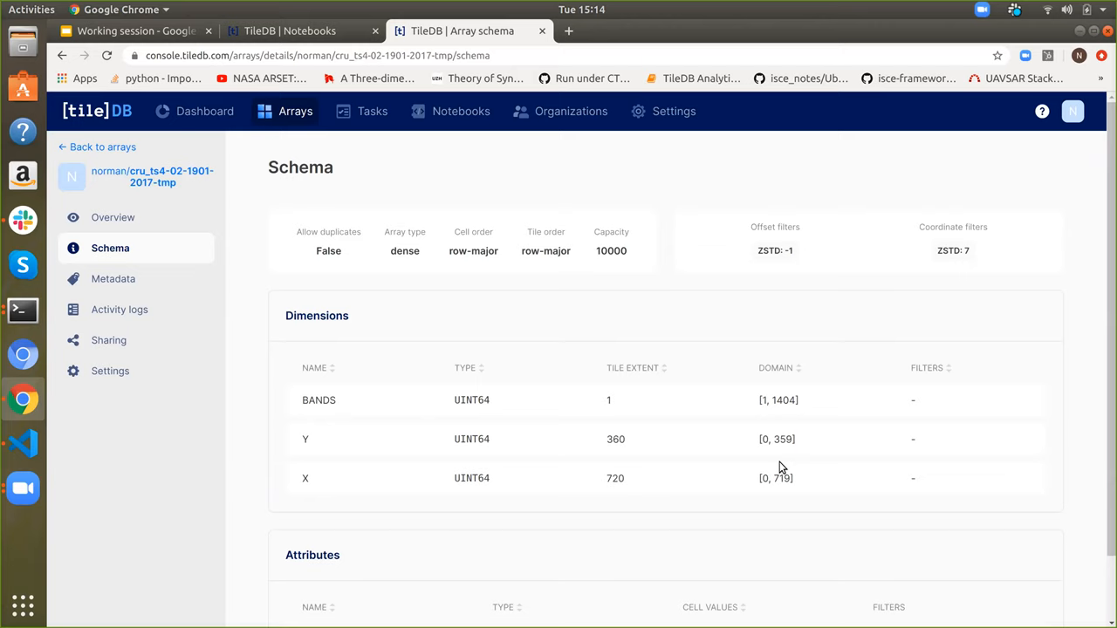
mouse_move(788, 460)
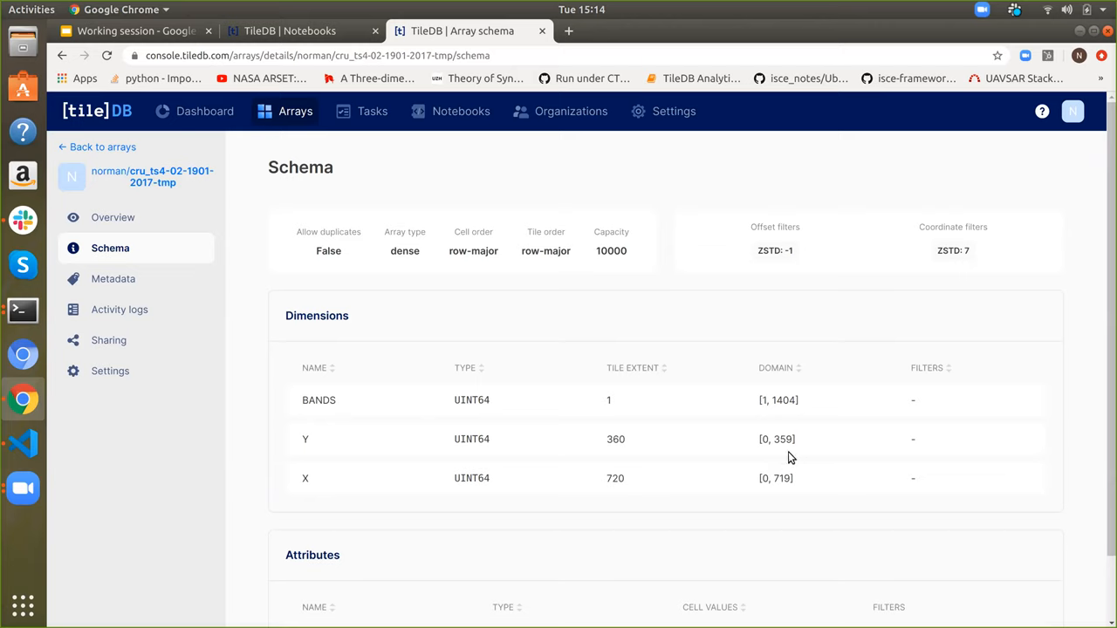
mouse_move(759, 464)
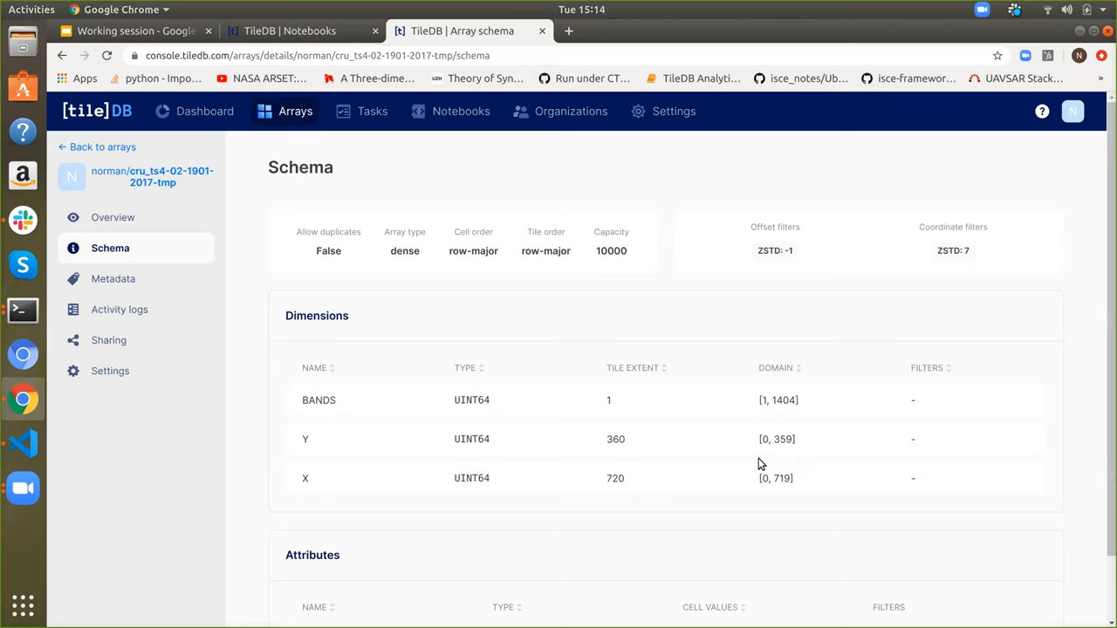
mouse_move(546, 461)
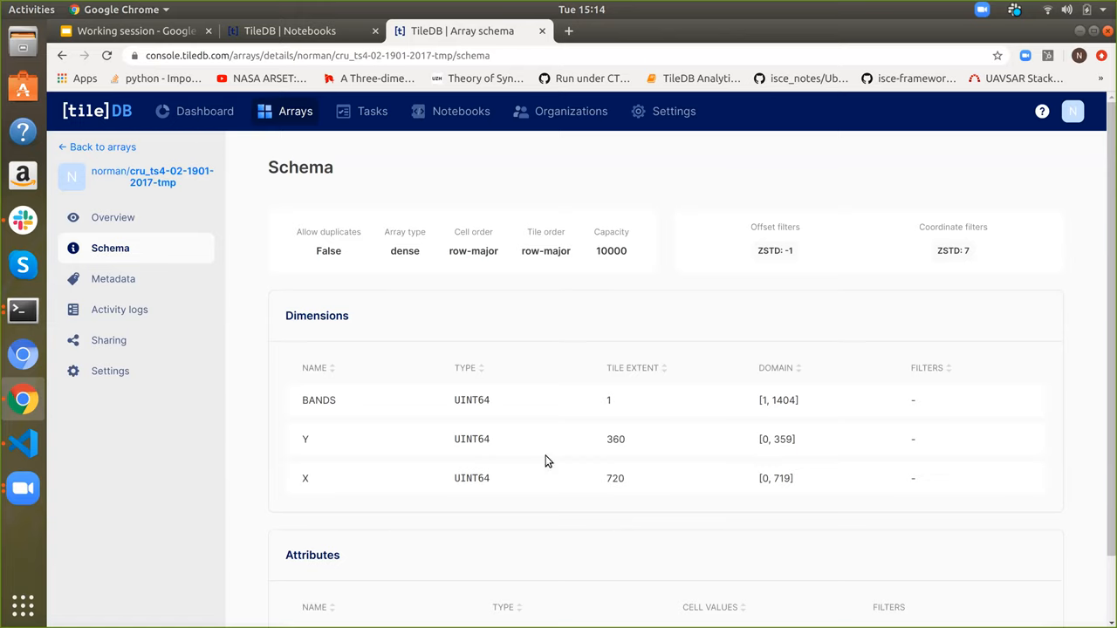
mouse_move(258, 521)
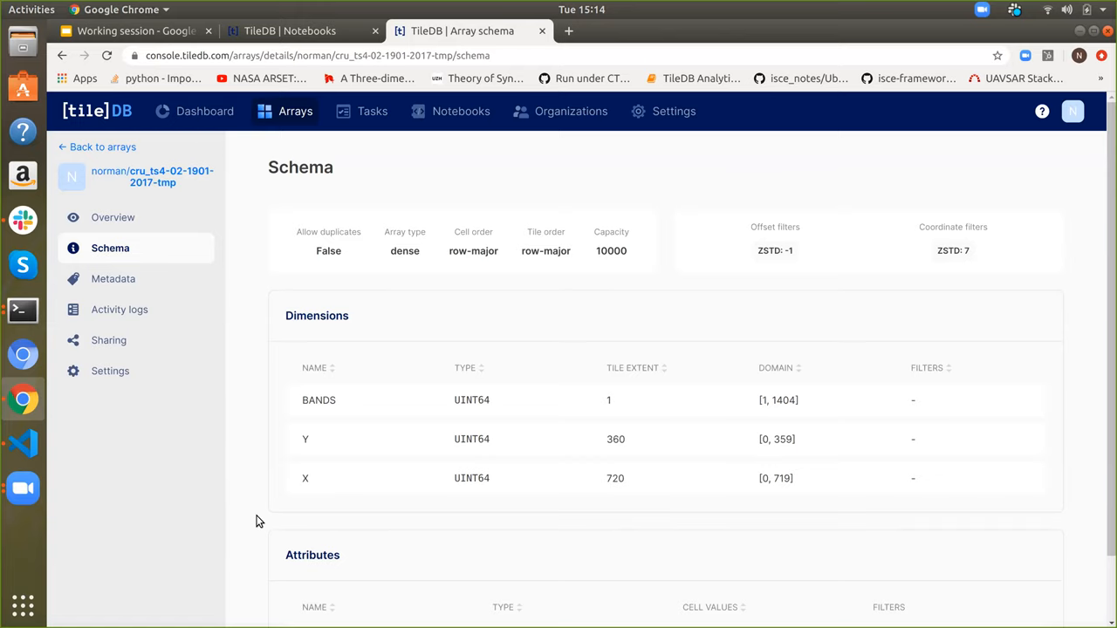
scroll("down", 3)
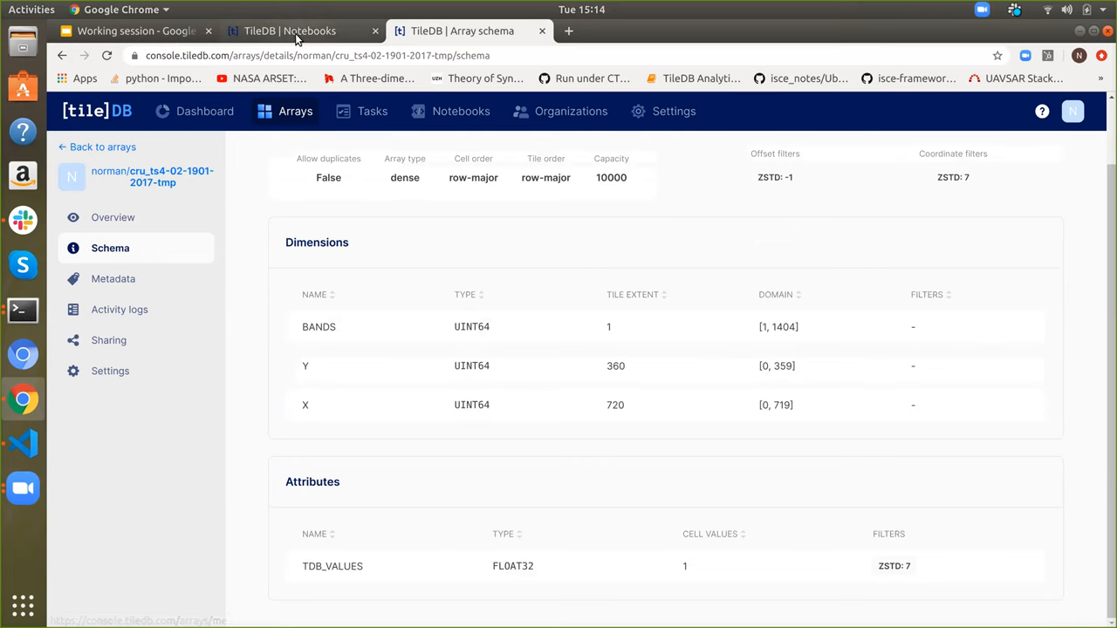
left_click(292, 31)
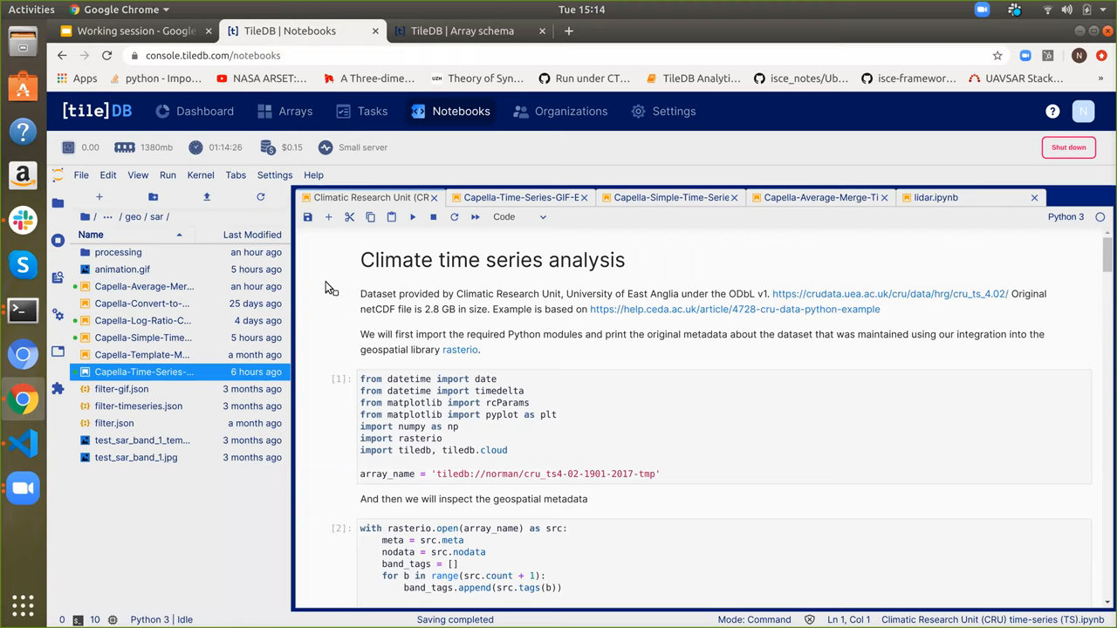
mouse_move(337, 333)
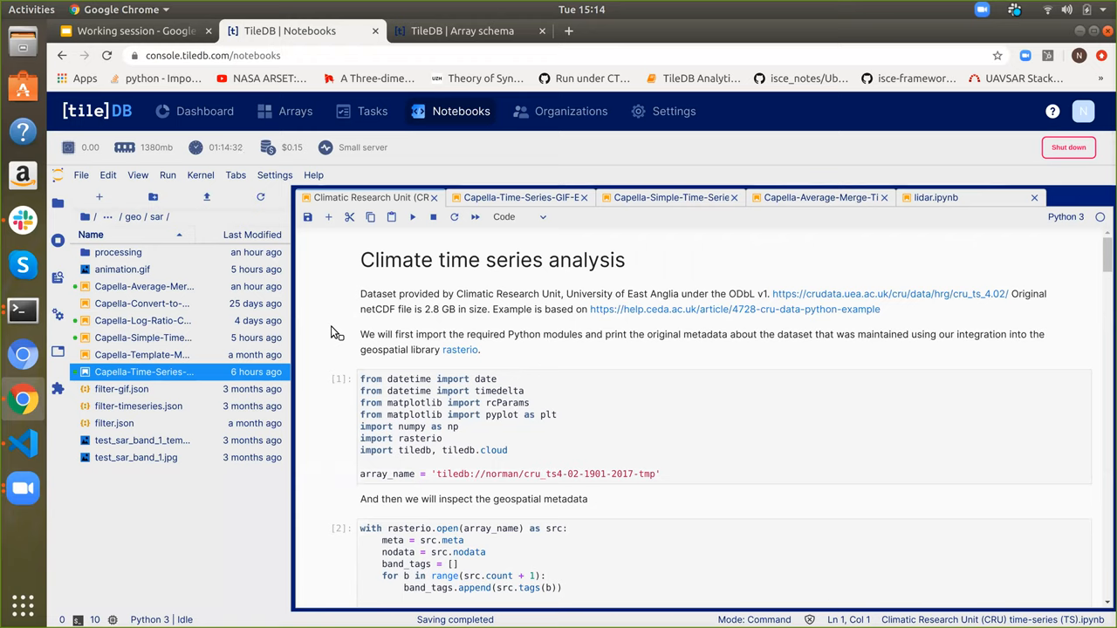
mouse_move(534, 318)
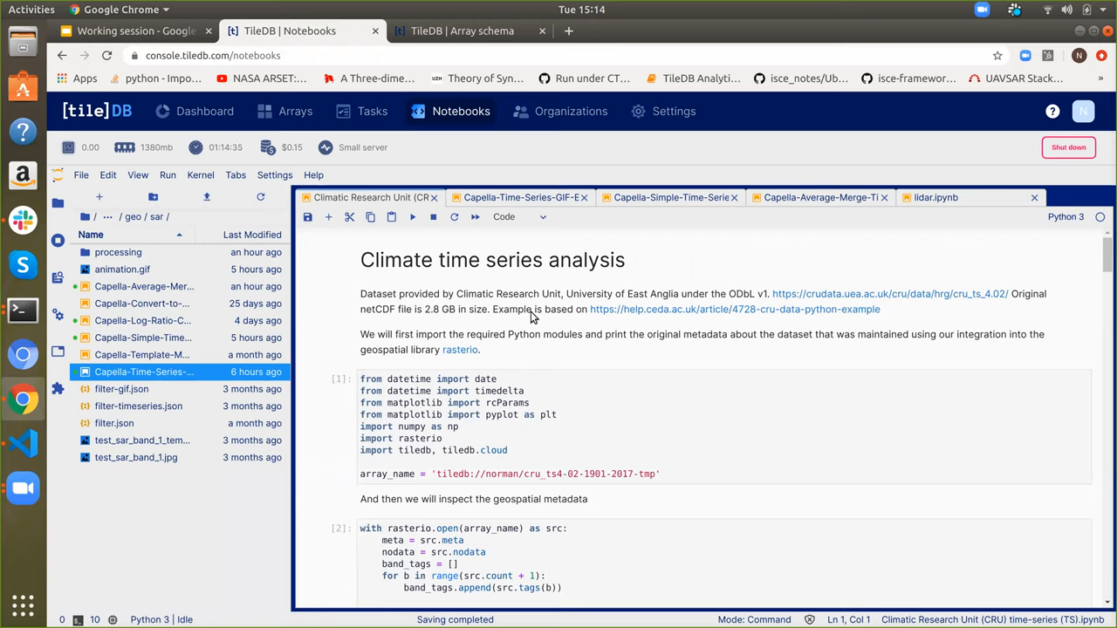
mouse_move(757, 306)
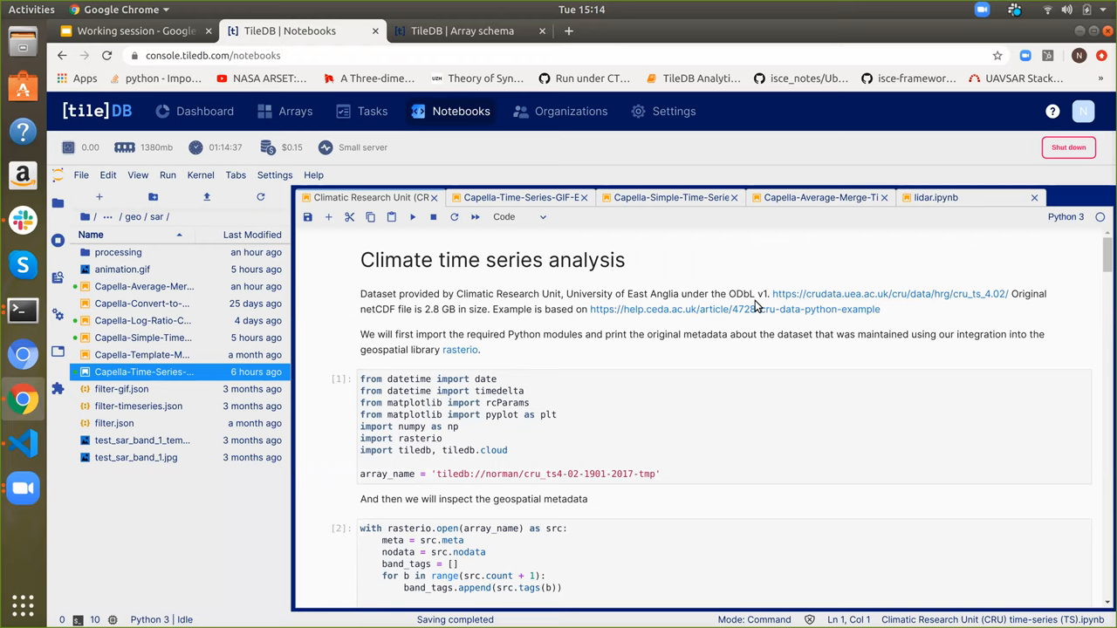
mouse_move(356, 356)
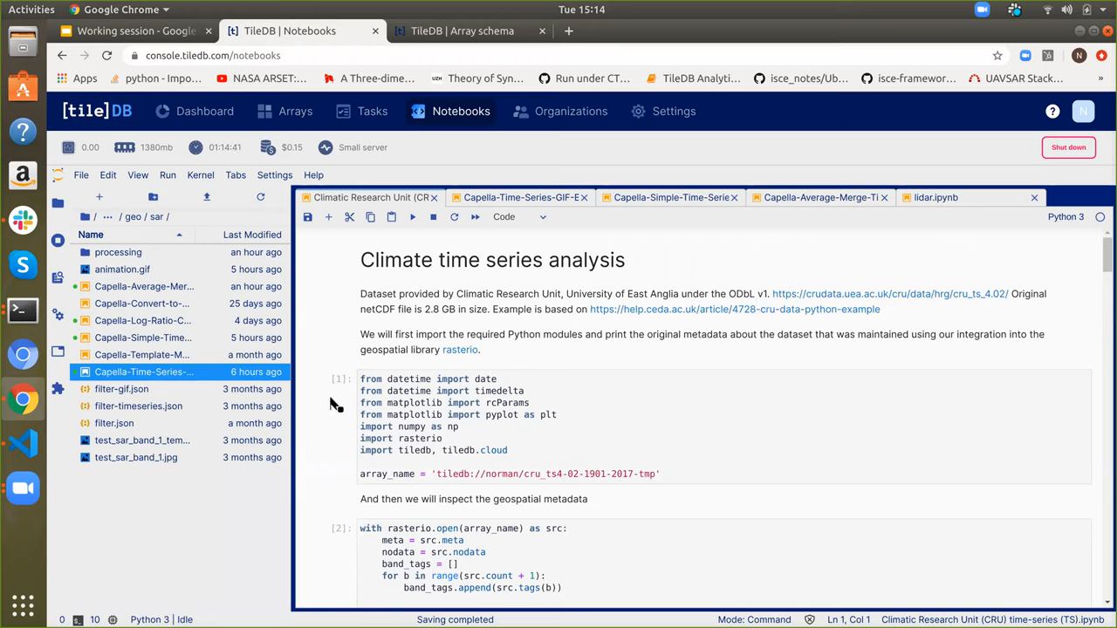
scroll("down", 3)
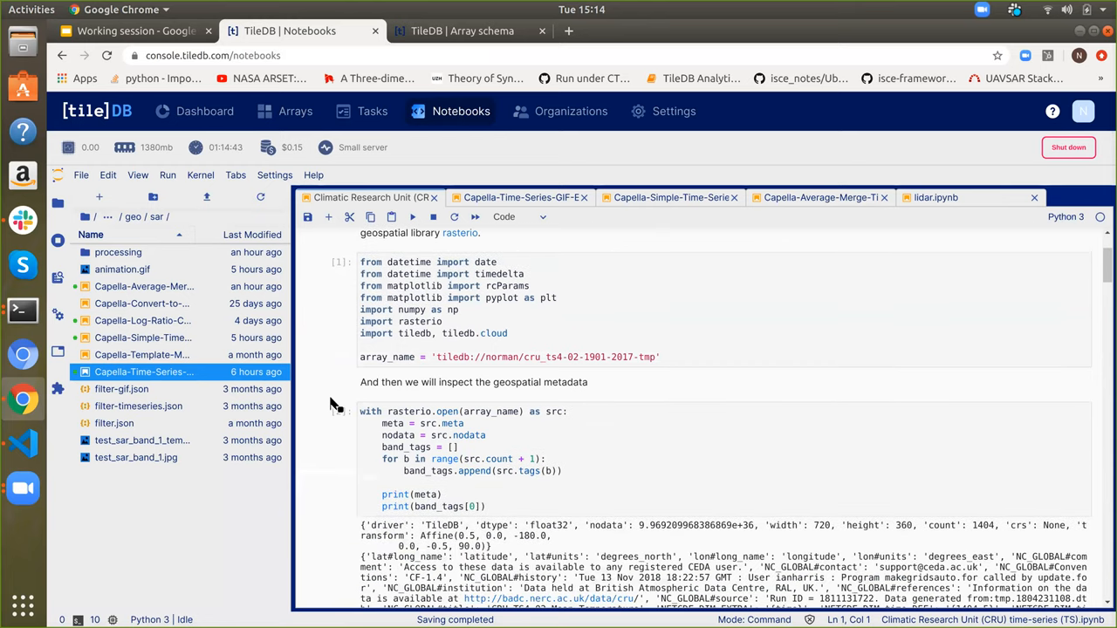
left_click(439, 357)
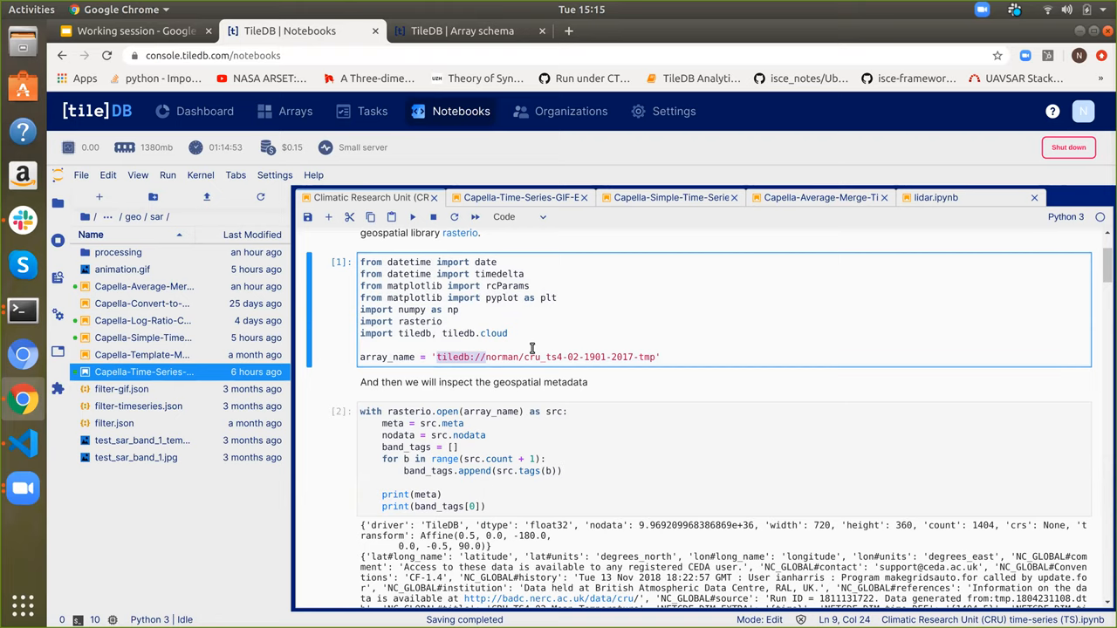
mouse_move(524, 254)
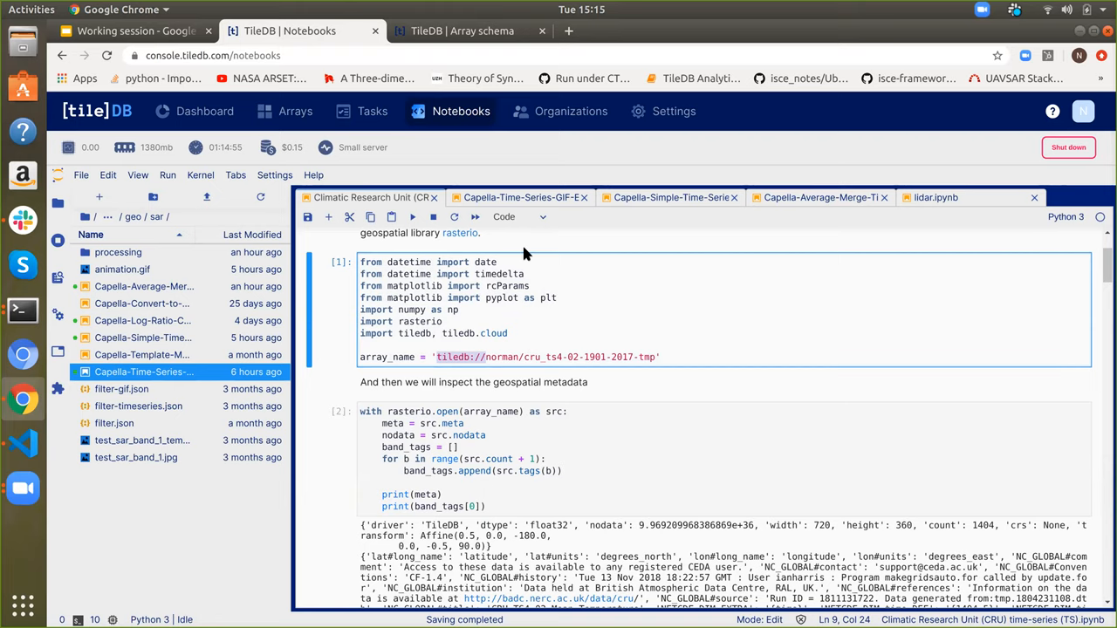
left_click(462, 30)
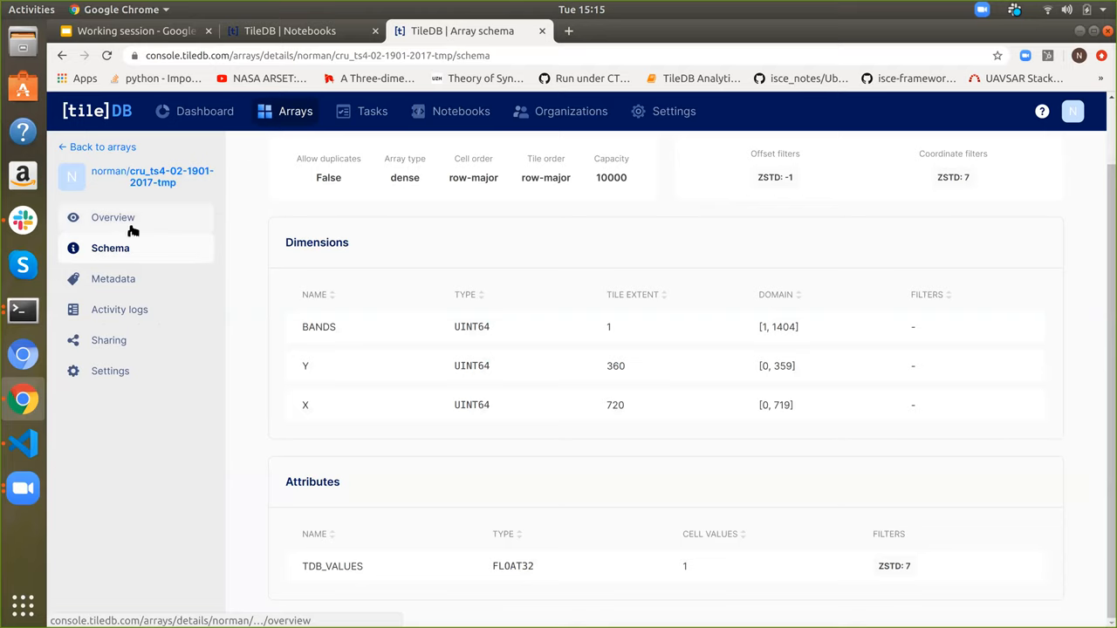
left_click(113, 217)
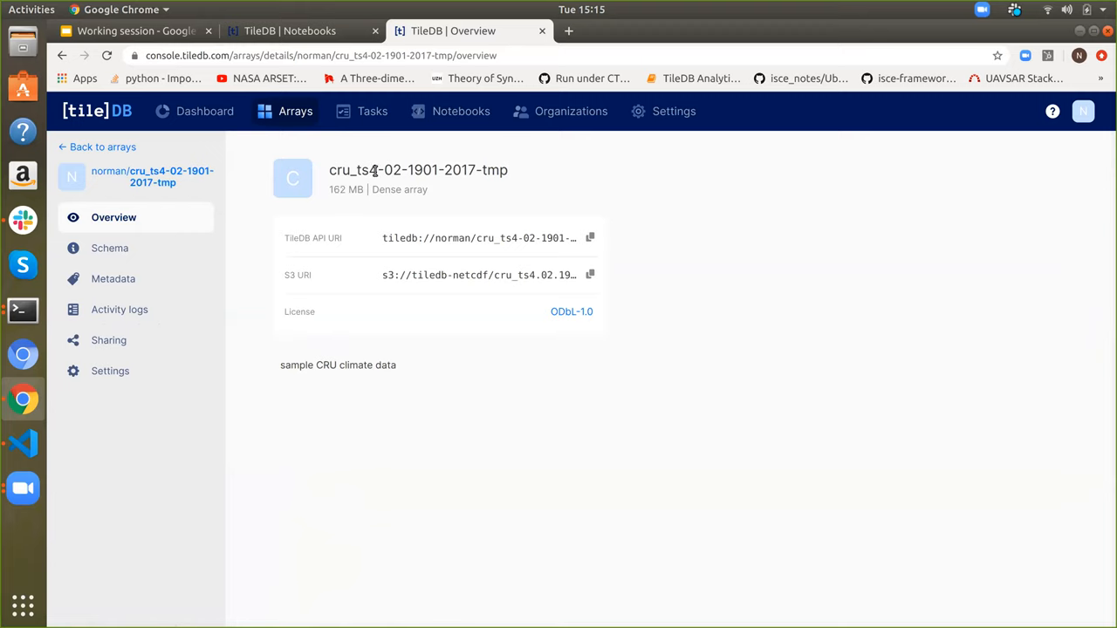
left_click(290, 31)
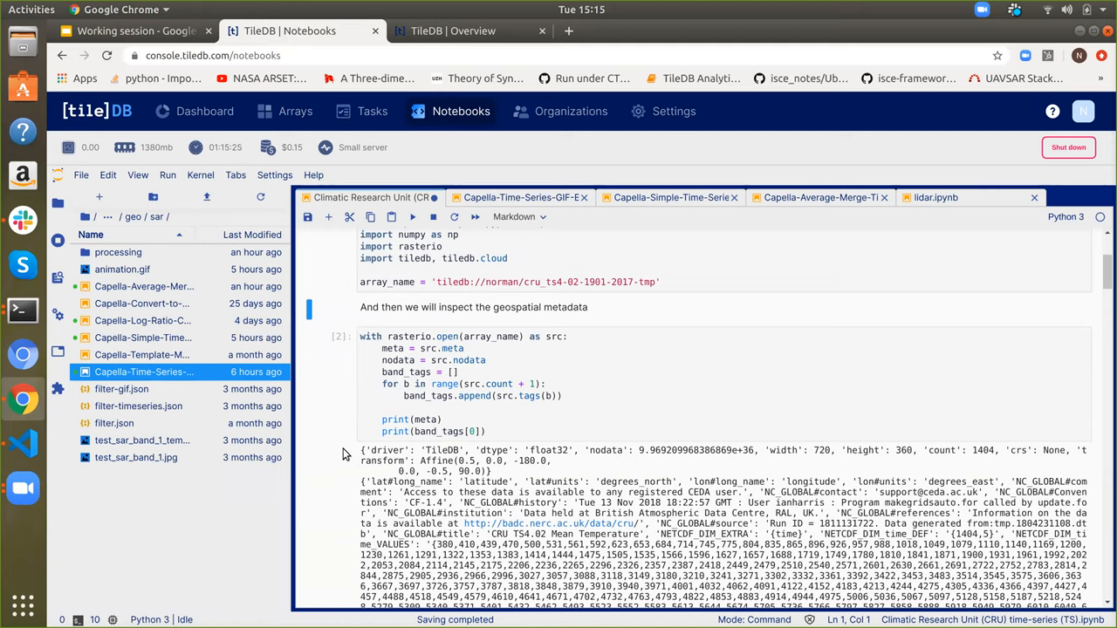
- Re-run geospatial metadata cell [2] so the array metadata prints again
left_click(472, 359)
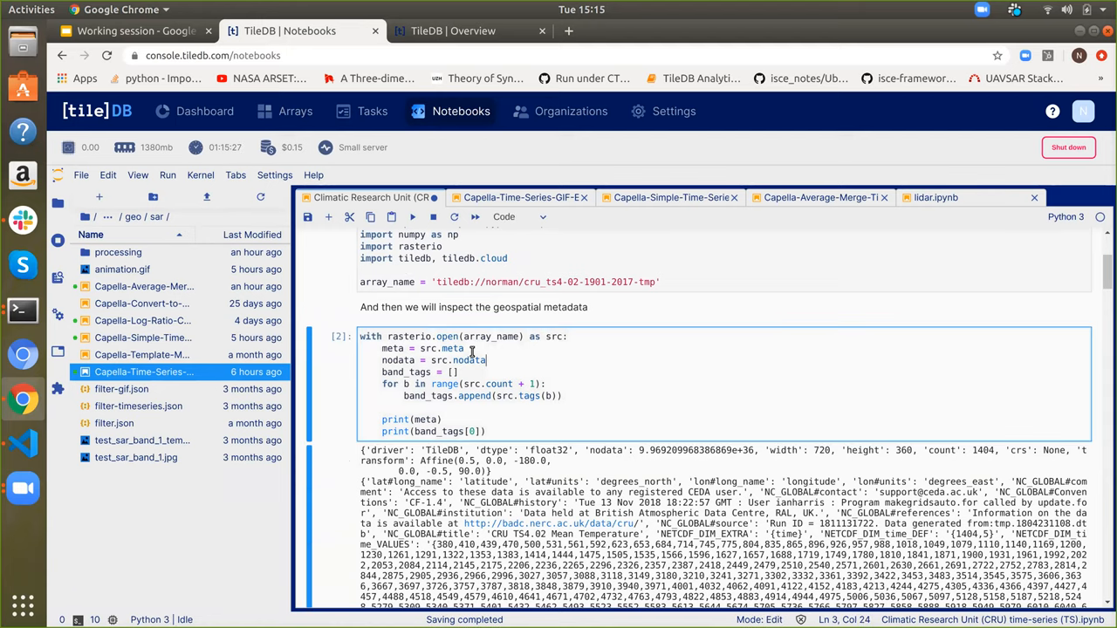
double_click(418, 336)
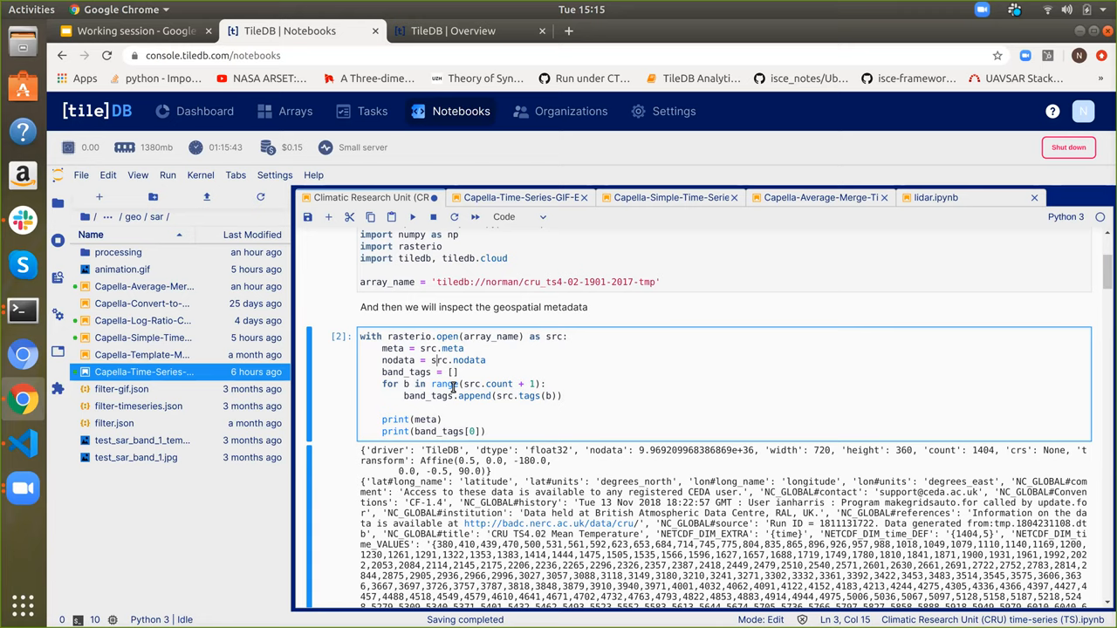
mouse_move(415, 230)
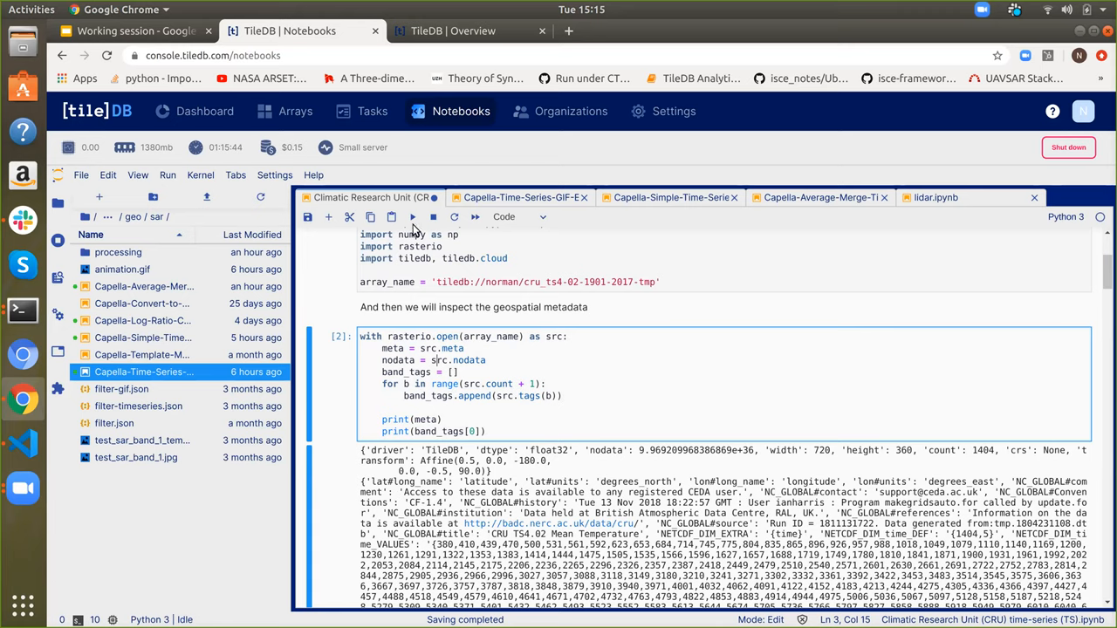
left_click(412, 216)
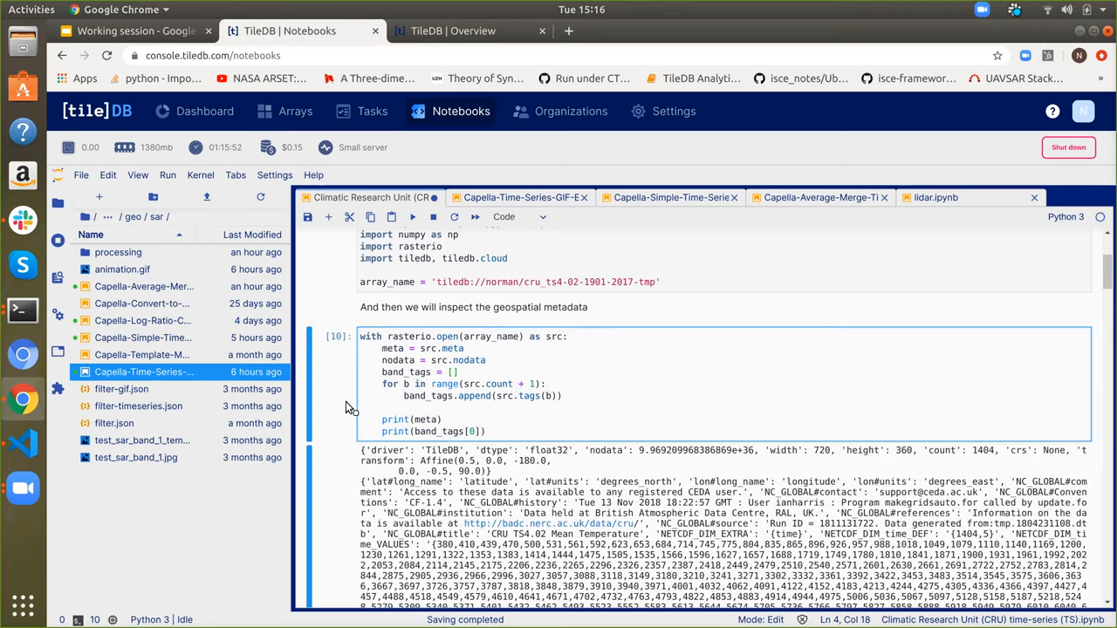
- Scroll through the printed metadata, highlighting the nodata and gregorian calendar values
scroll("down", 3)
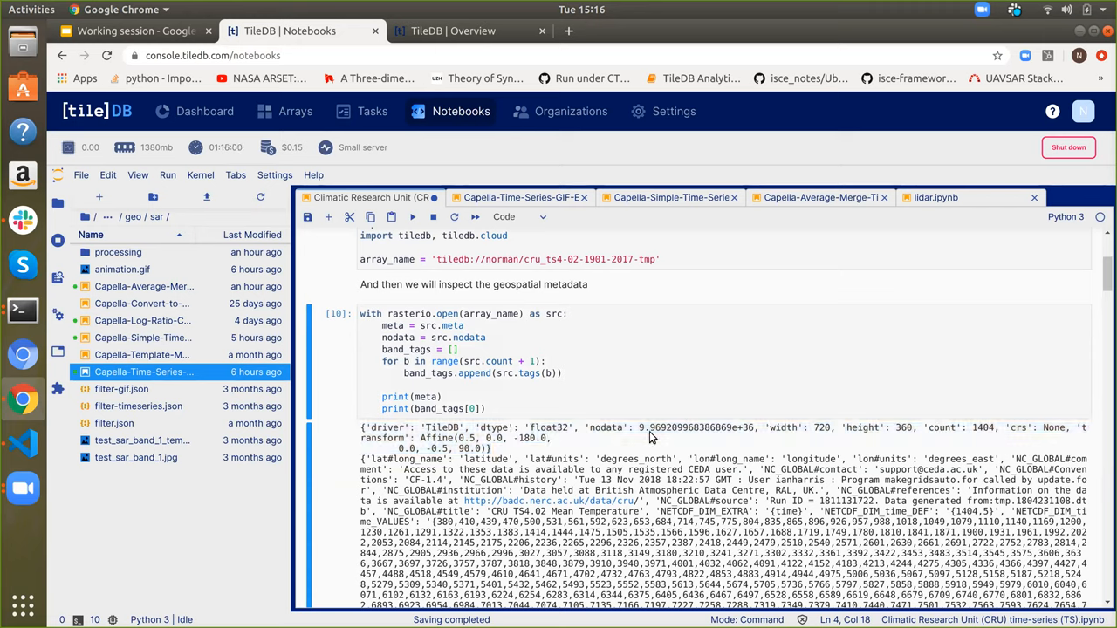
double_click(689, 427)
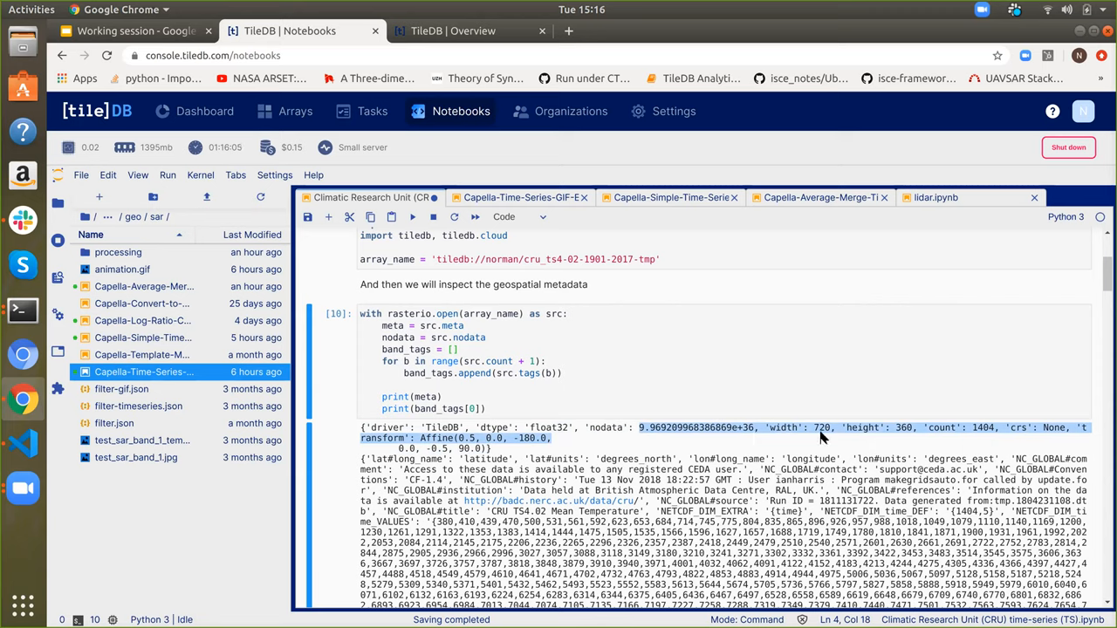
mouse_move(977, 439)
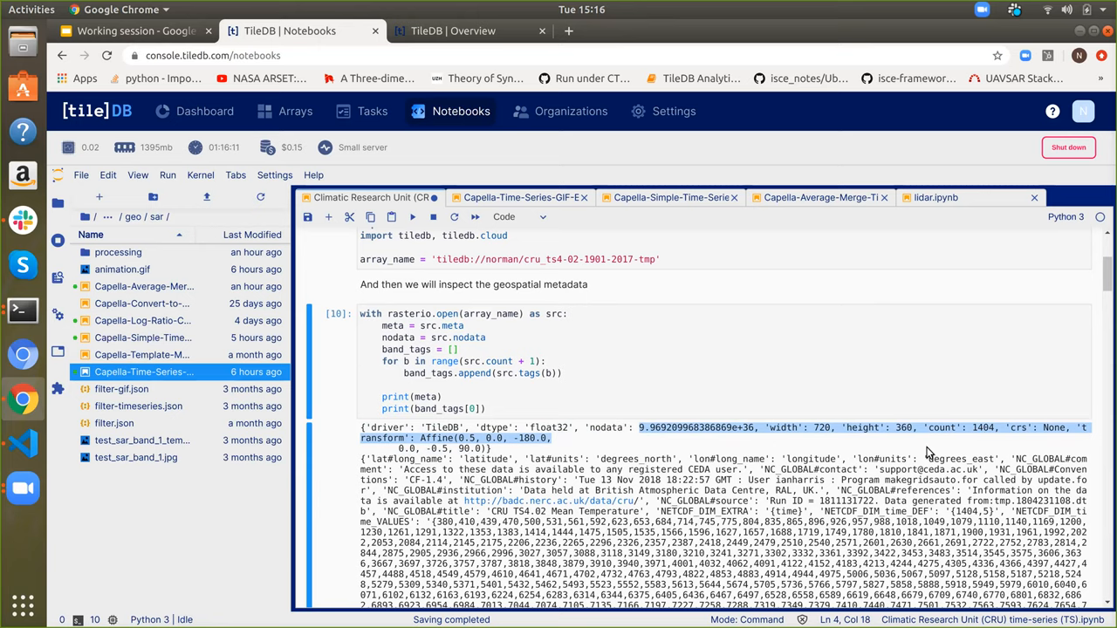
scroll("down", 3)
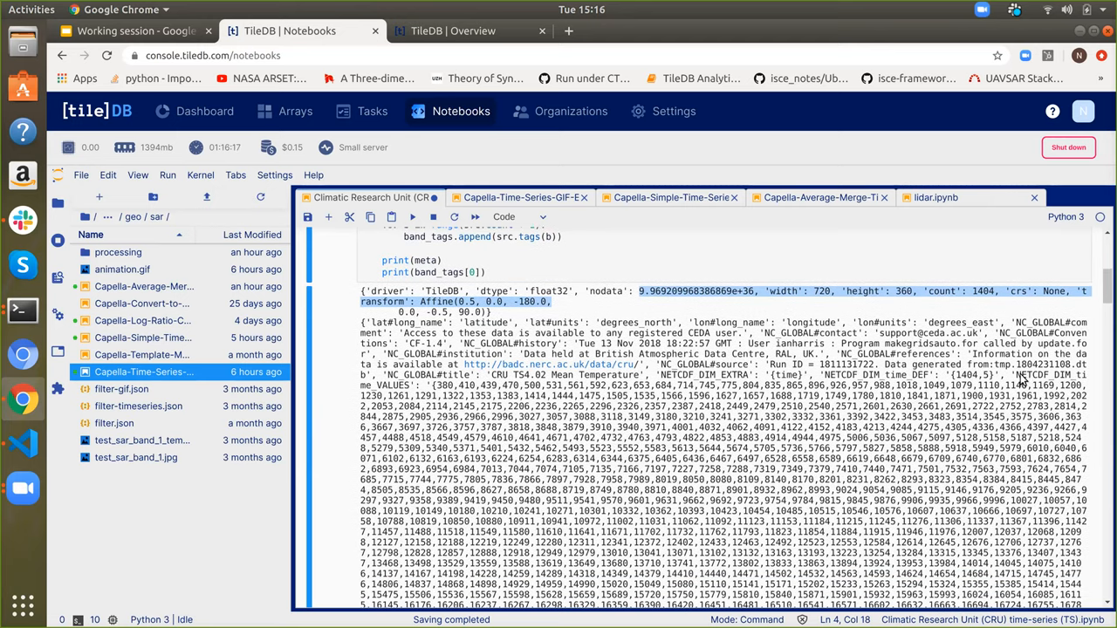
scroll("down", 3)
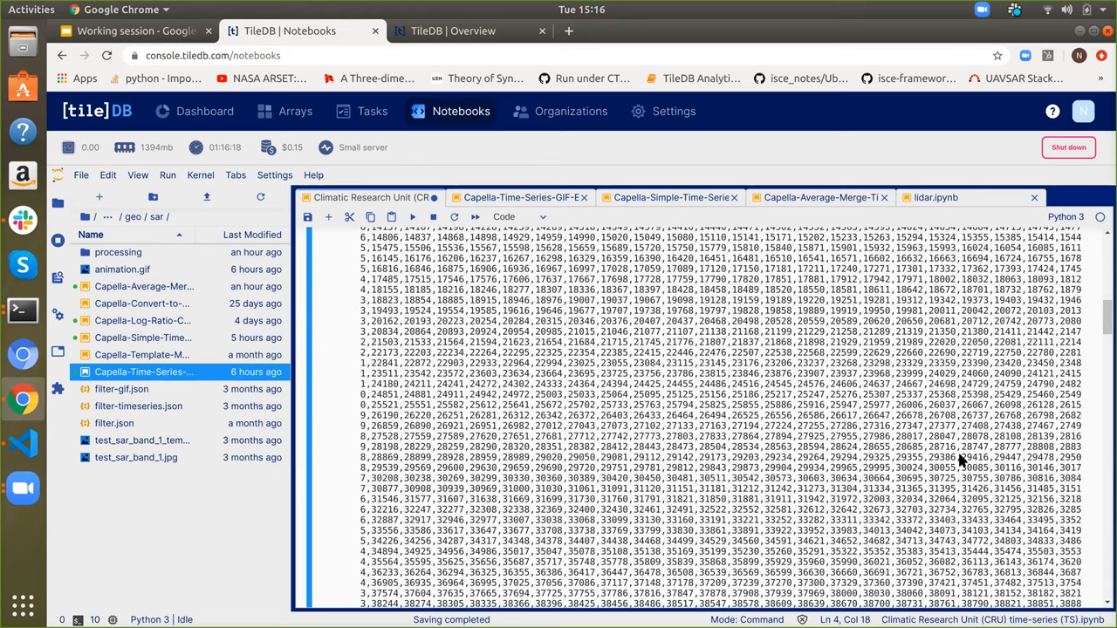
scroll("down", 3)
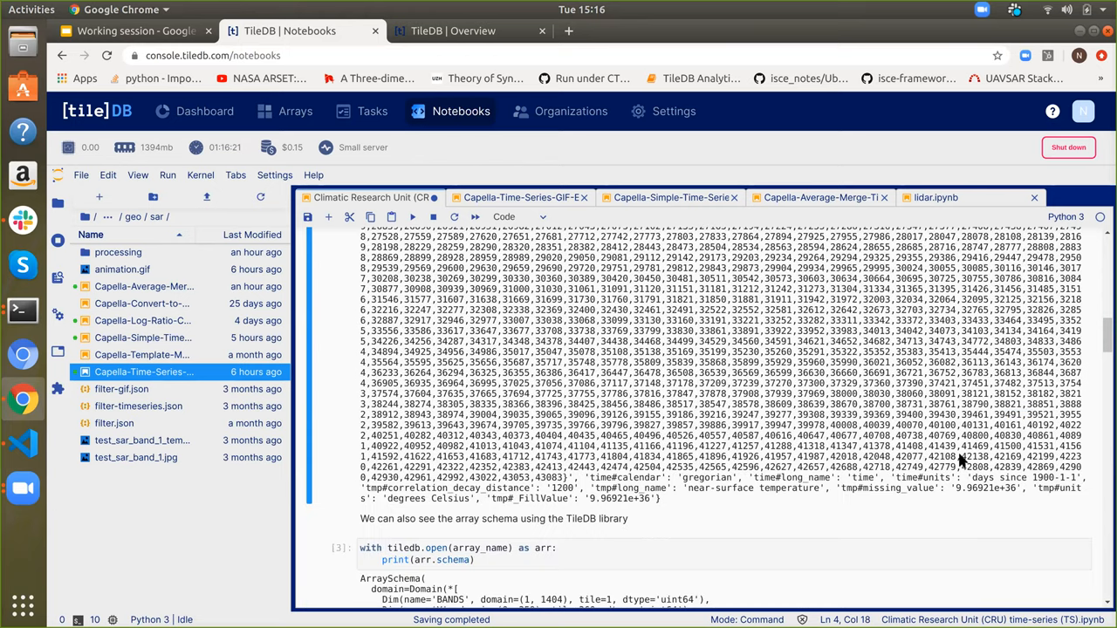
scroll("down", 3)
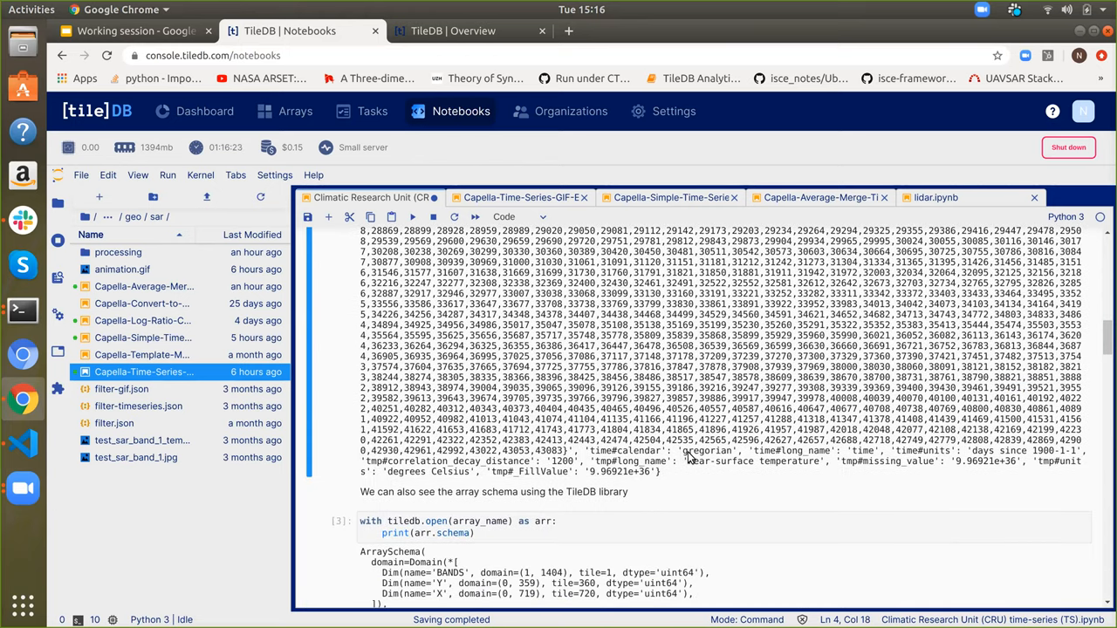
double_click(707, 451)
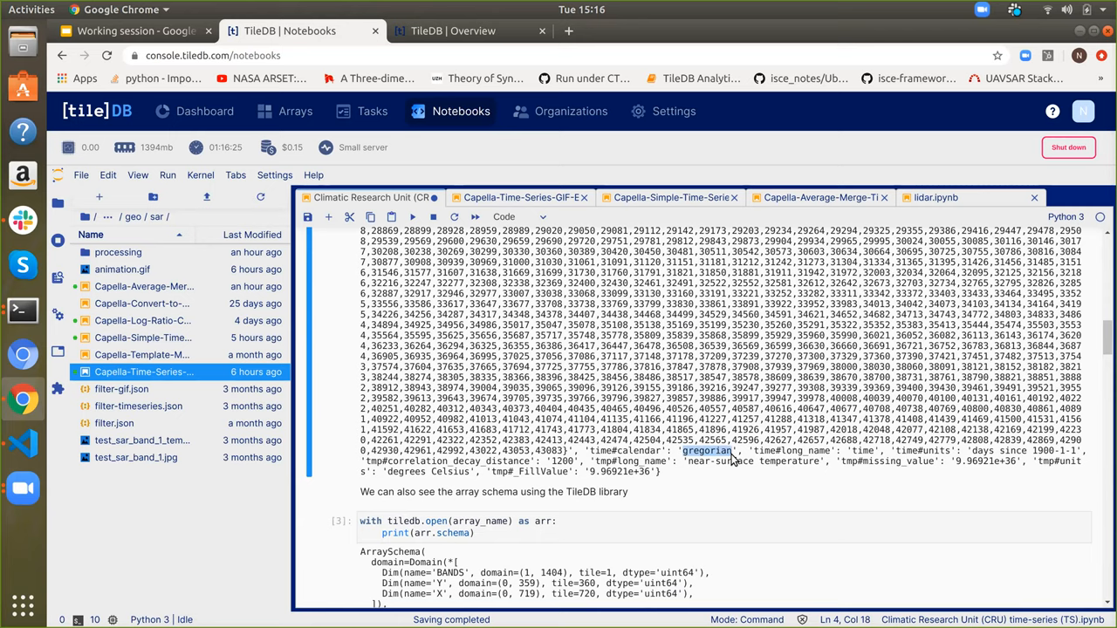
mouse_move(670, 500)
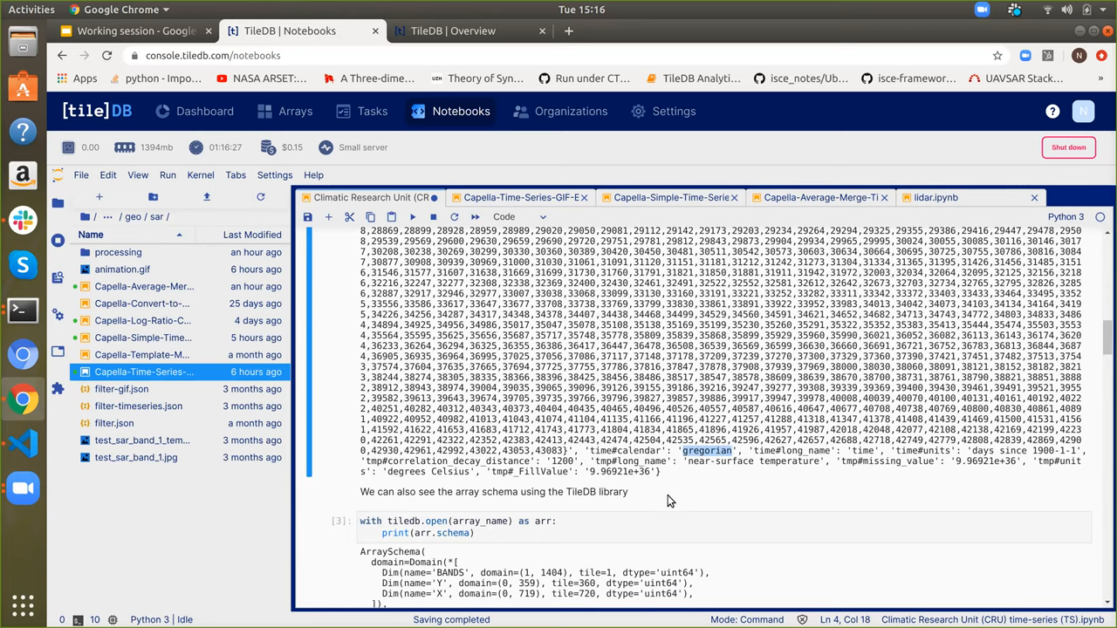
scroll("down", 3)
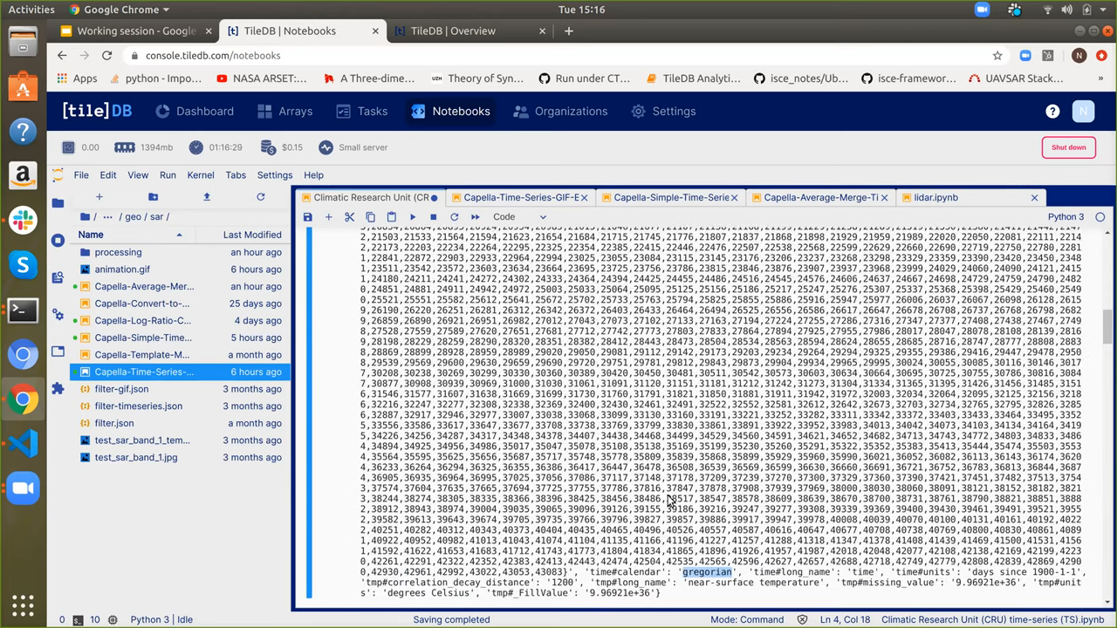
scroll("down", 3)
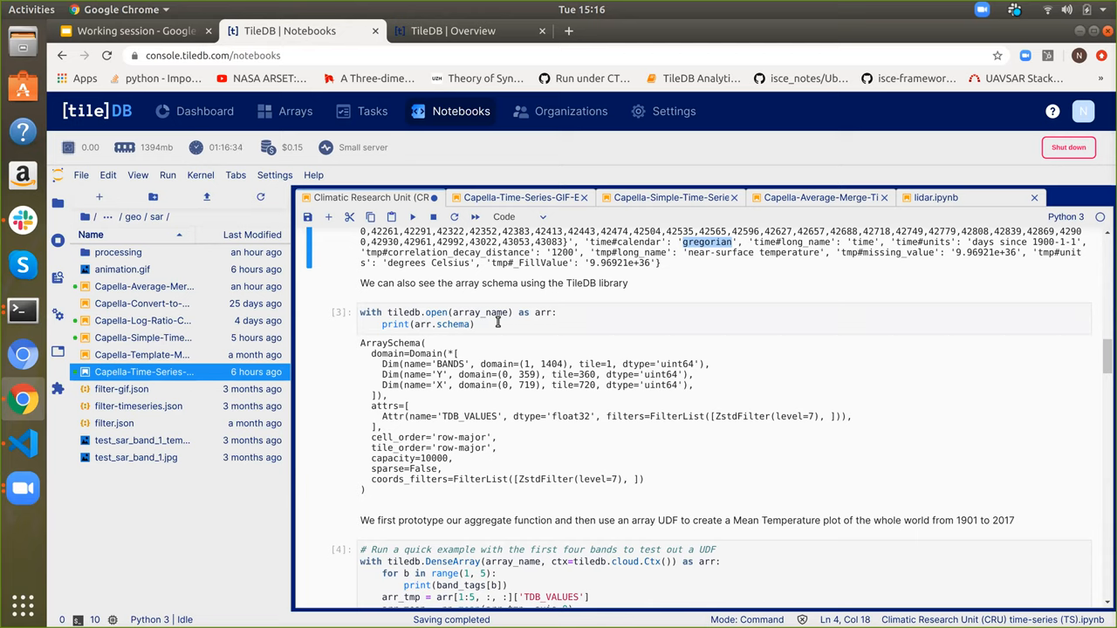
mouse_move(461, 354)
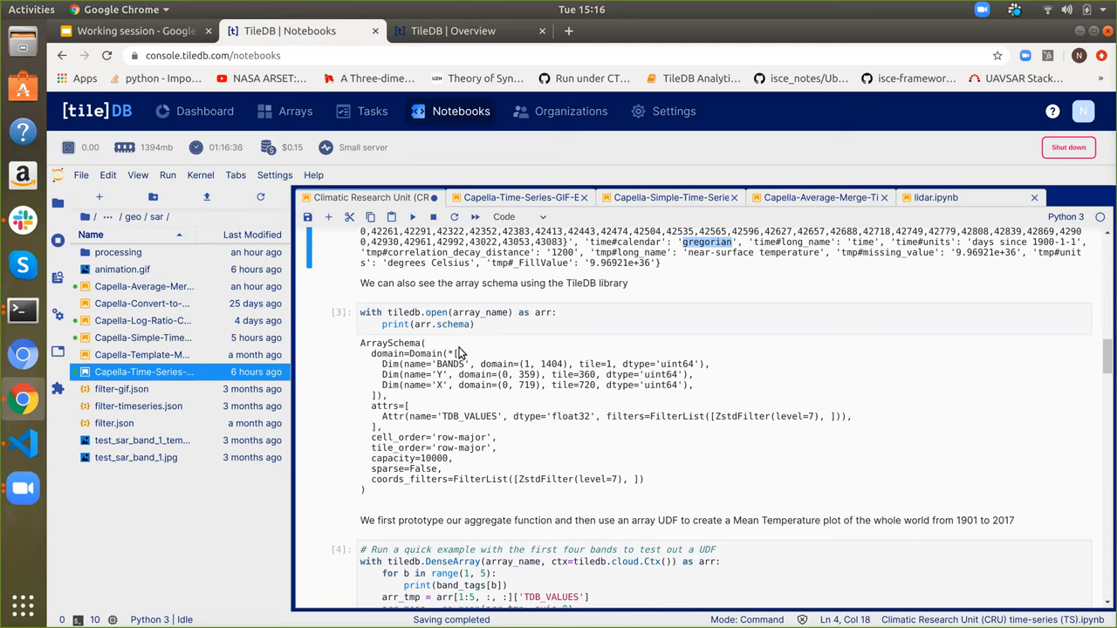
mouse_move(431, 413)
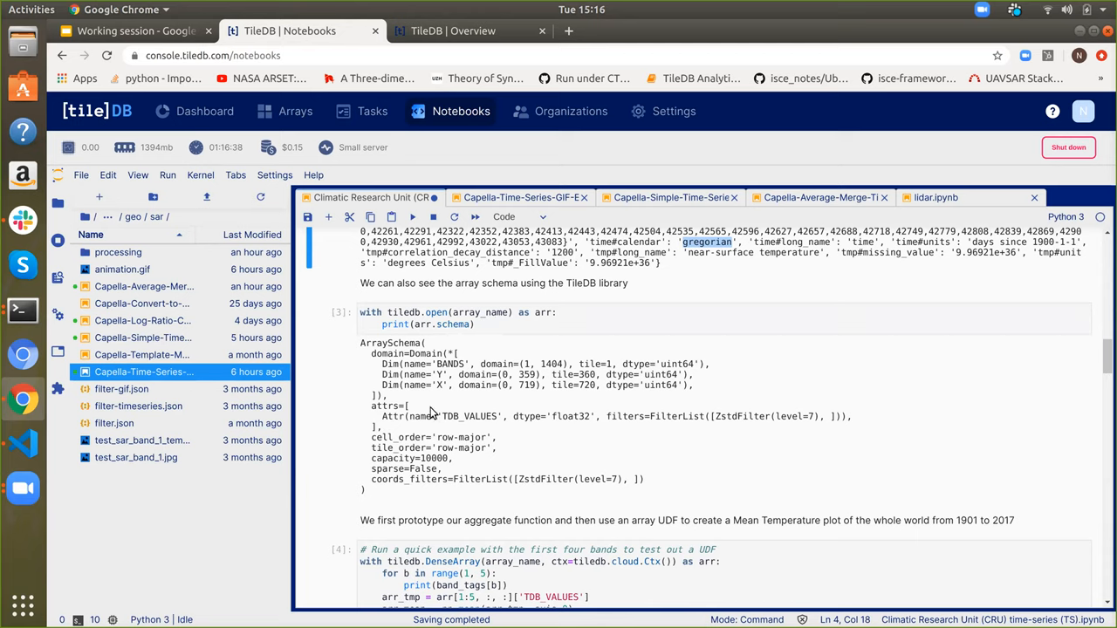
mouse_move(463, 447)
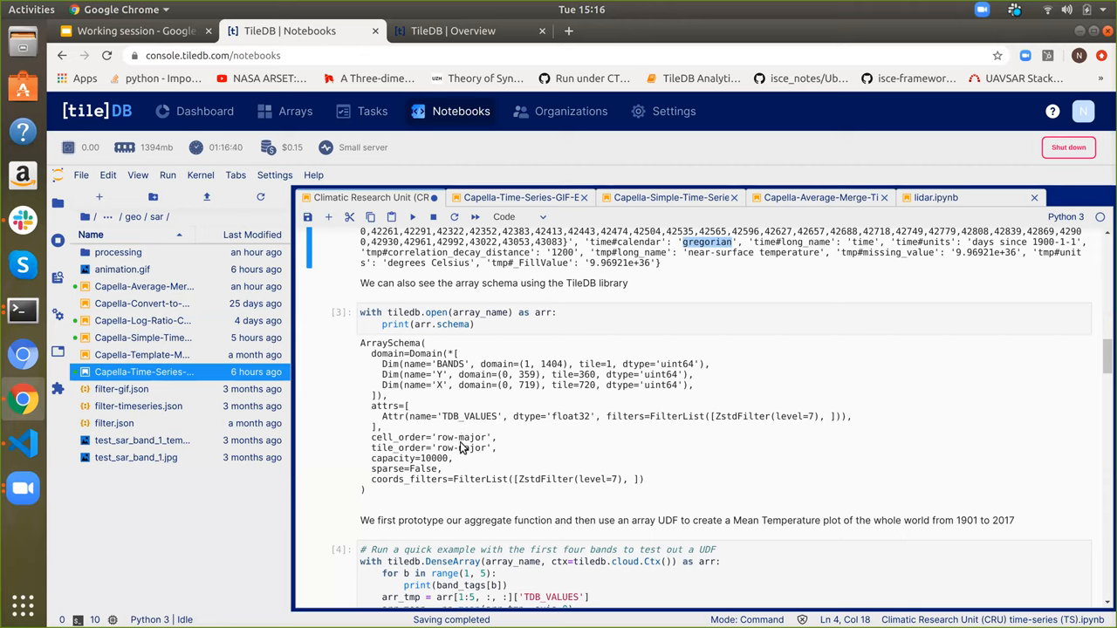
mouse_move(469, 445)
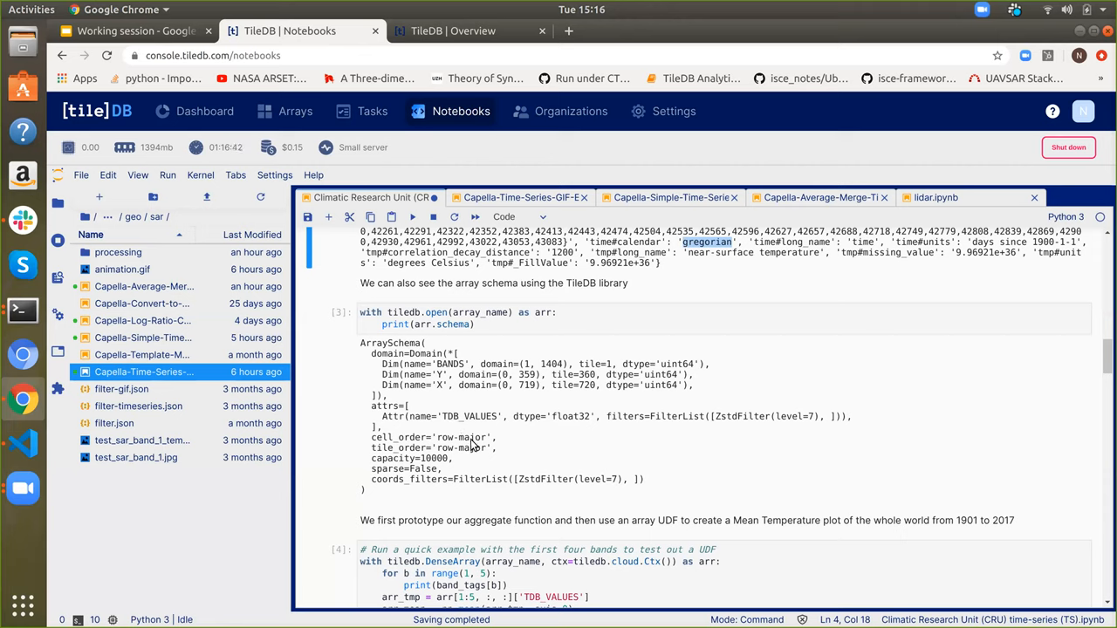
mouse_move(472, 340)
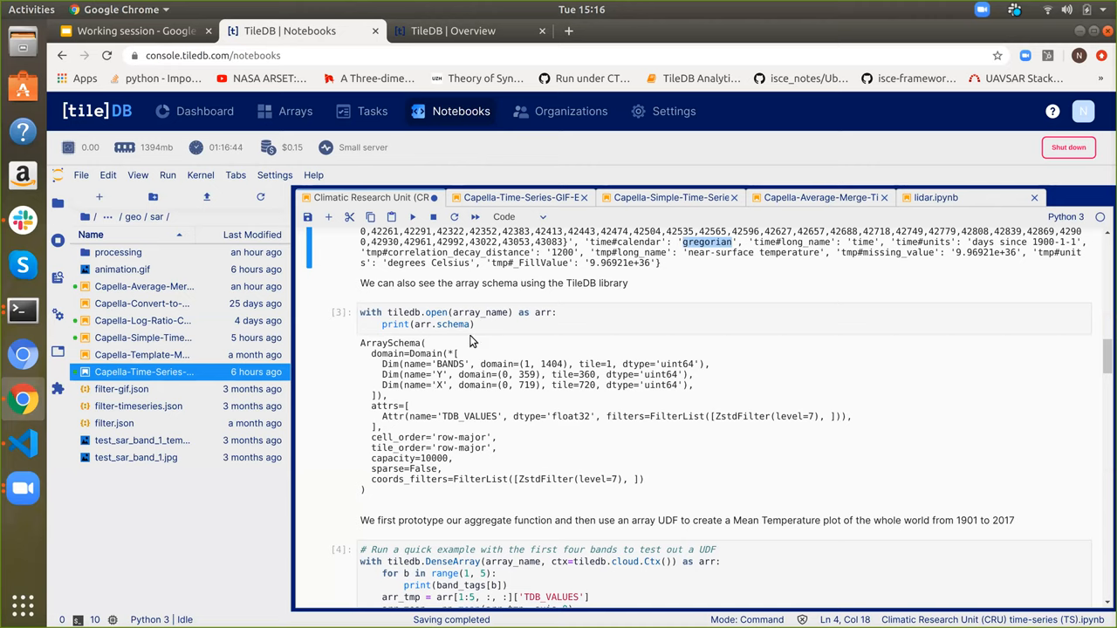
scroll("down", 3)
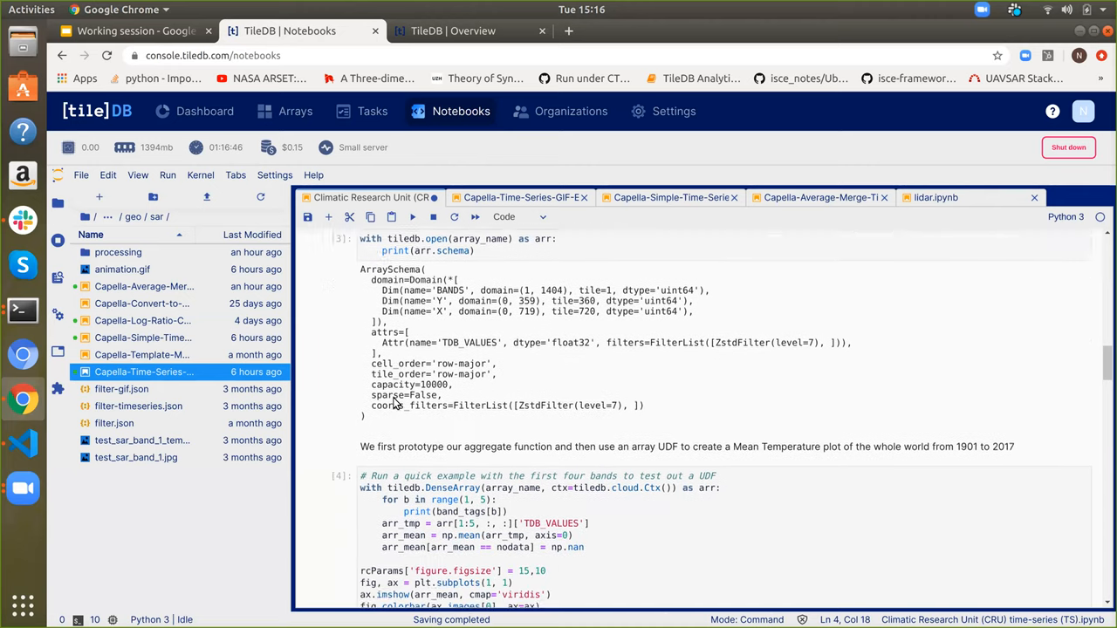
scroll("down", 3)
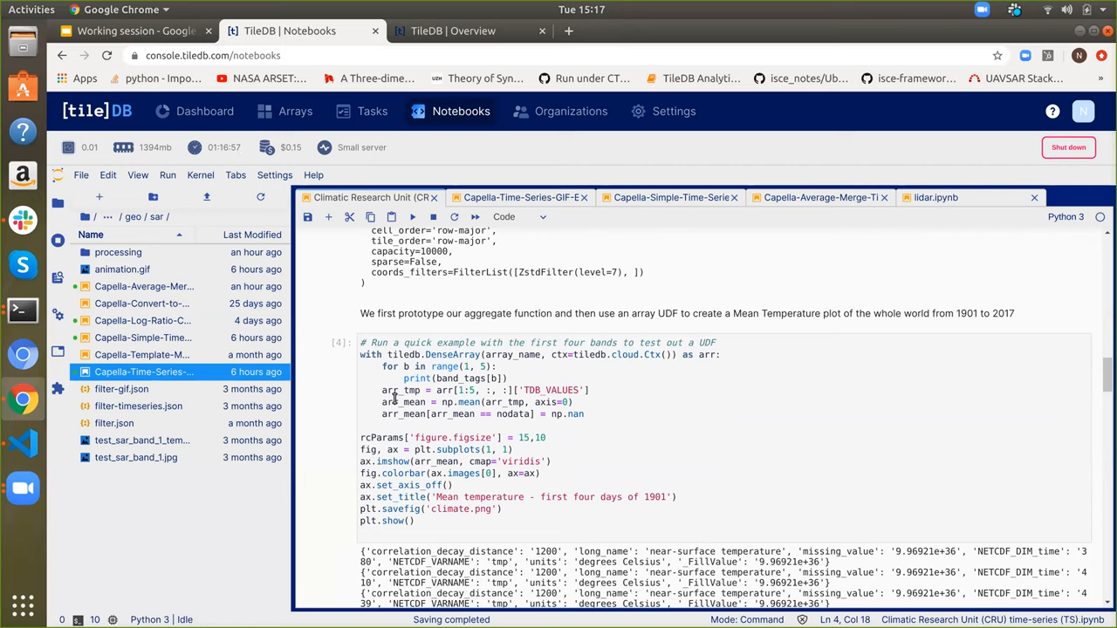
mouse_move(429, 398)
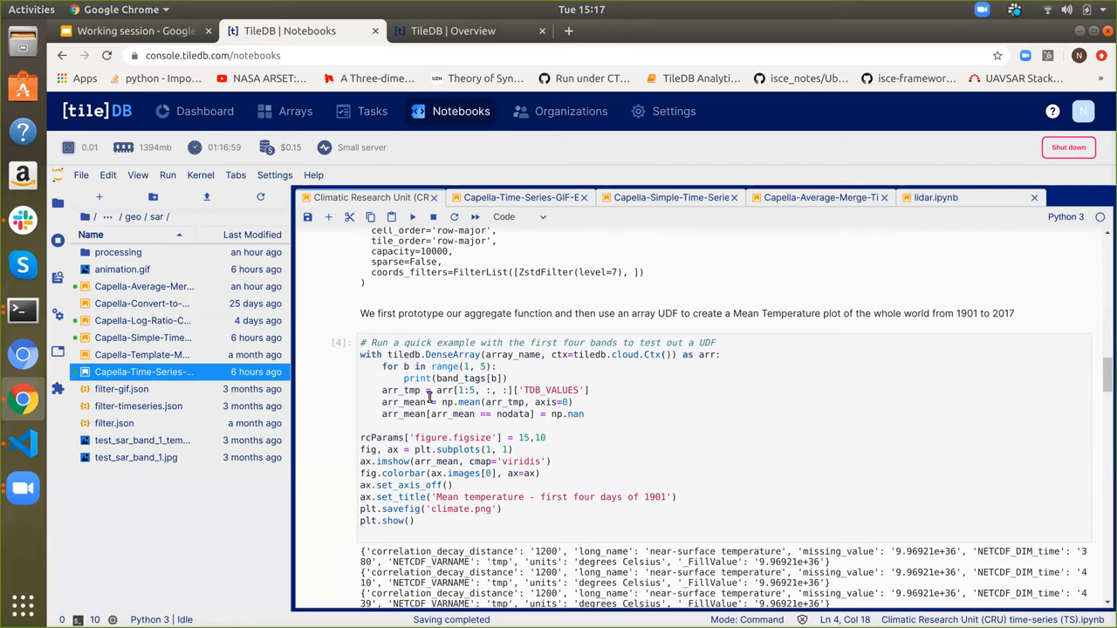
- Run the arr_tmp cell to draw 'Mean temperature - first four days of 1901'
left_click(428, 402)
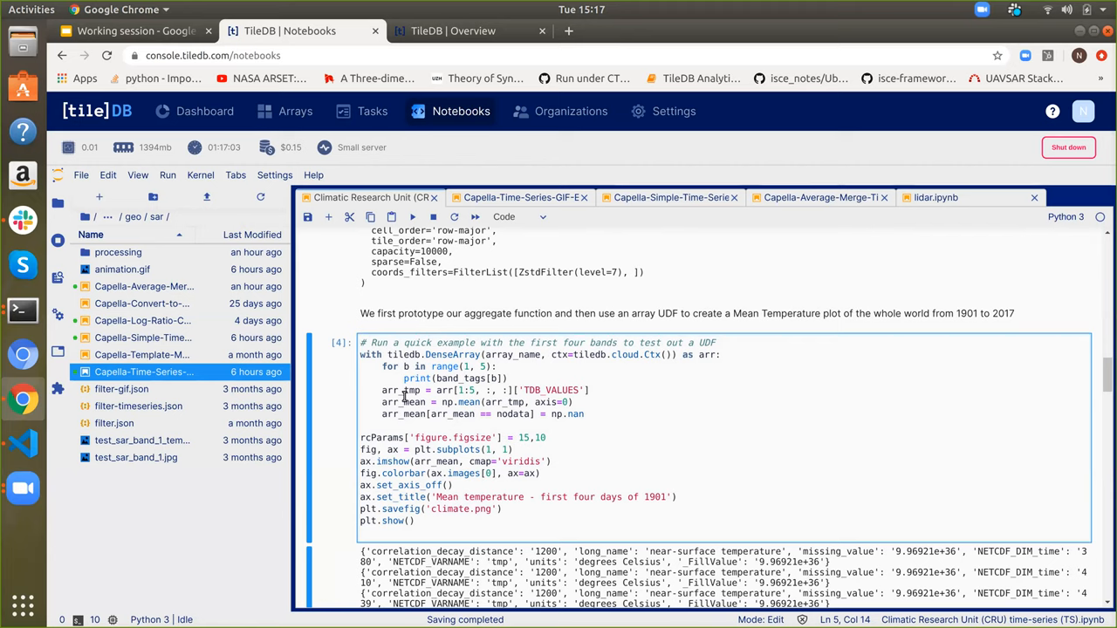
double_click(465, 402)
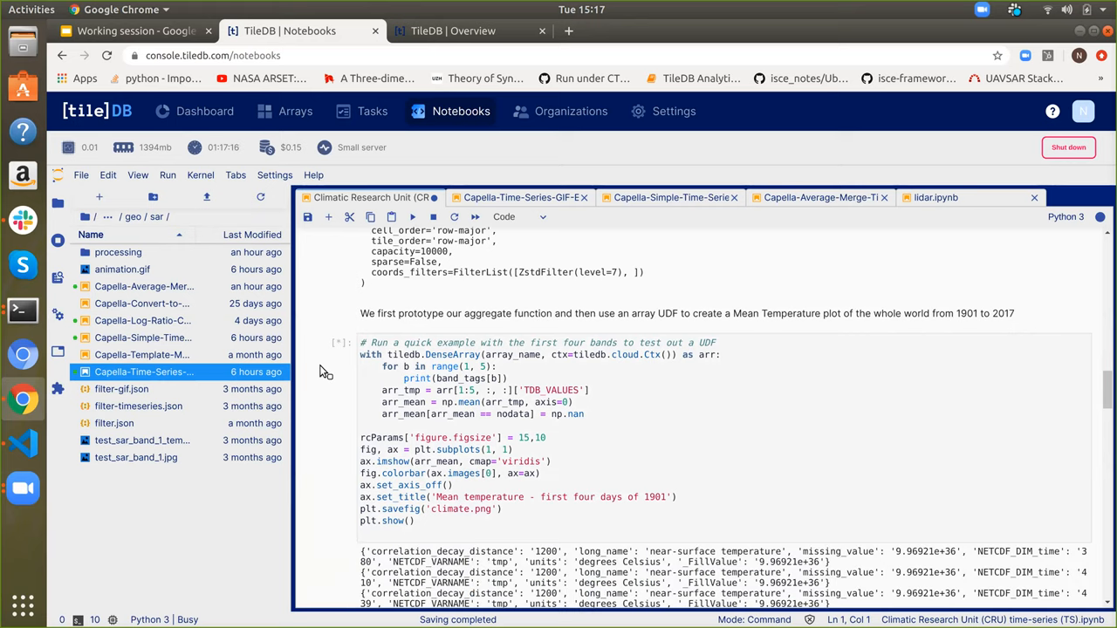
mouse_move(330, 403)
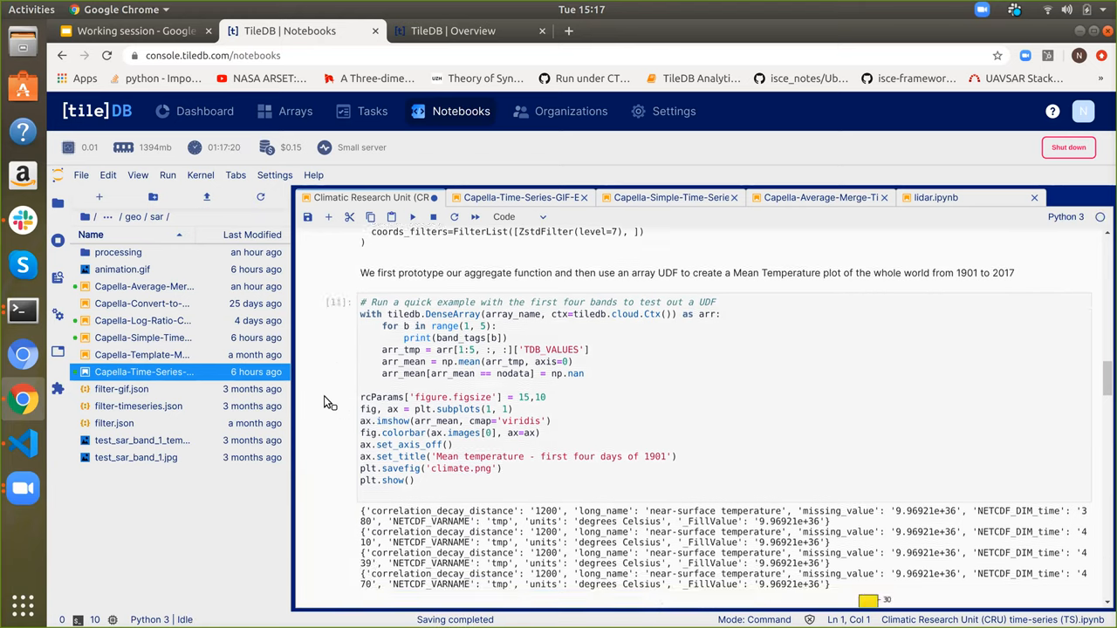
left_click(412, 216)
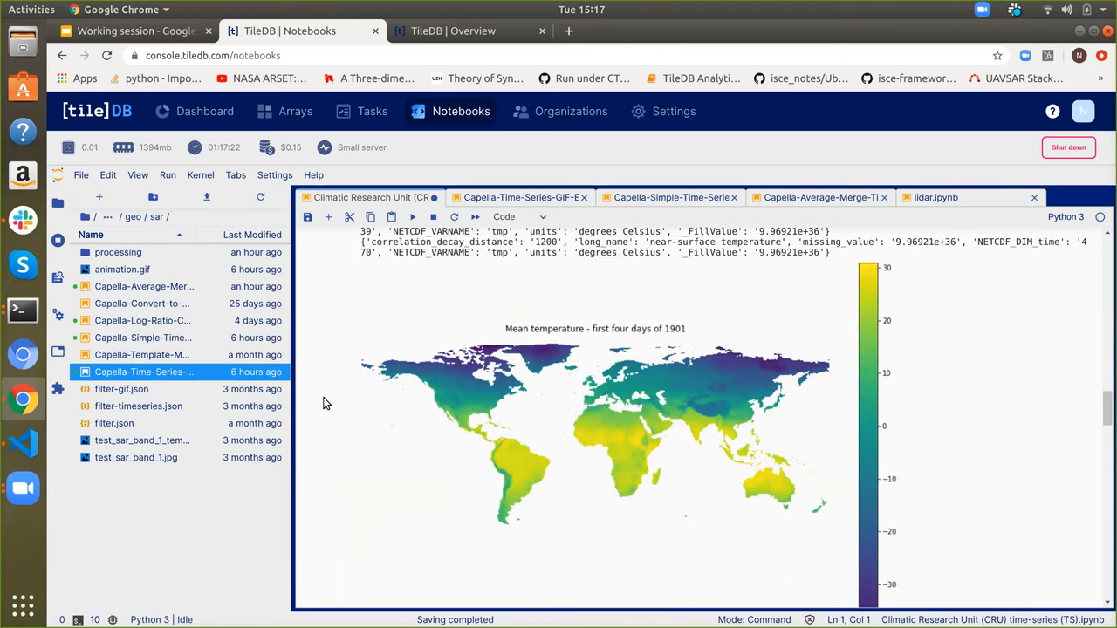
scroll("down", 3)
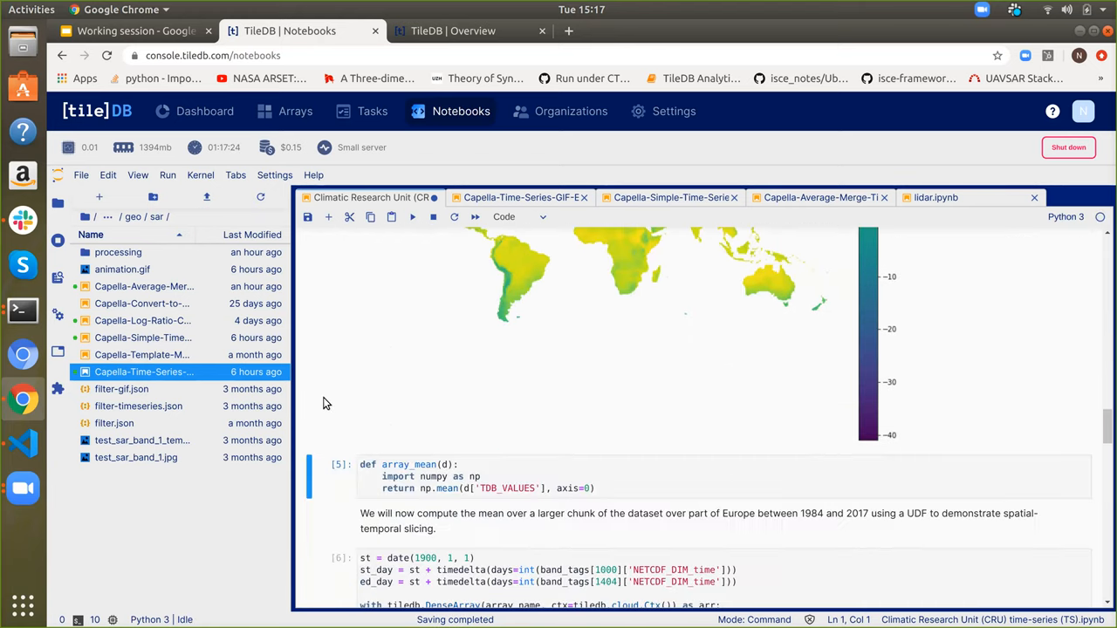
mouse_move(474, 277)
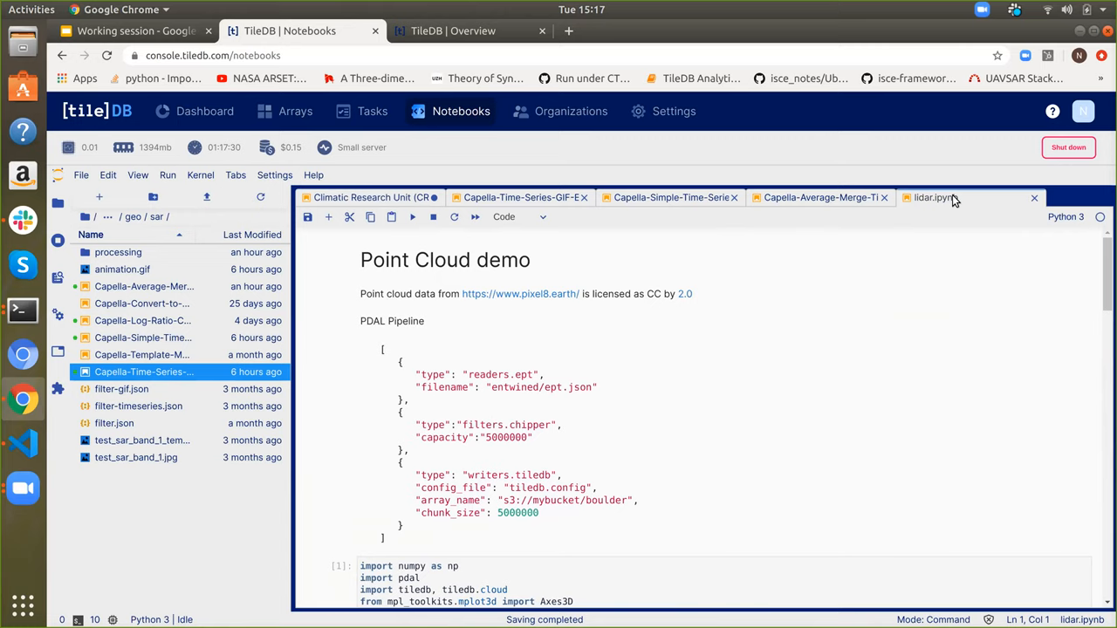
mouse_move(783, 334)
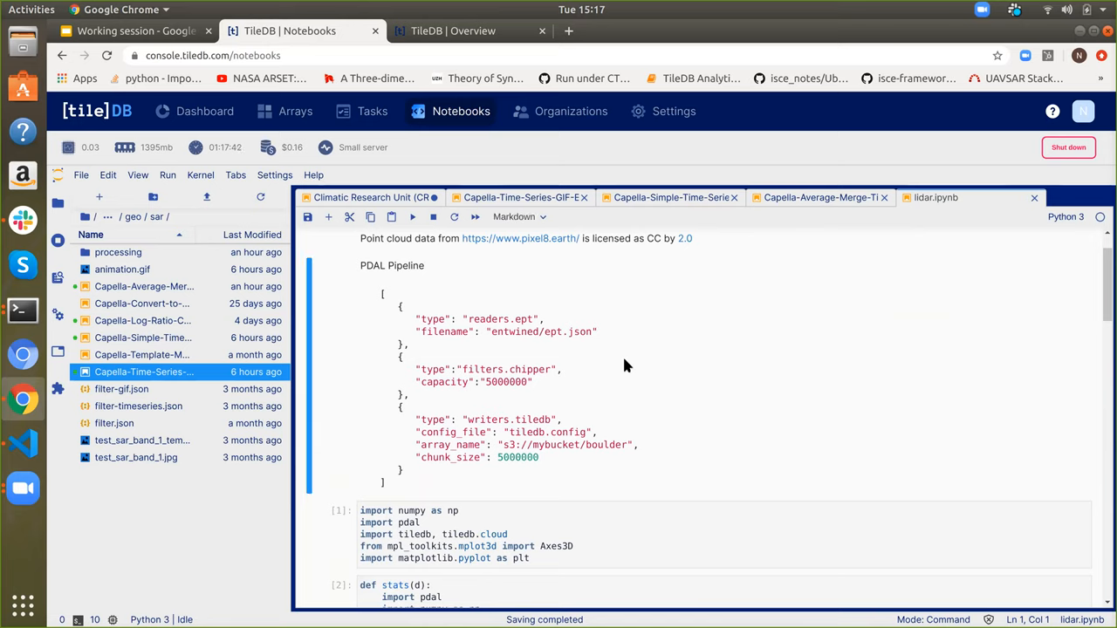
mouse_move(428, 279)
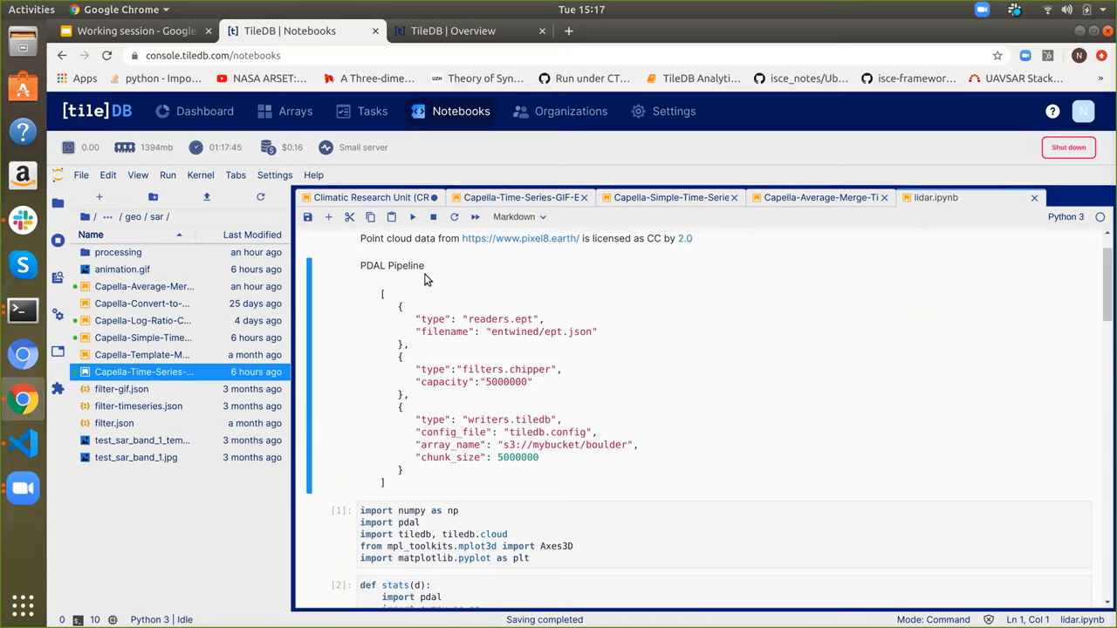
mouse_move(474, 324)
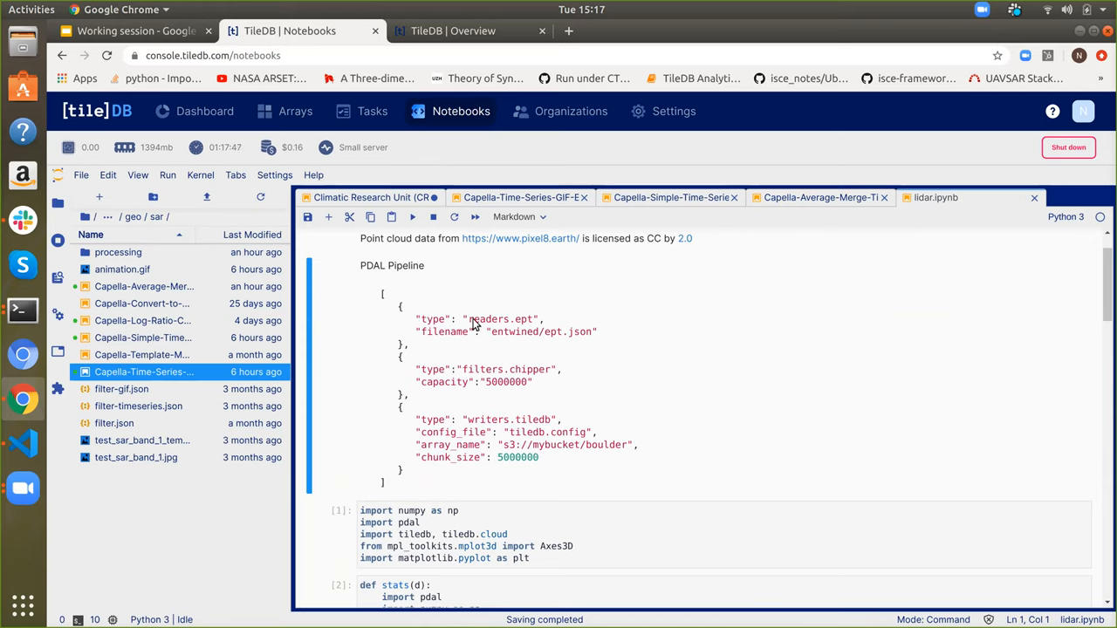
- Review the readers.ept PDAL stage and select the numpy, pdal, tiledb import cell
double_click(500, 318)
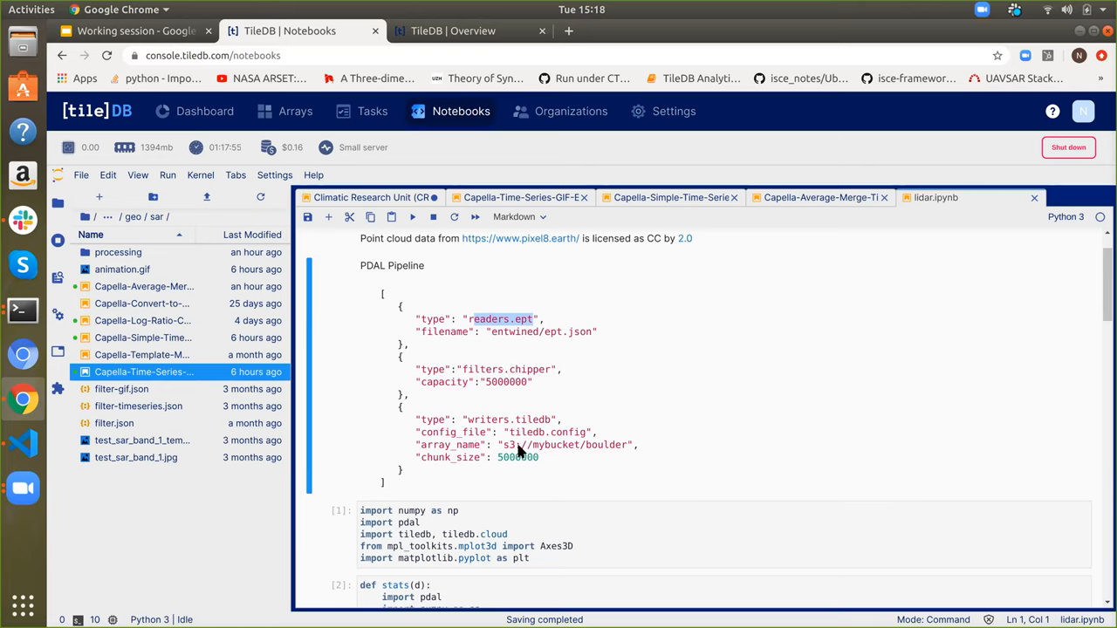
mouse_move(569, 454)
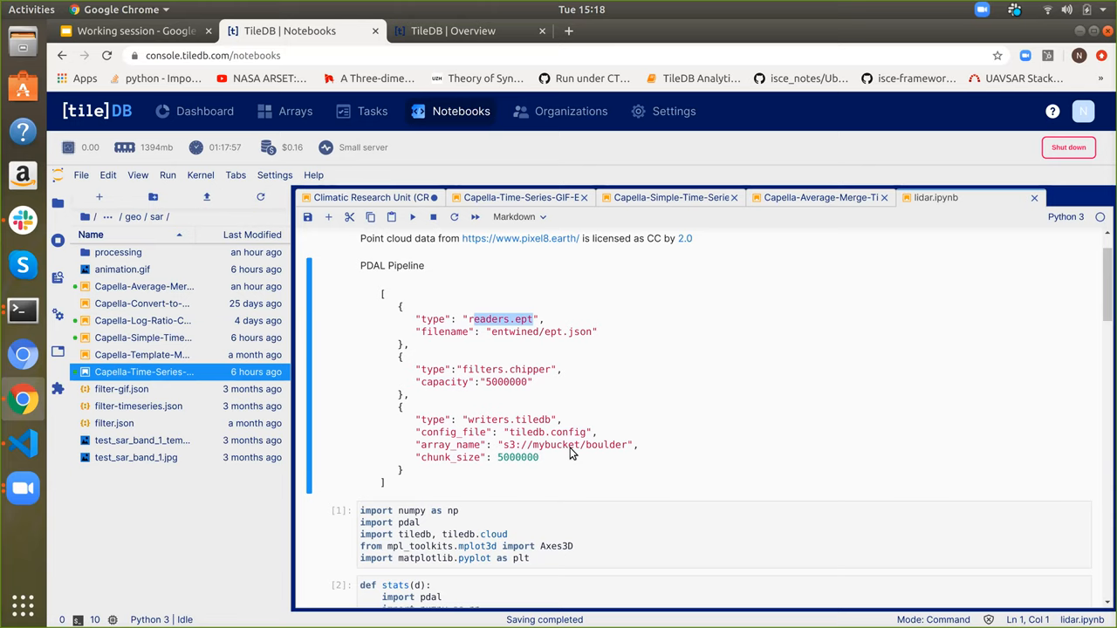
scroll("down", 3)
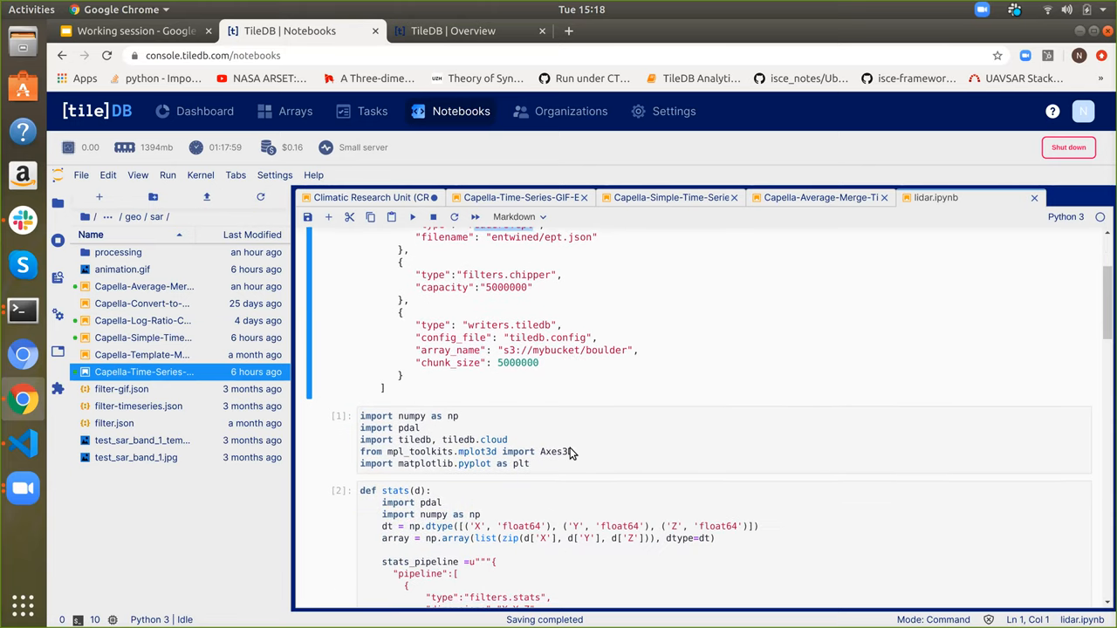
left_click(567, 440)
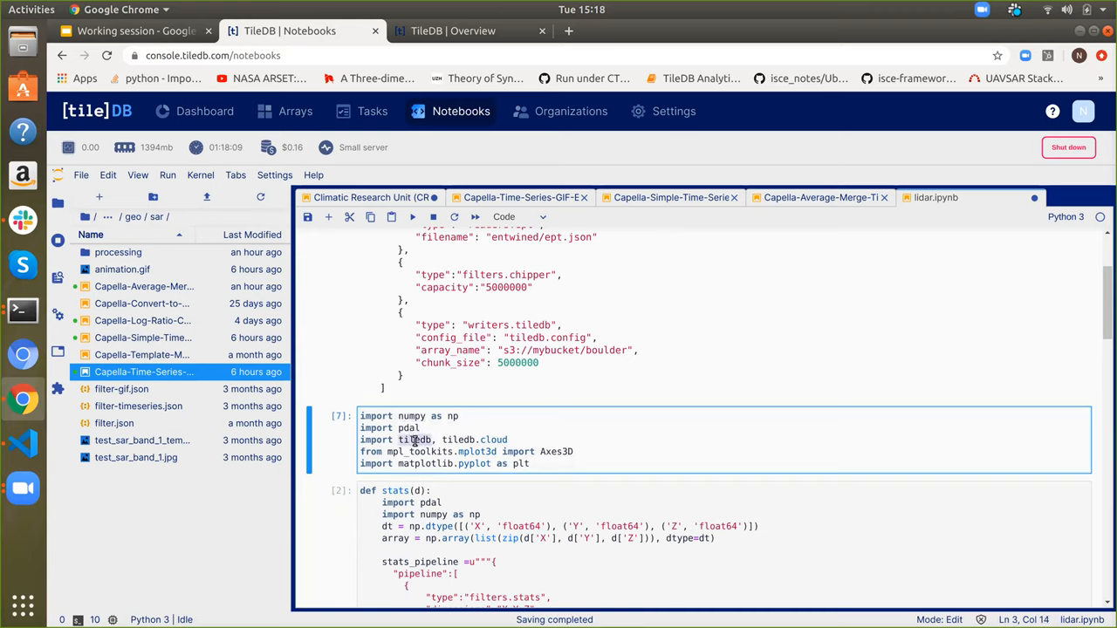
left_click_drag(434, 440, 506, 464)
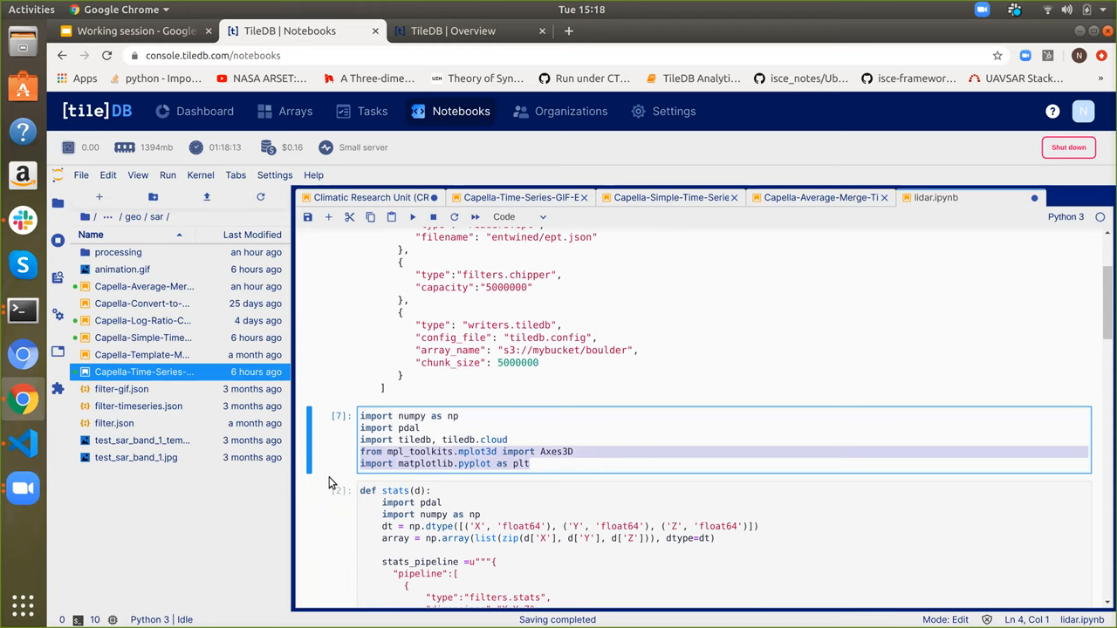
scroll("down", 3)
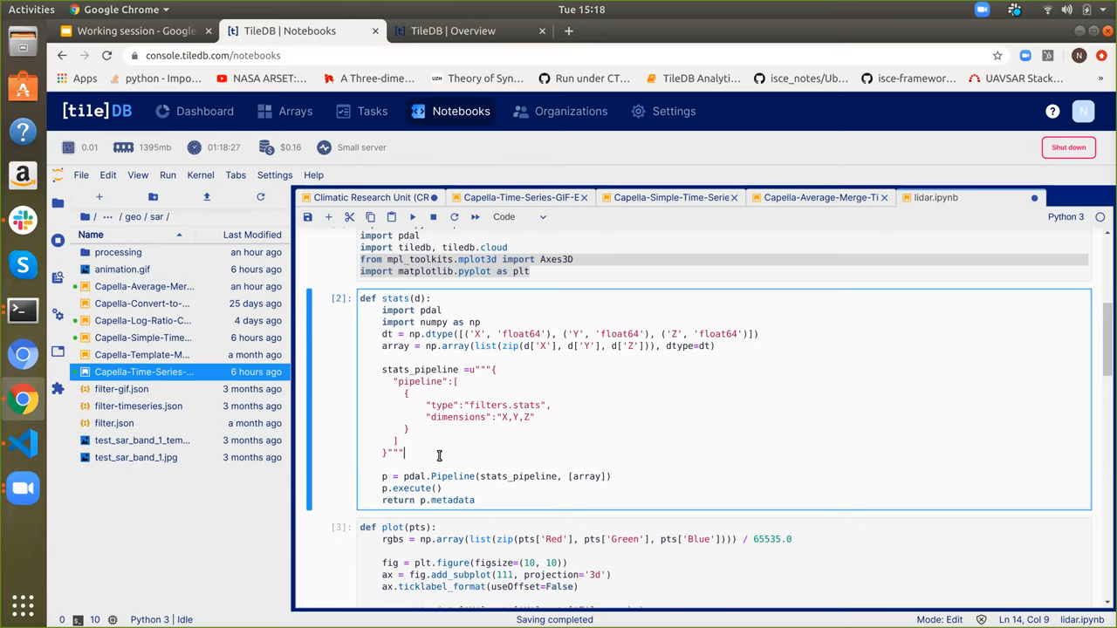
scroll("down", 3)
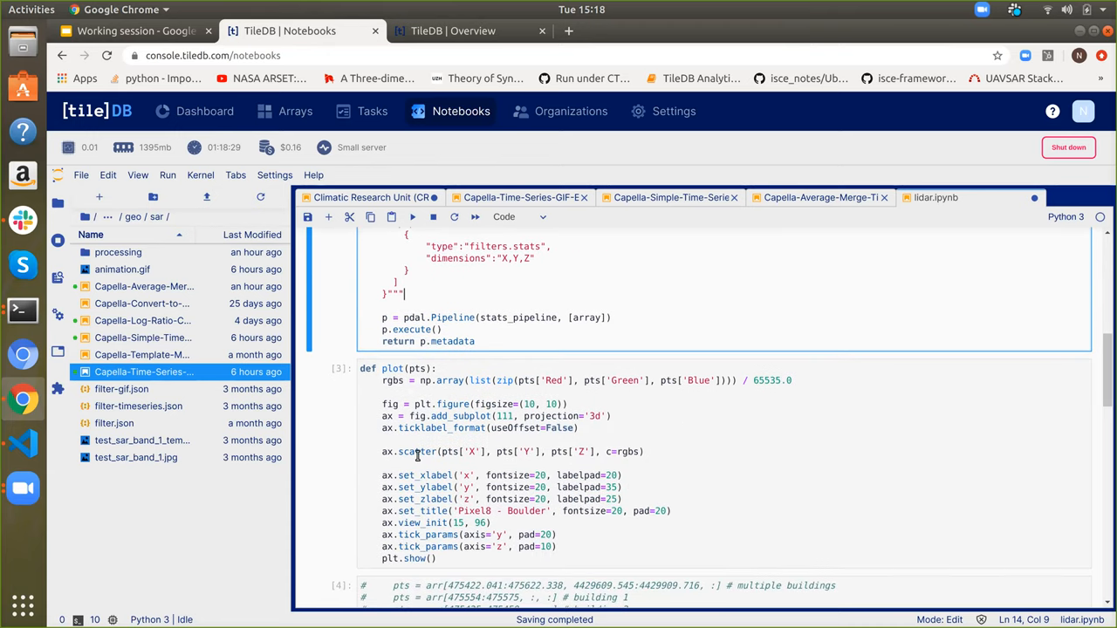
left_click(417, 451)
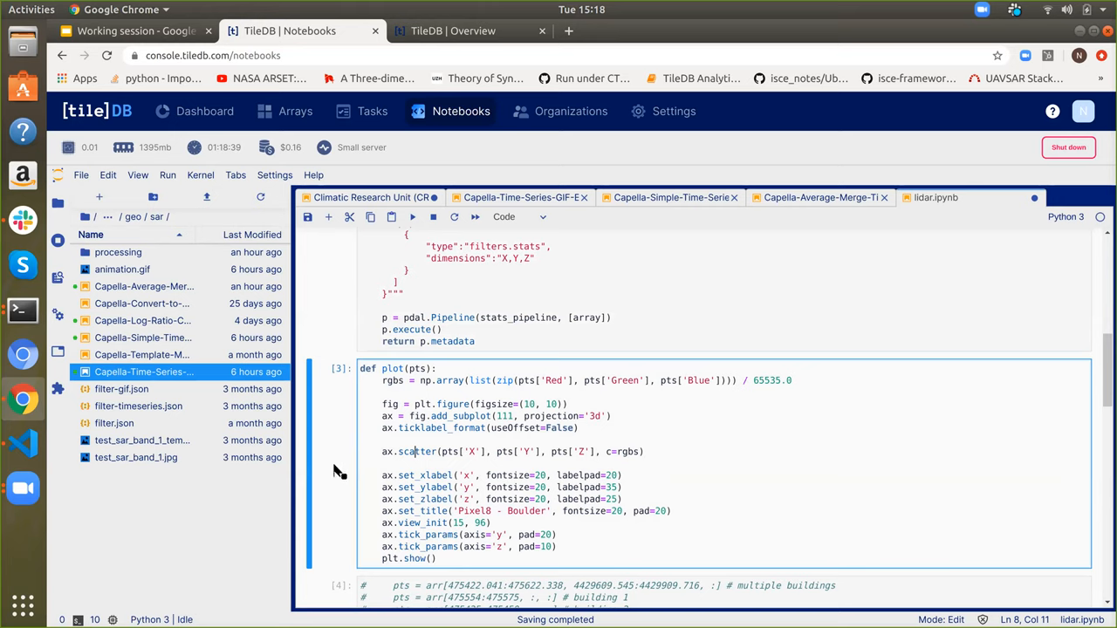
scroll("down", 3)
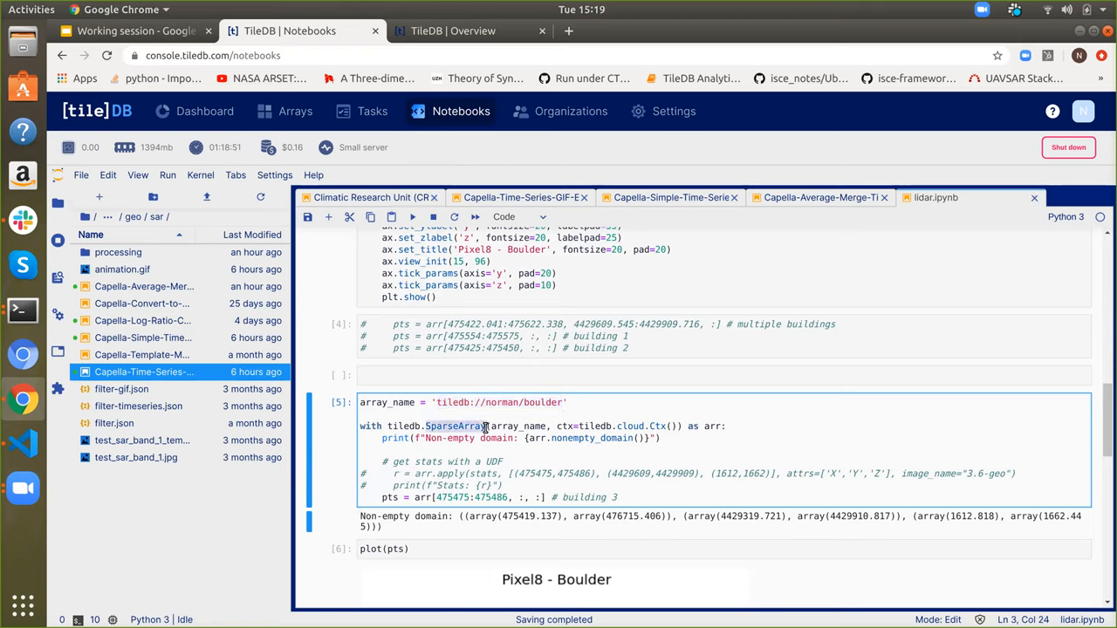
mouse_move(472, 524)
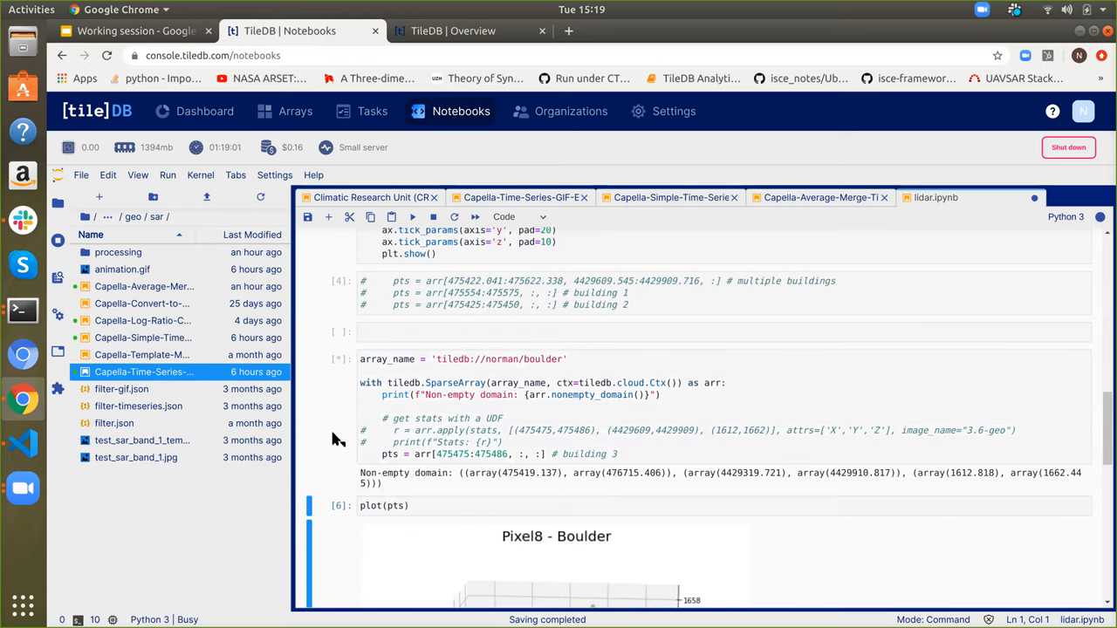
mouse_move(336, 455)
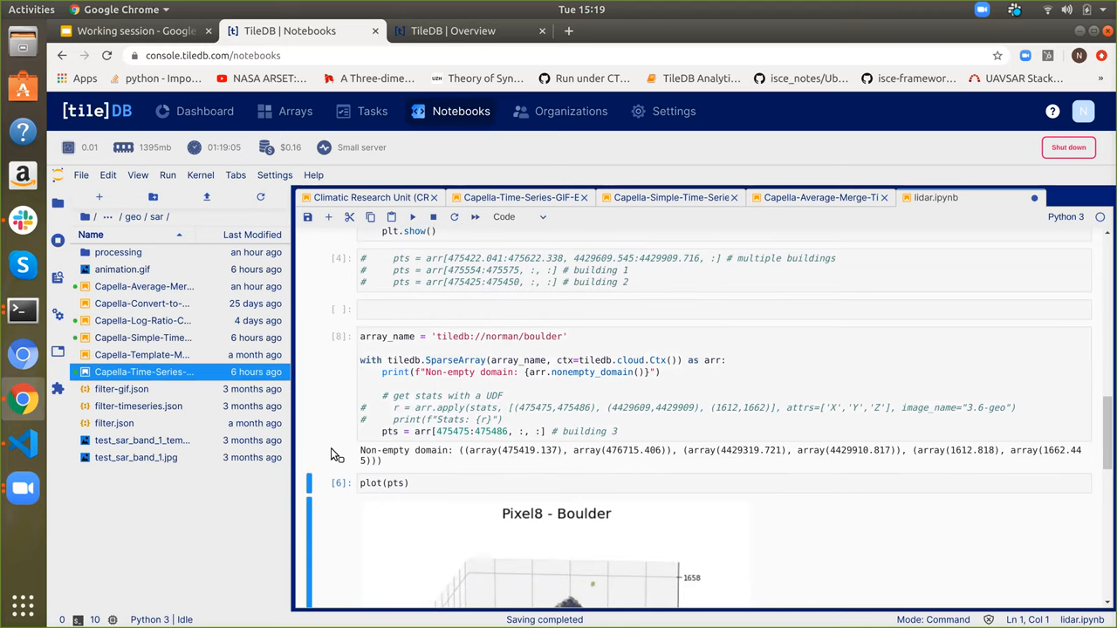
mouse_move(465, 455)
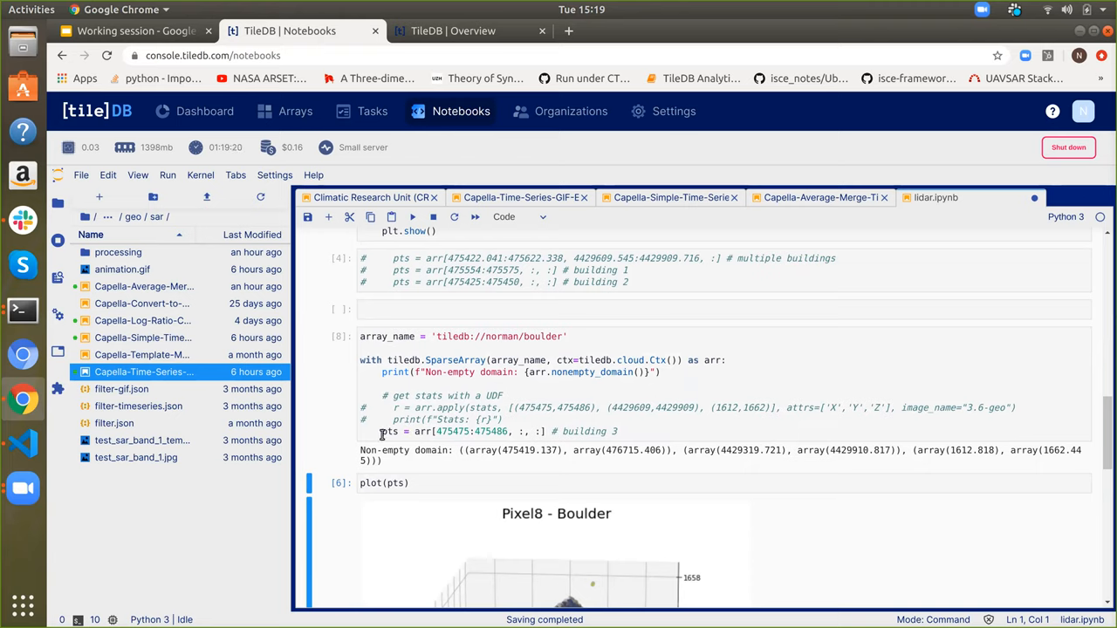
- Run the building 3 plot cell and scroll to the Pixel8 - Boulder 3D point cloud
left_click(384, 483)
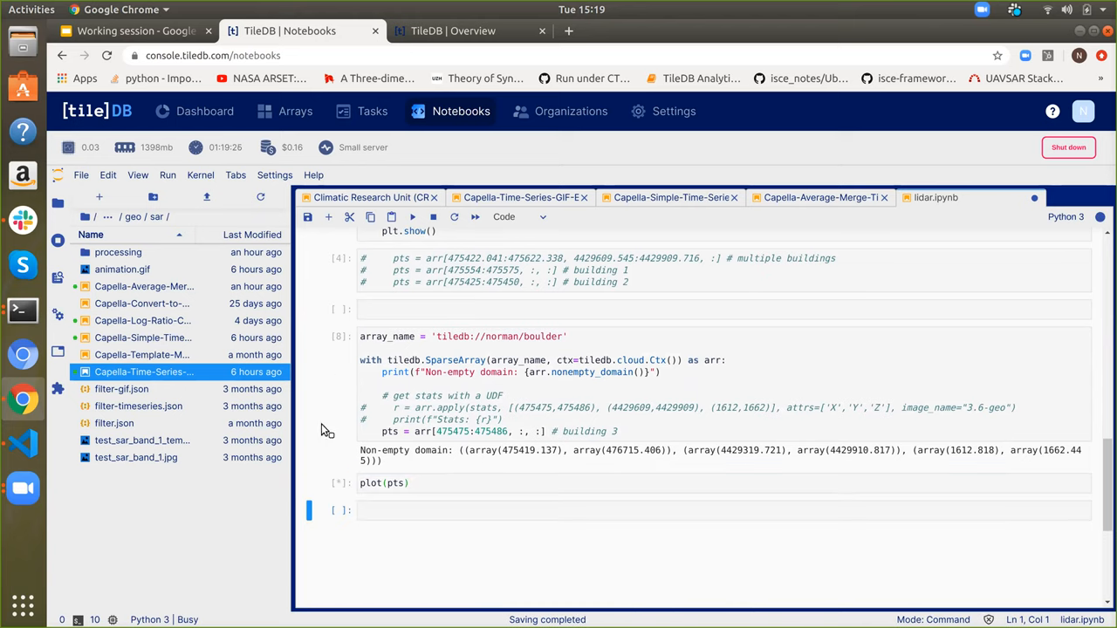
left_click(412, 217)
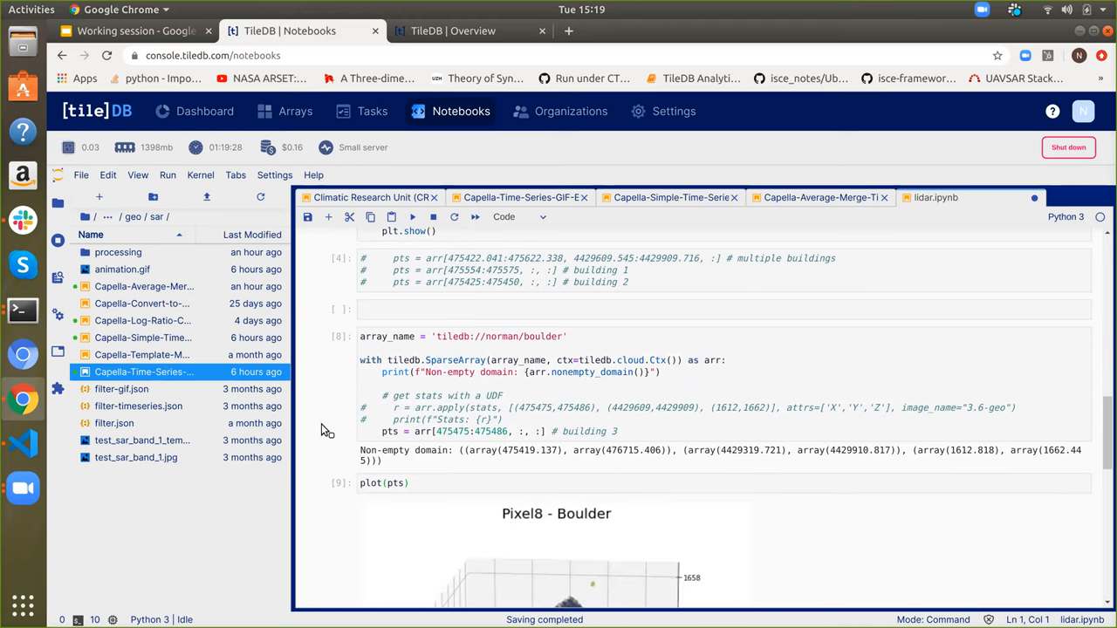
scroll("down", 3)
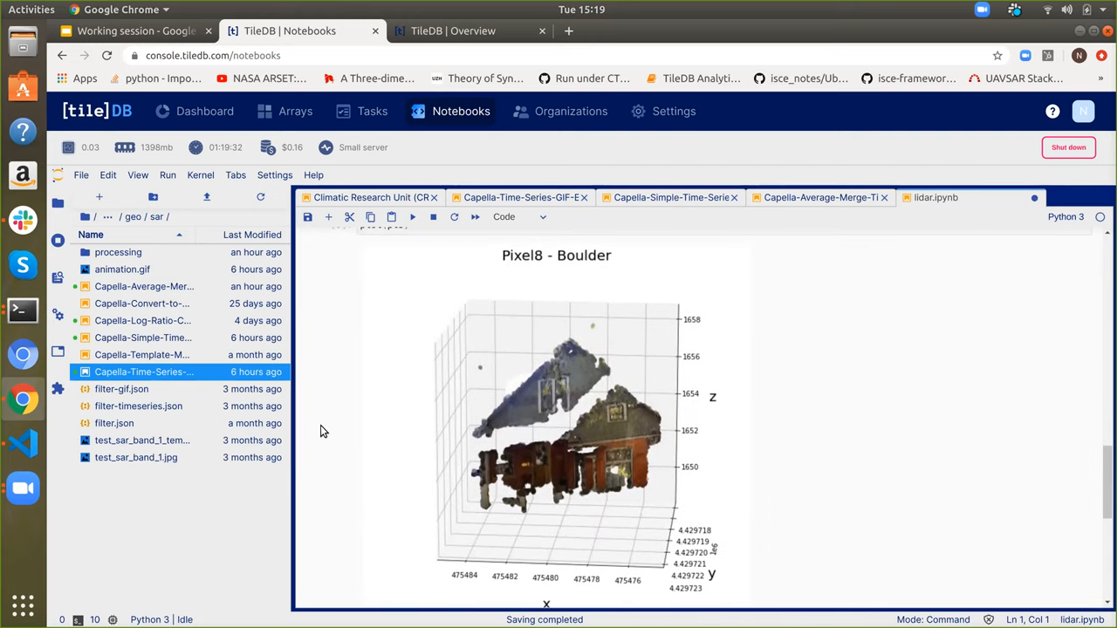
mouse_move(349, 386)
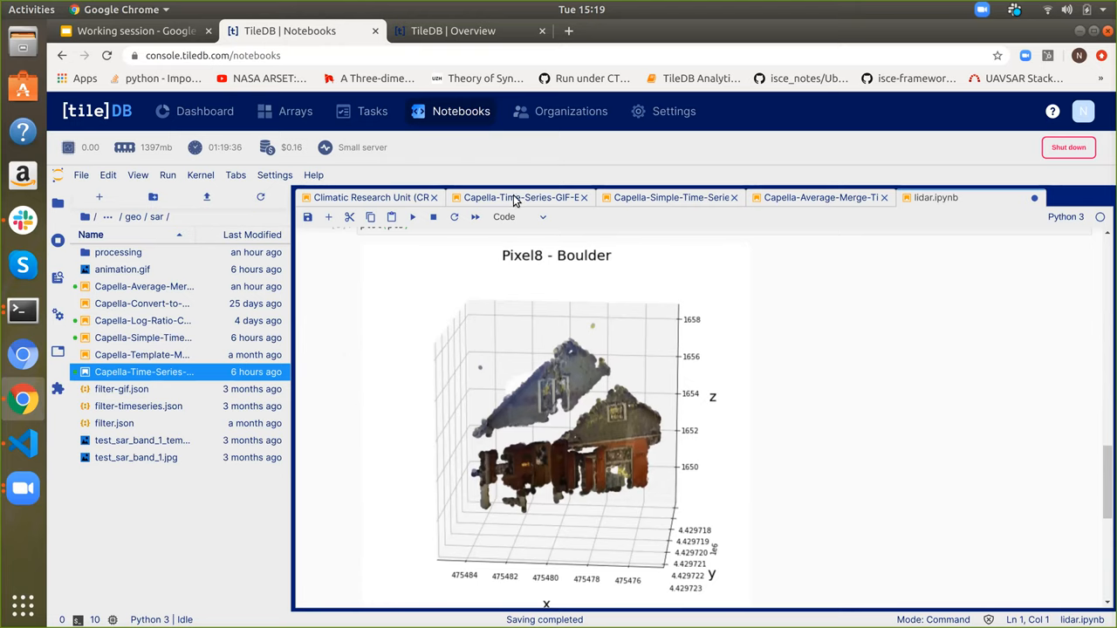
- Switch to the Capella-Time-Series-GIF-Example notebook
left_click(519, 197)
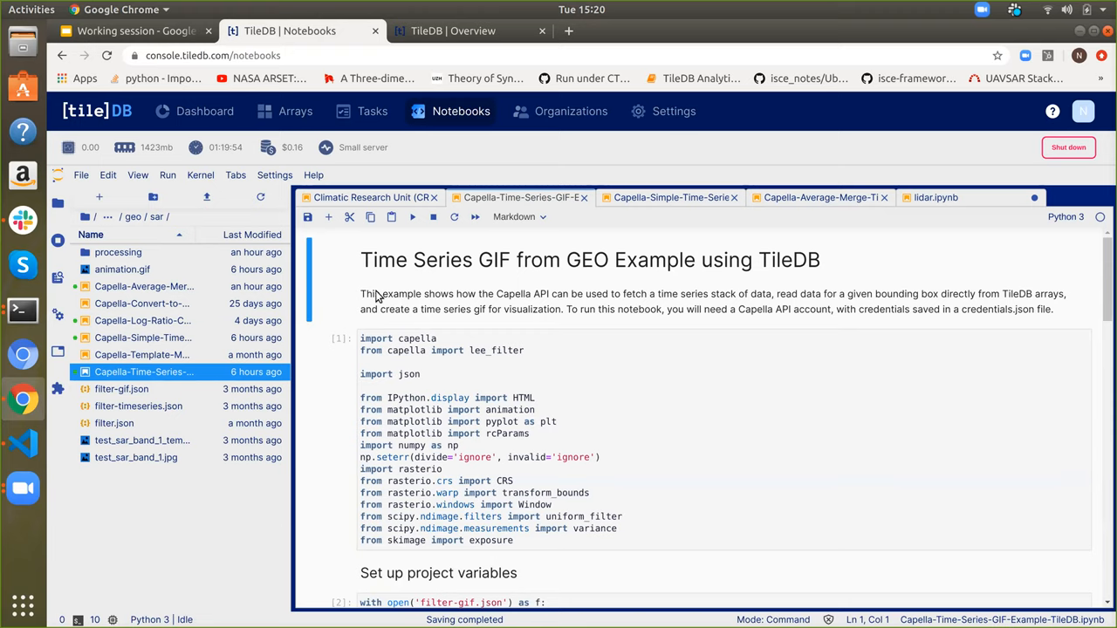
mouse_move(339, 386)
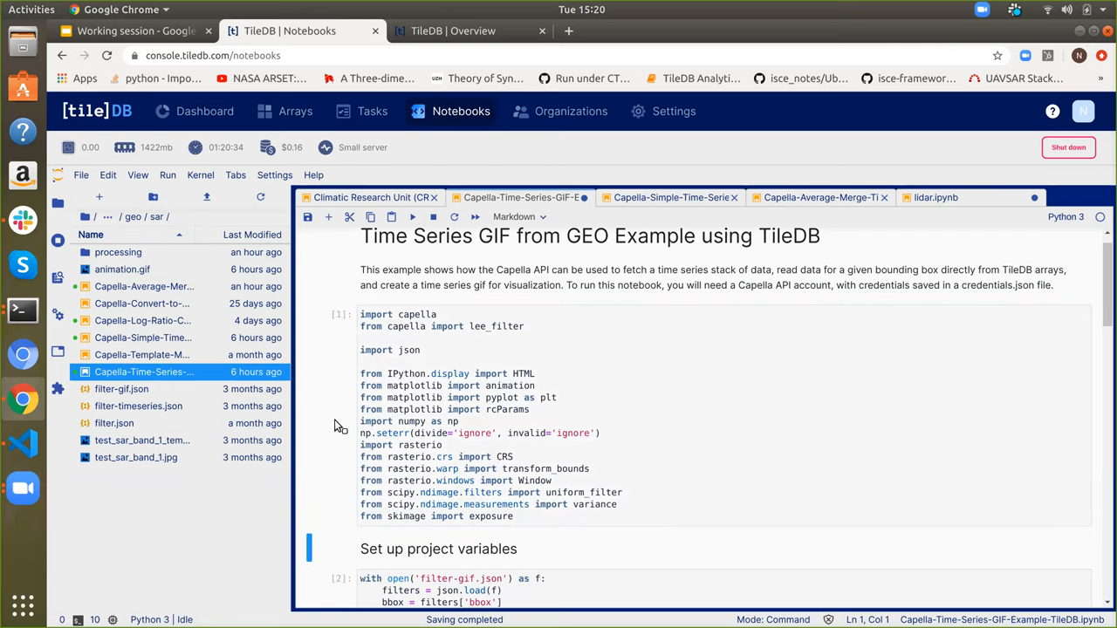
scroll("down", 3)
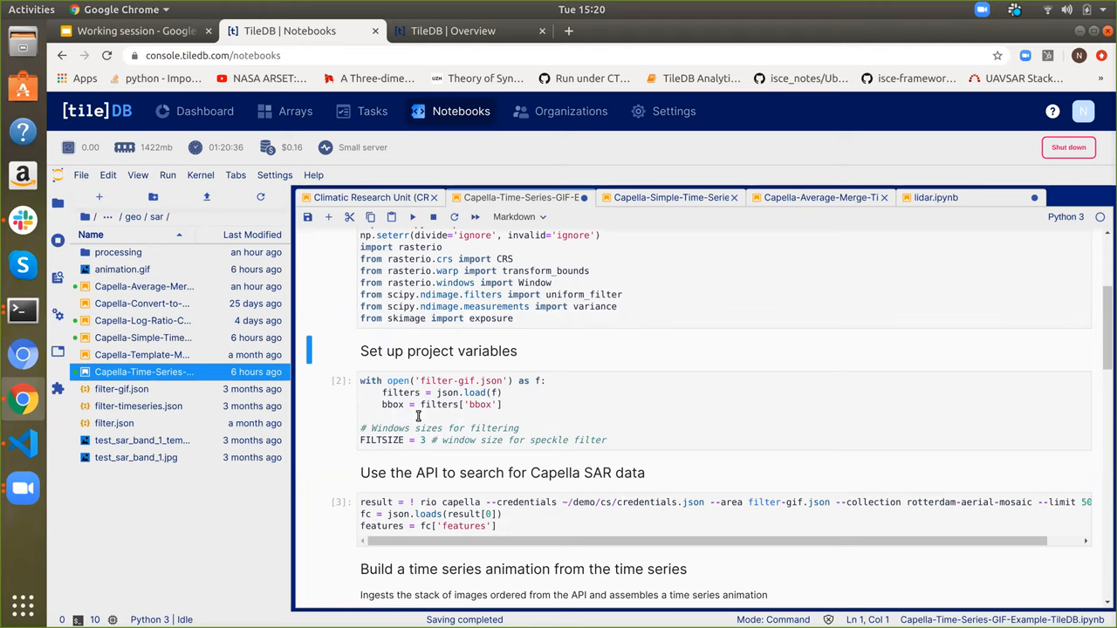
left_click(427, 404)
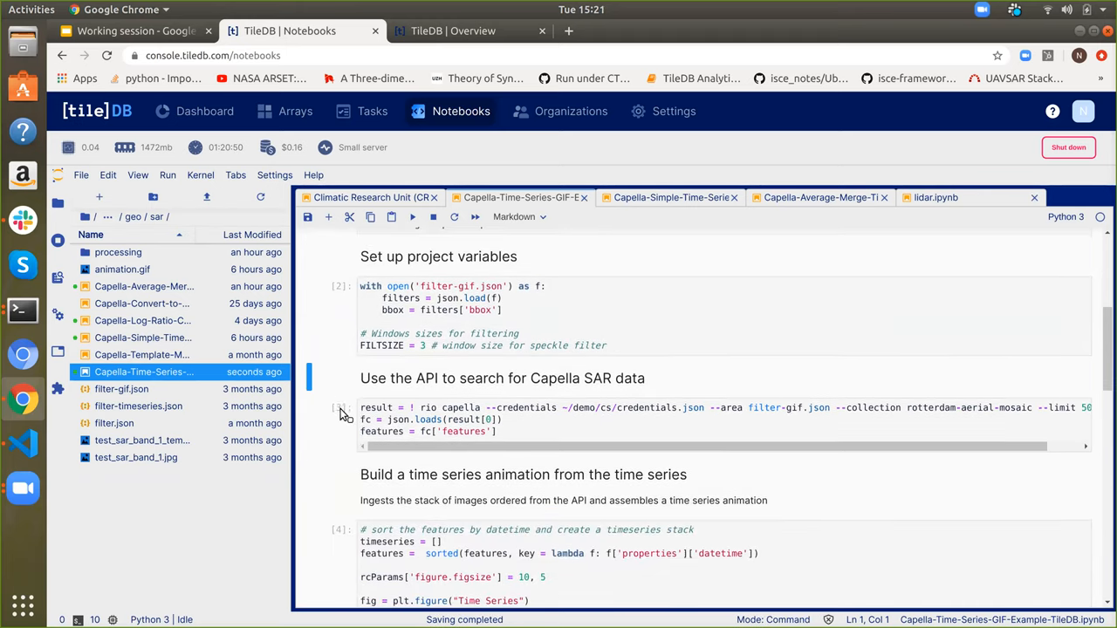
left_click(423, 408)
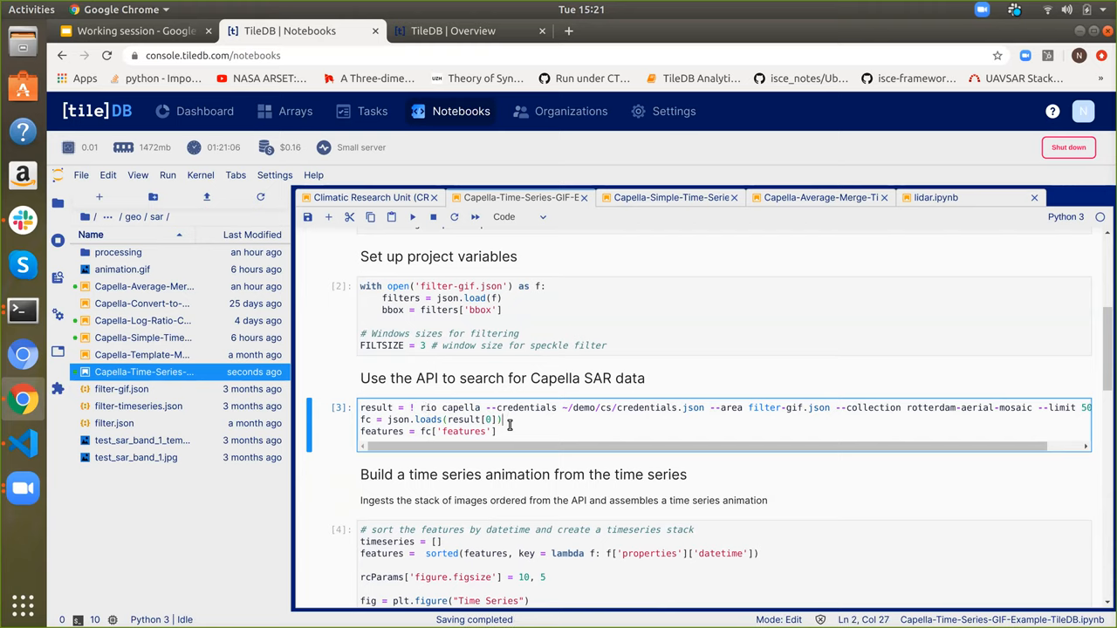
mouse_move(523, 352)
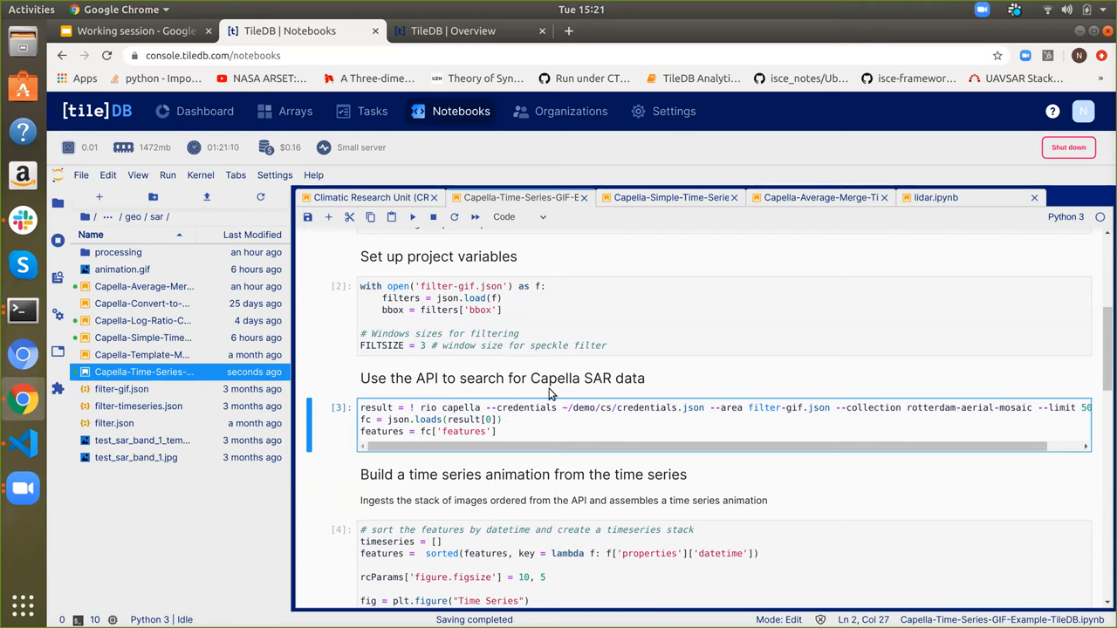
double_click(642, 407)
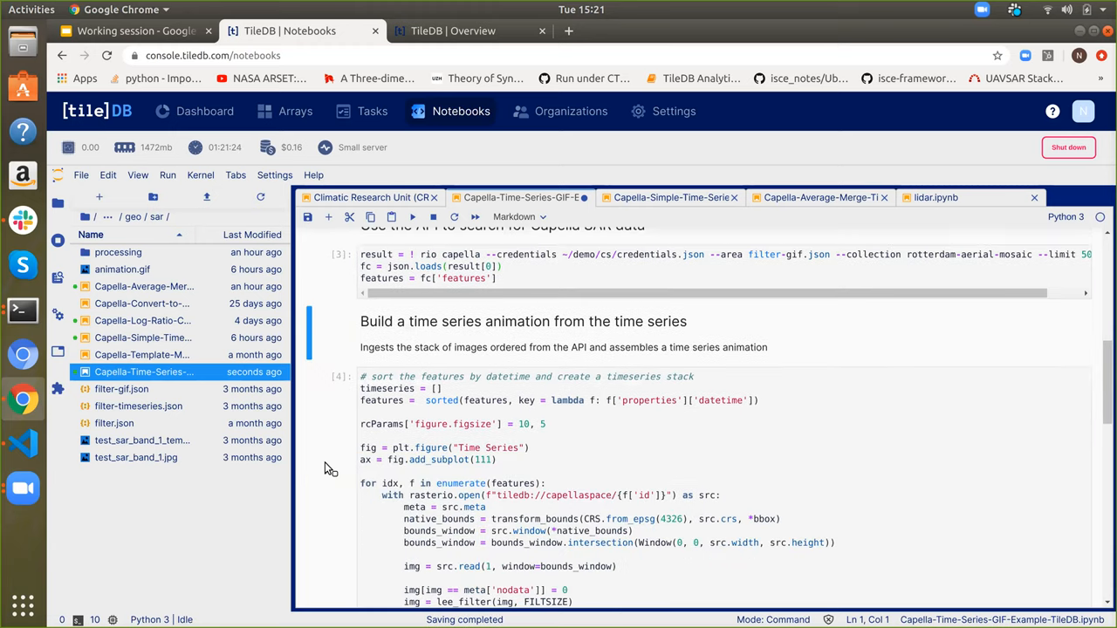
- Highlight the transform_bounds call and the windowed image read in the animation cell
scroll("down", 3)
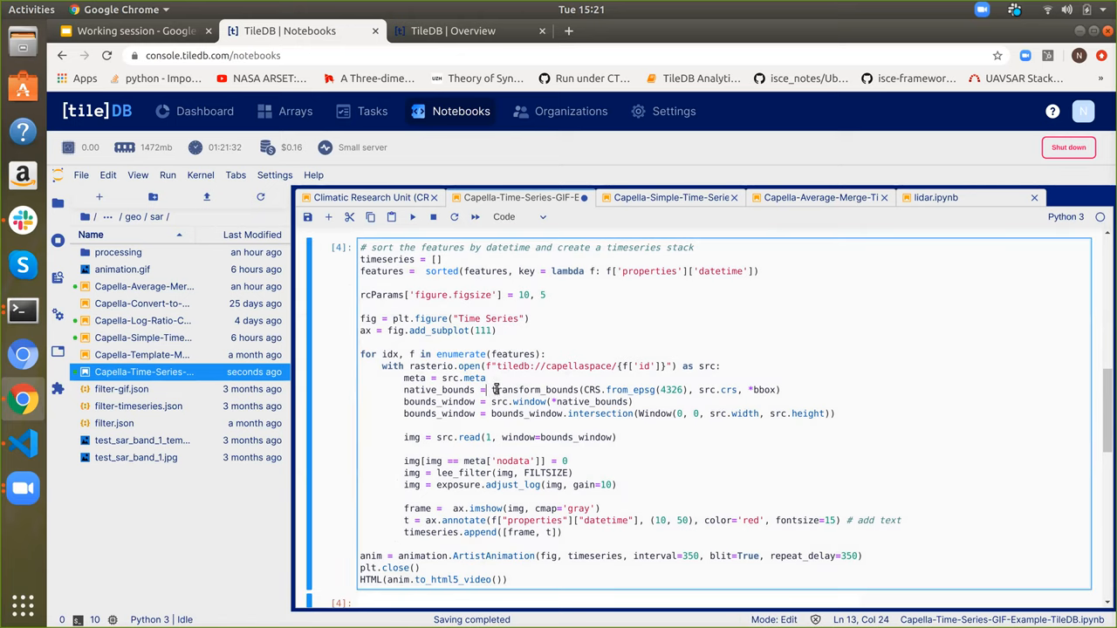
double_click(532, 390)
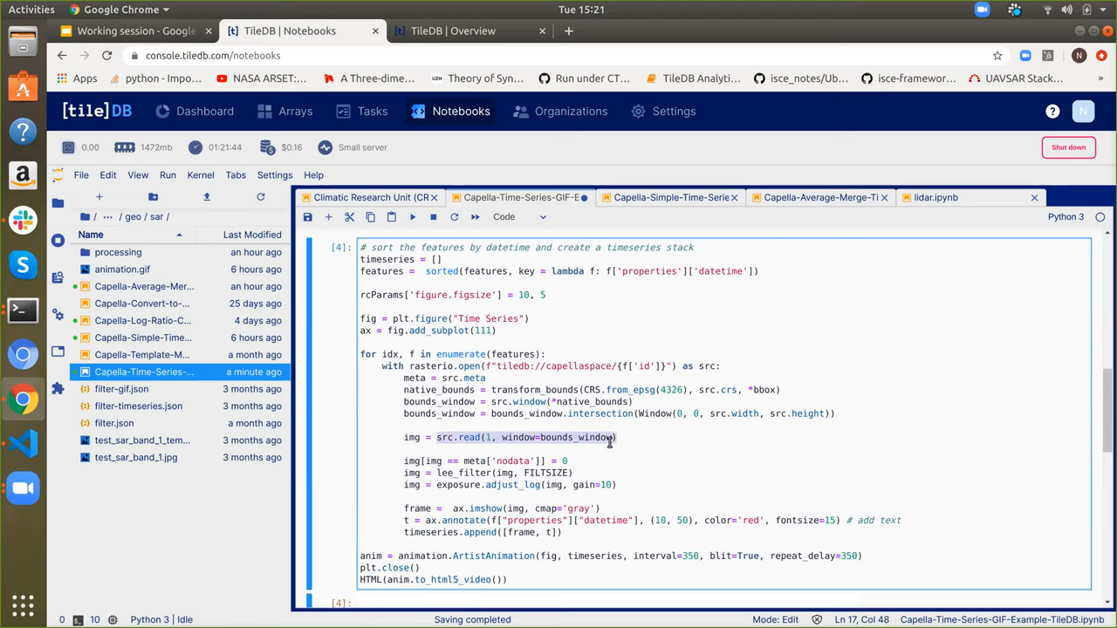
left_click(514, 461)
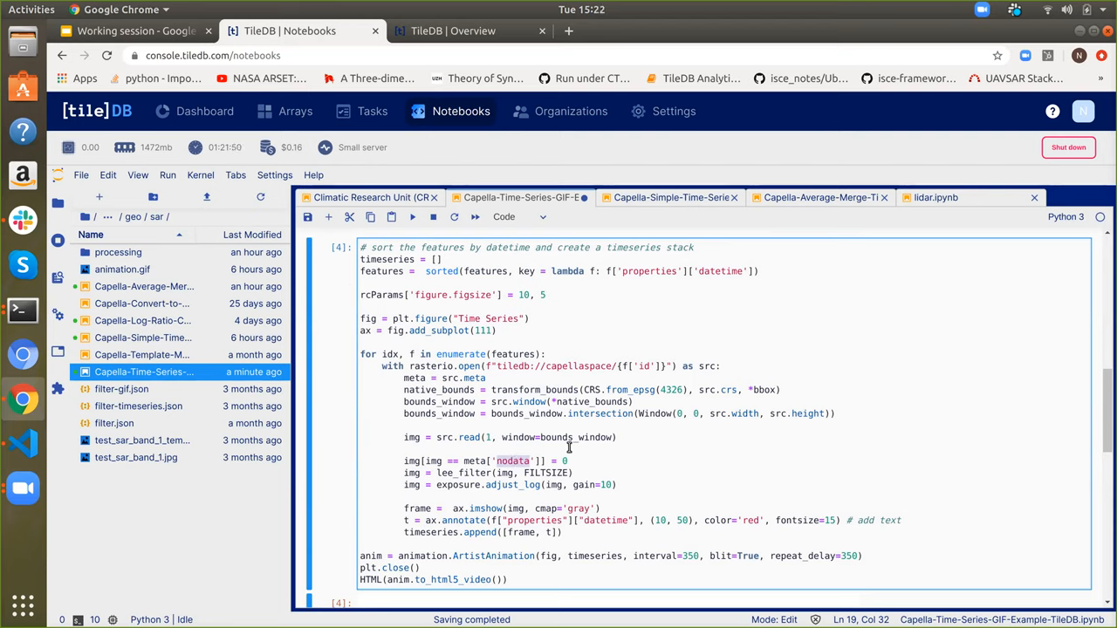
mouse_move(552, 488)
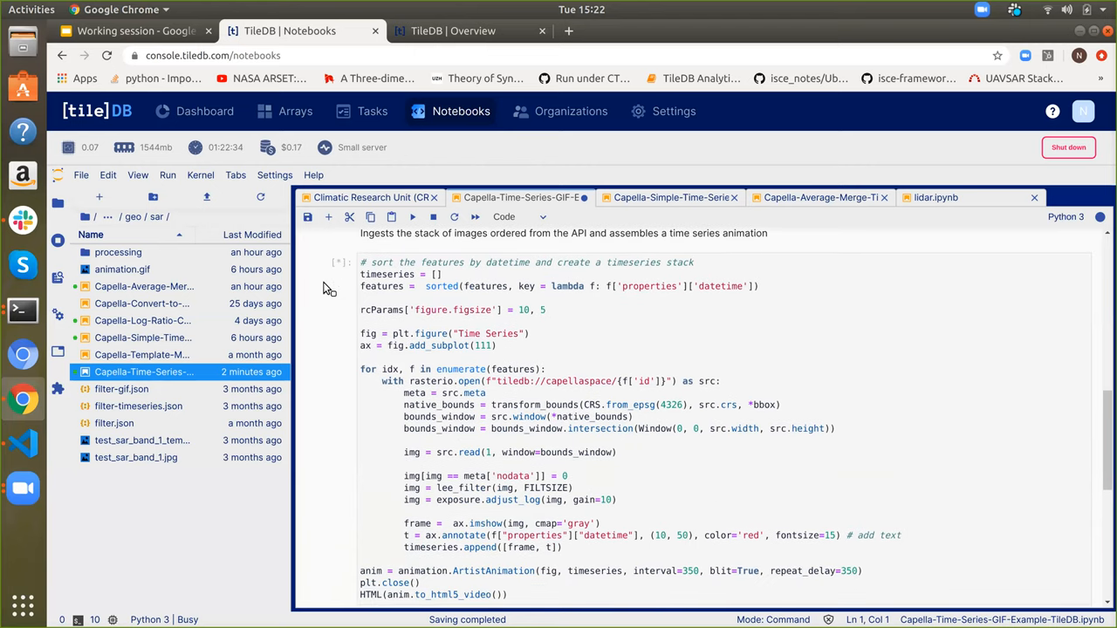
mouse_move(192, 270)
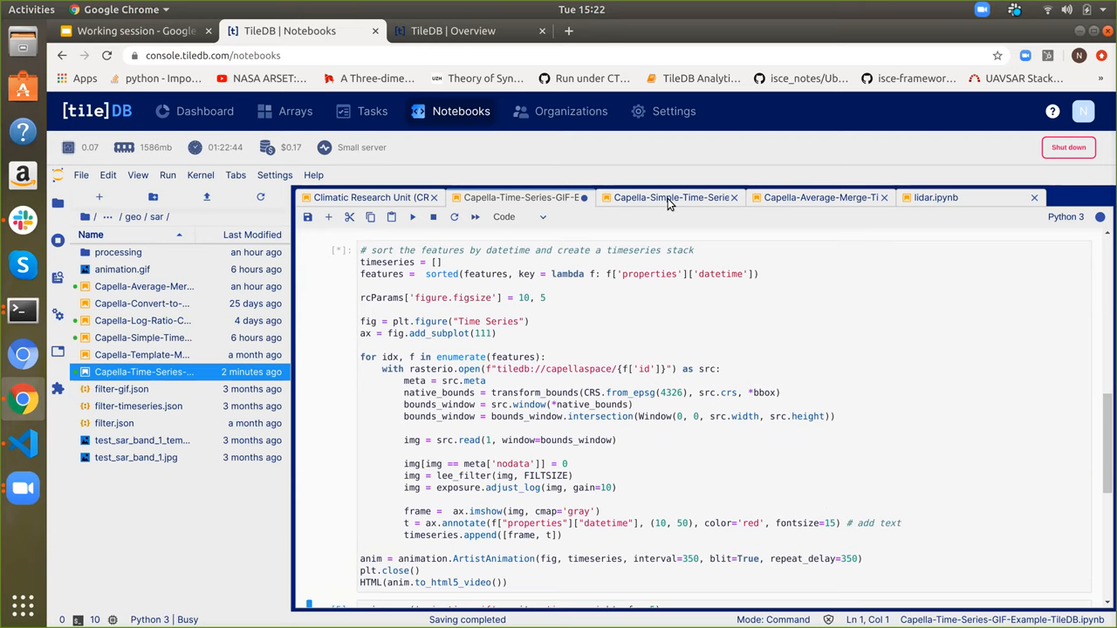
- Switch to the Capella Simple Time Series Activity Index notebook
left_click(671, 198)
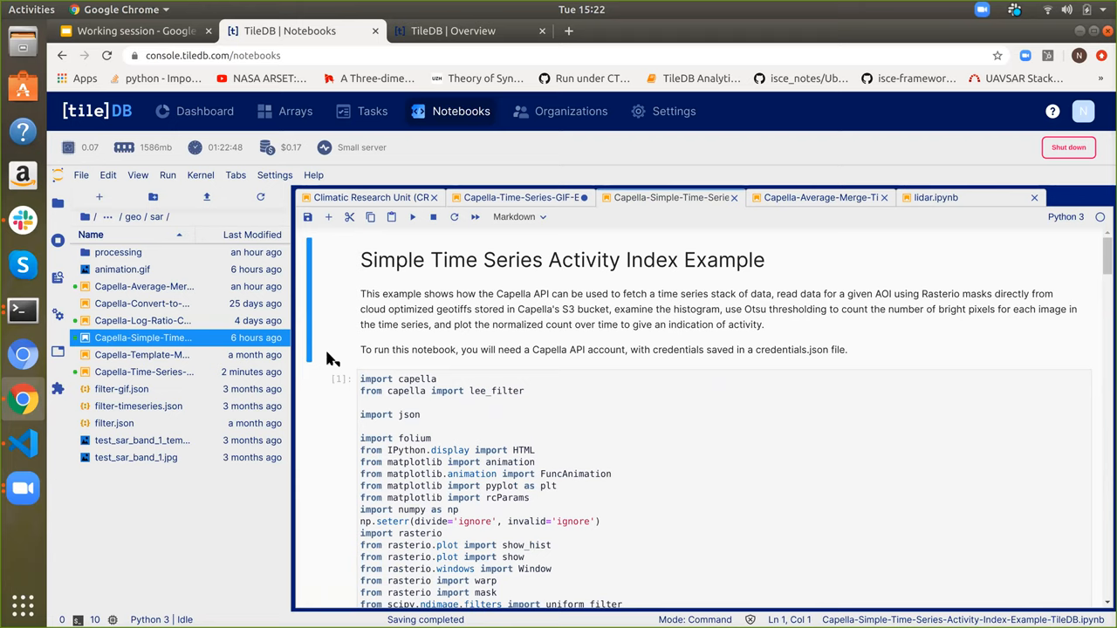
mouse_move(404, 293)
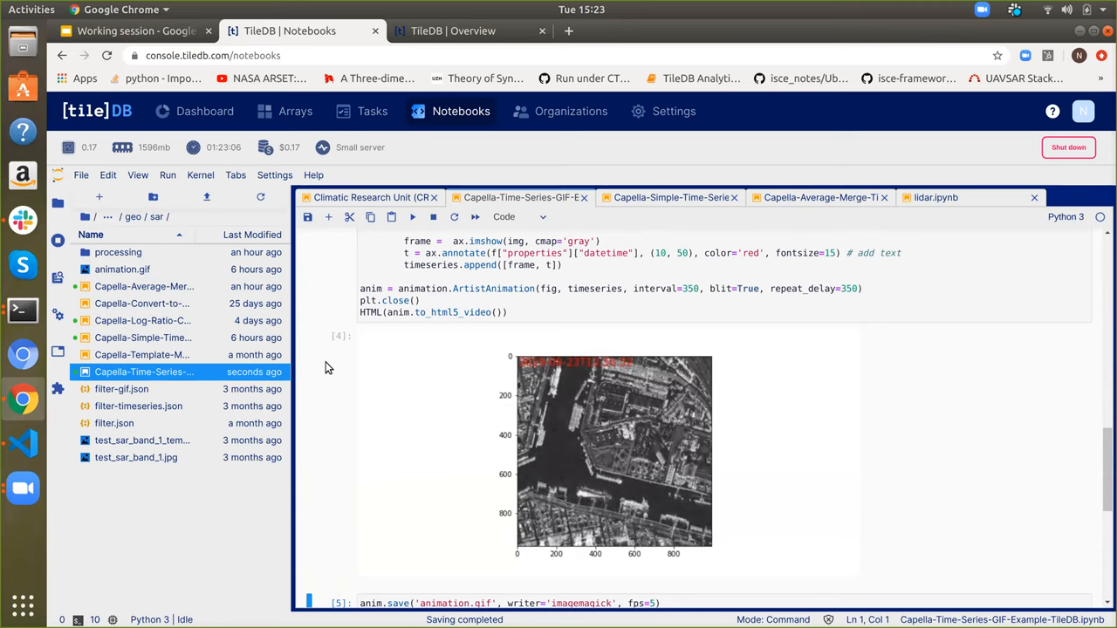
- Play the Rotterdam SAR time-series video in the animation cell output
left_click(607, 452)
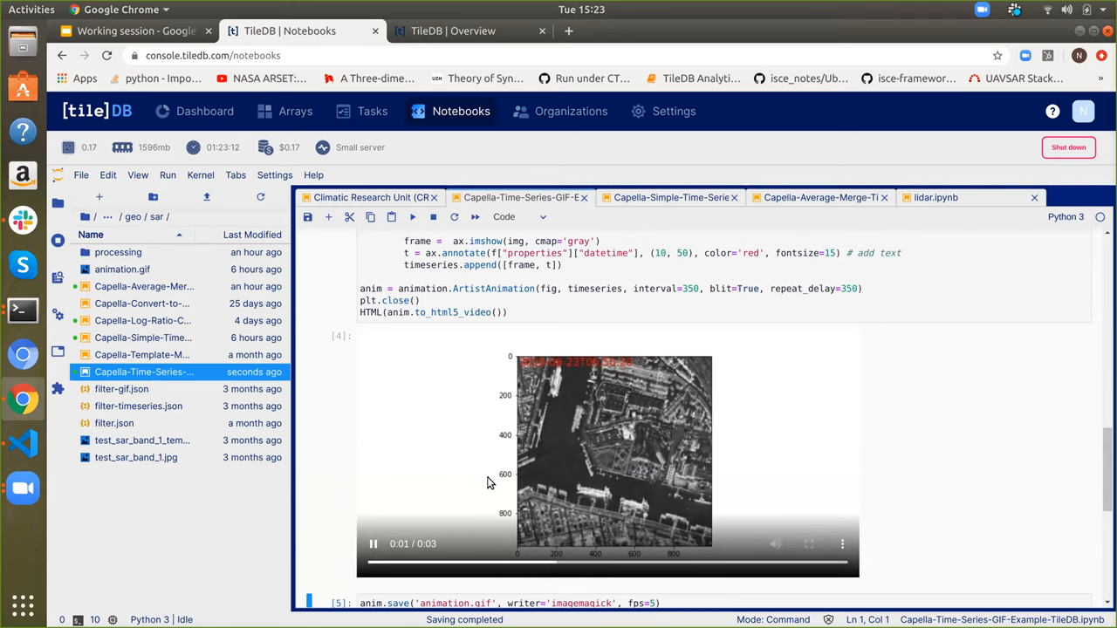
mouse_move(672, 198)
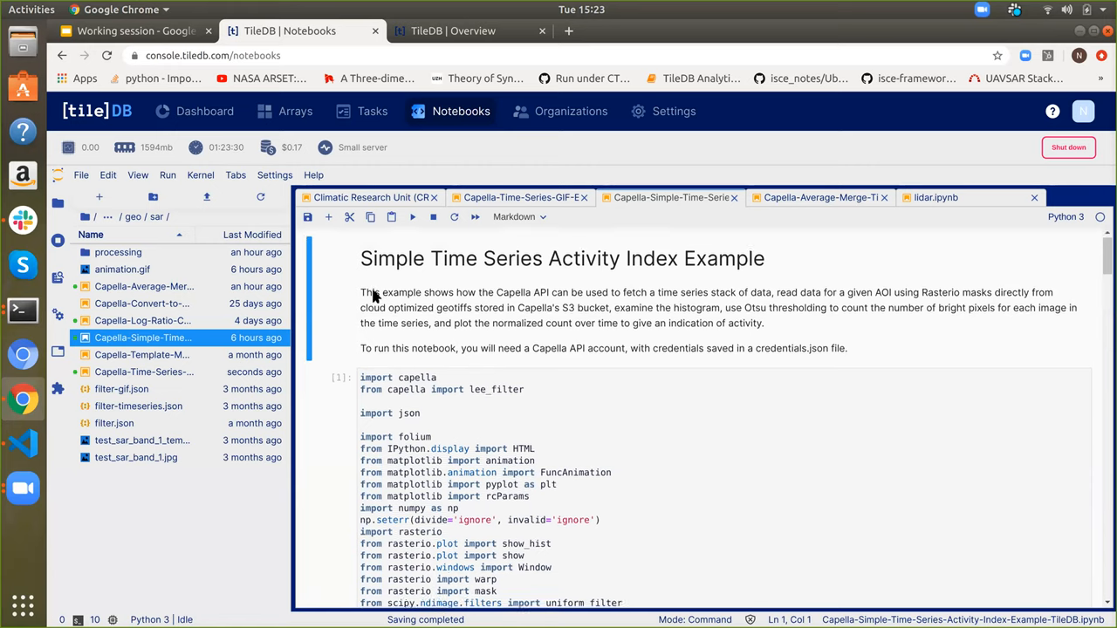
- Select the imports cell and run cells [1] through [3], including the project variables
scroll("down", 3)
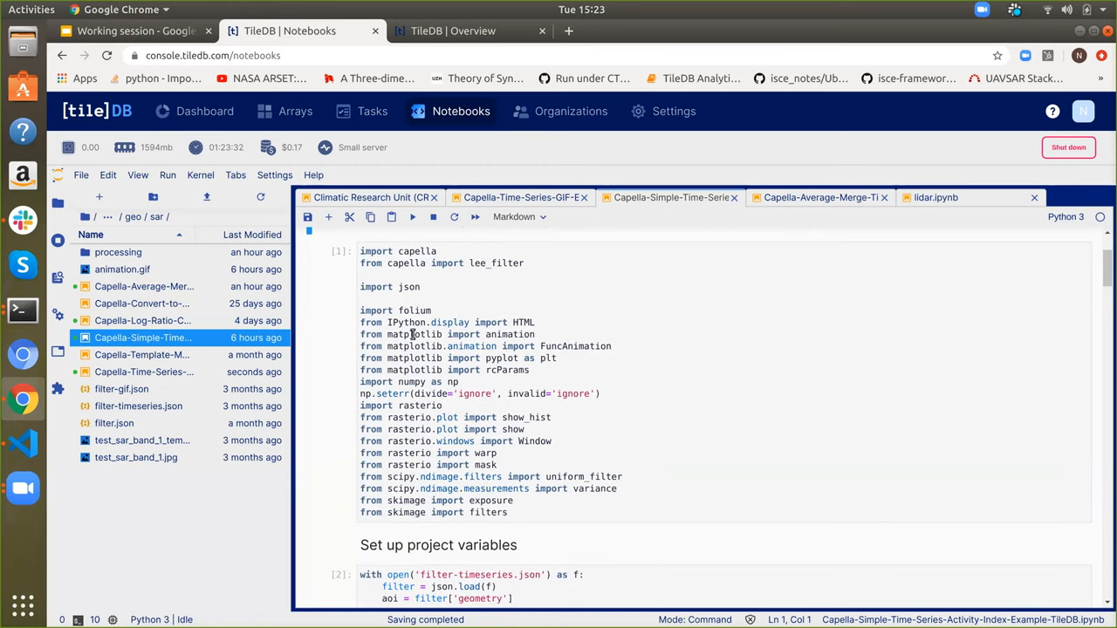
left_click(412, 217)
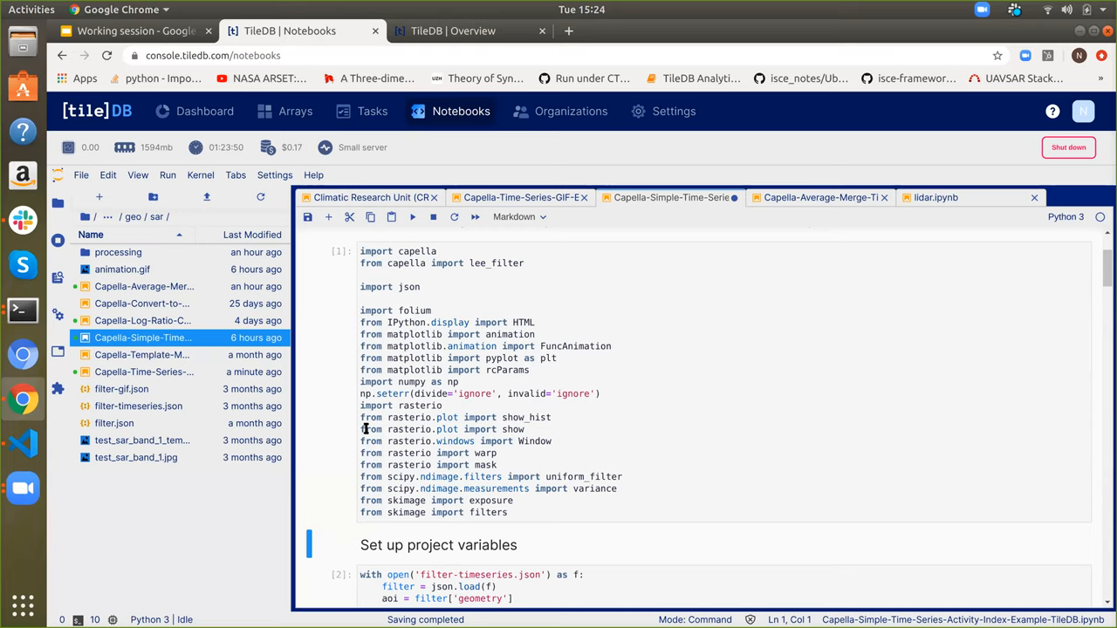
mouse_move(343, 451)
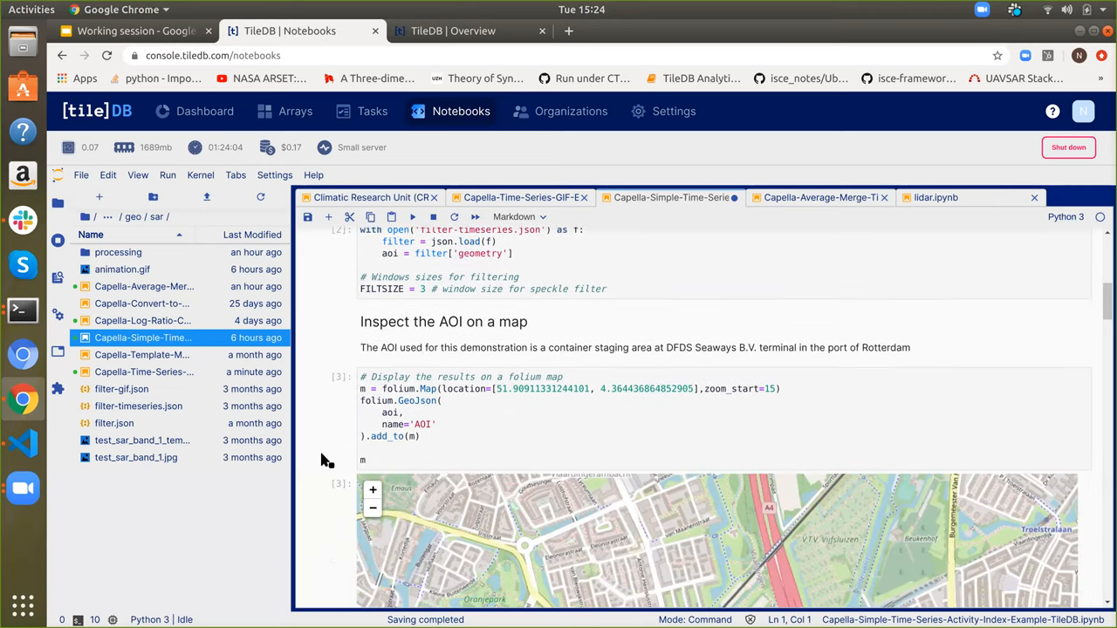
- Scroll past the Rotterdam AOI map and run the Capella API search cell
scroll("down", 3)
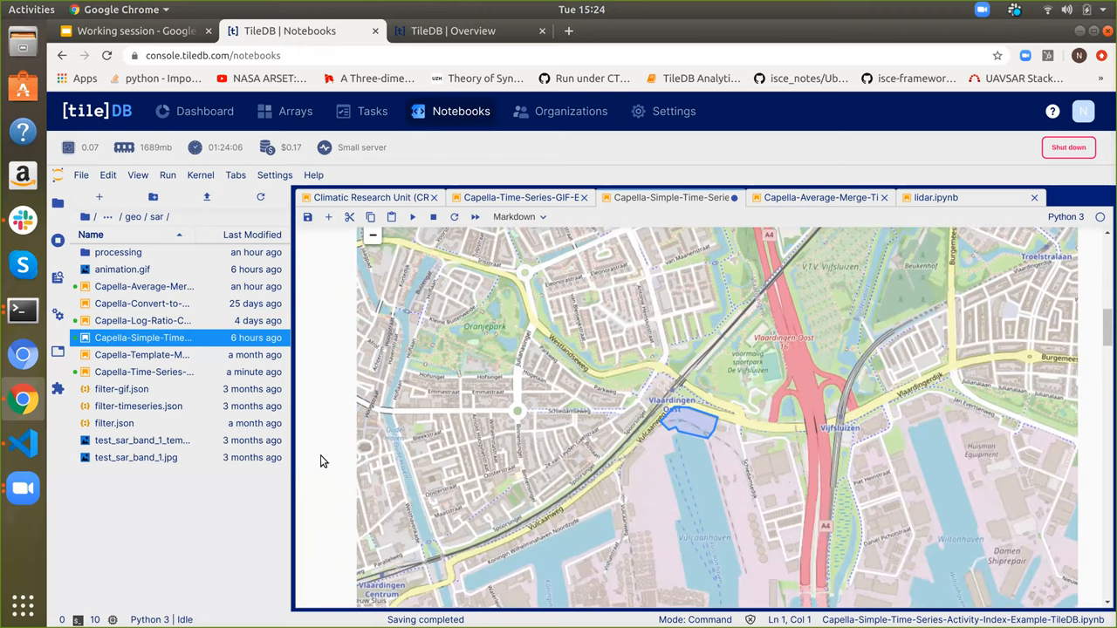
mouse_move(536, 452)
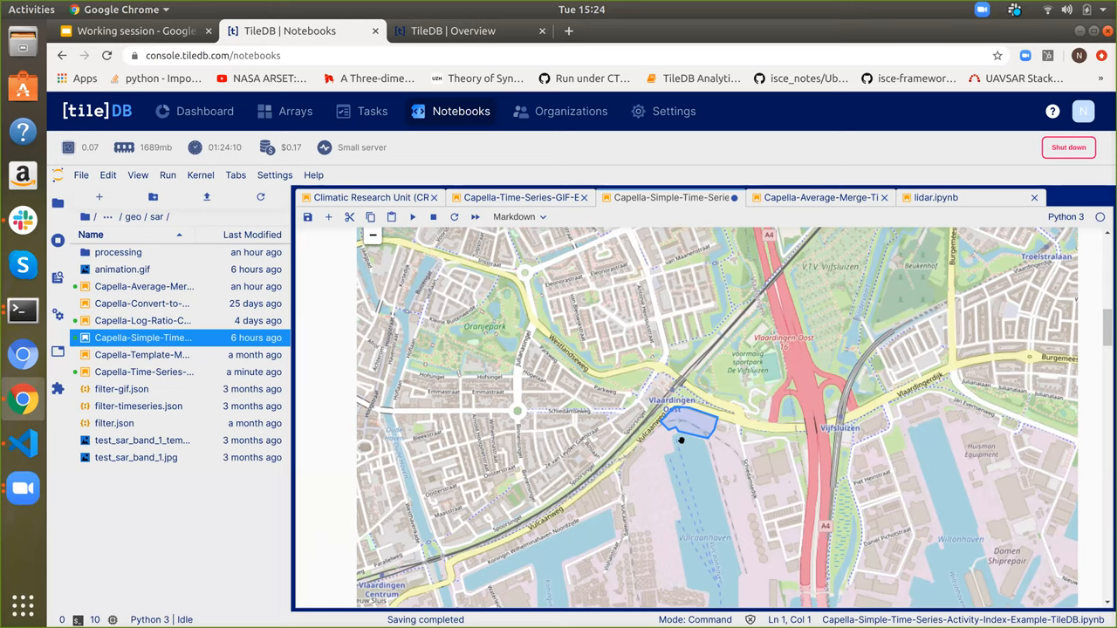
mouse_move(327, 431)
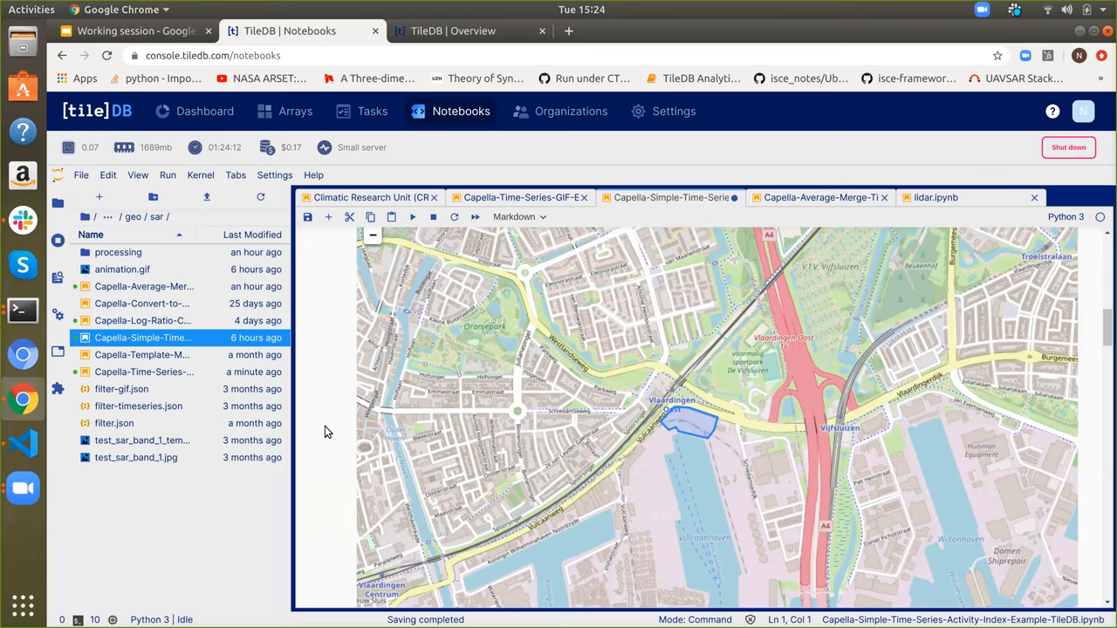
scroll("down", 3)
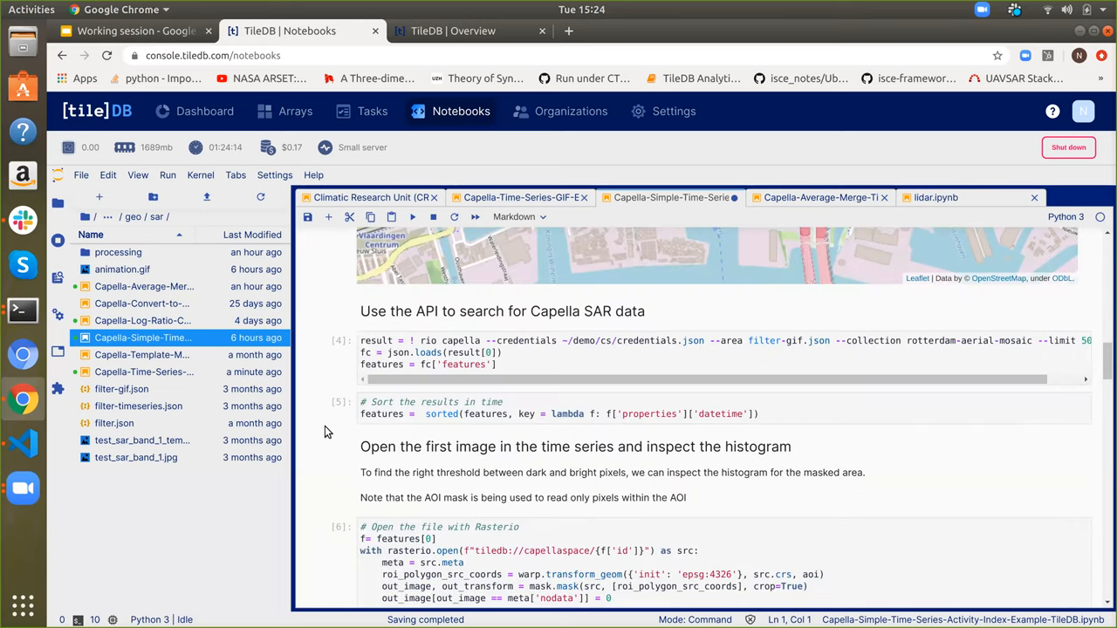
left_click(489, 352)
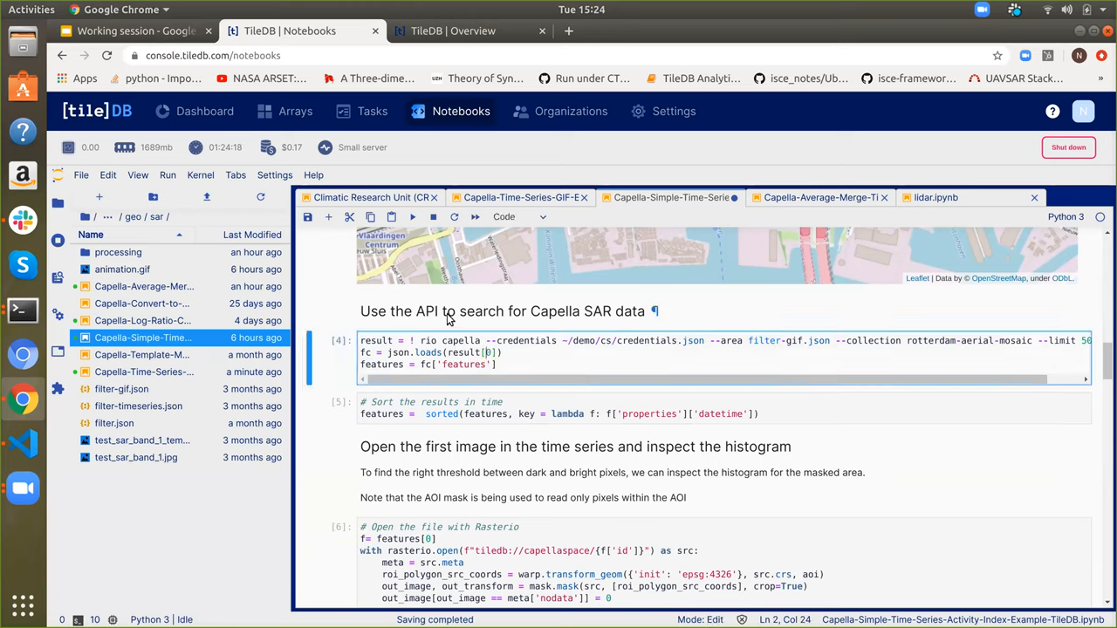
mouse_move(412, 217)
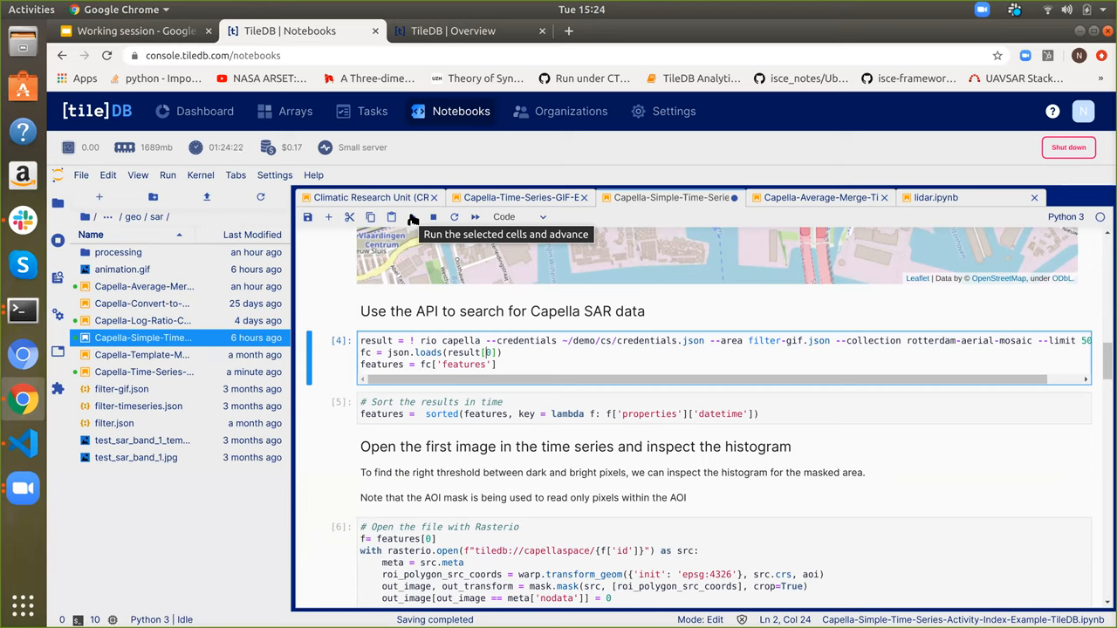
left_click(411, 217)
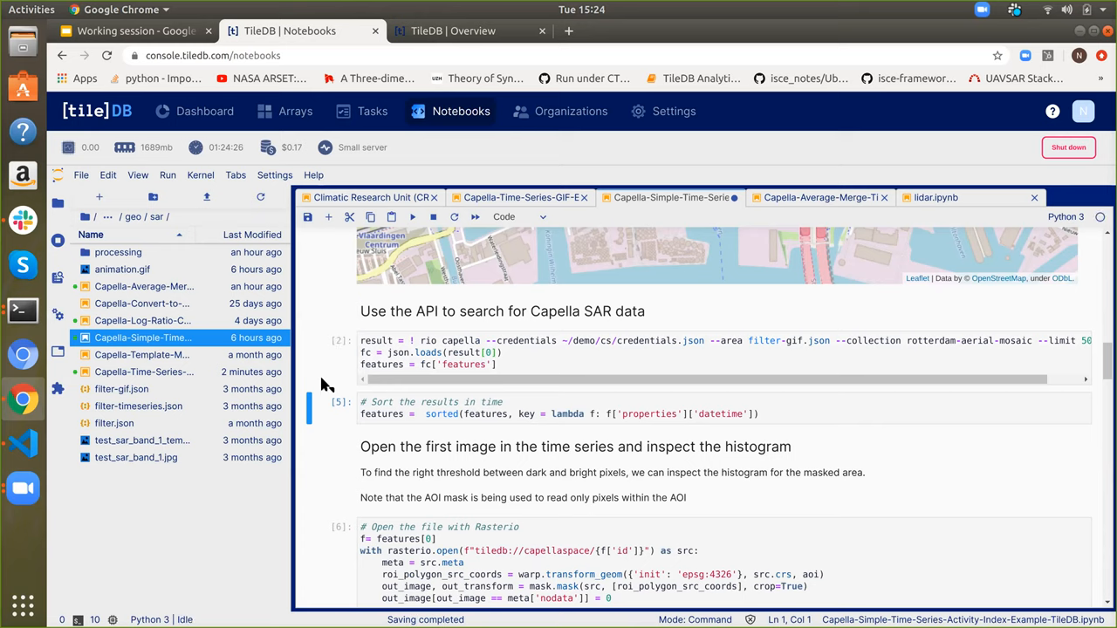
mouse_move(348, 438)
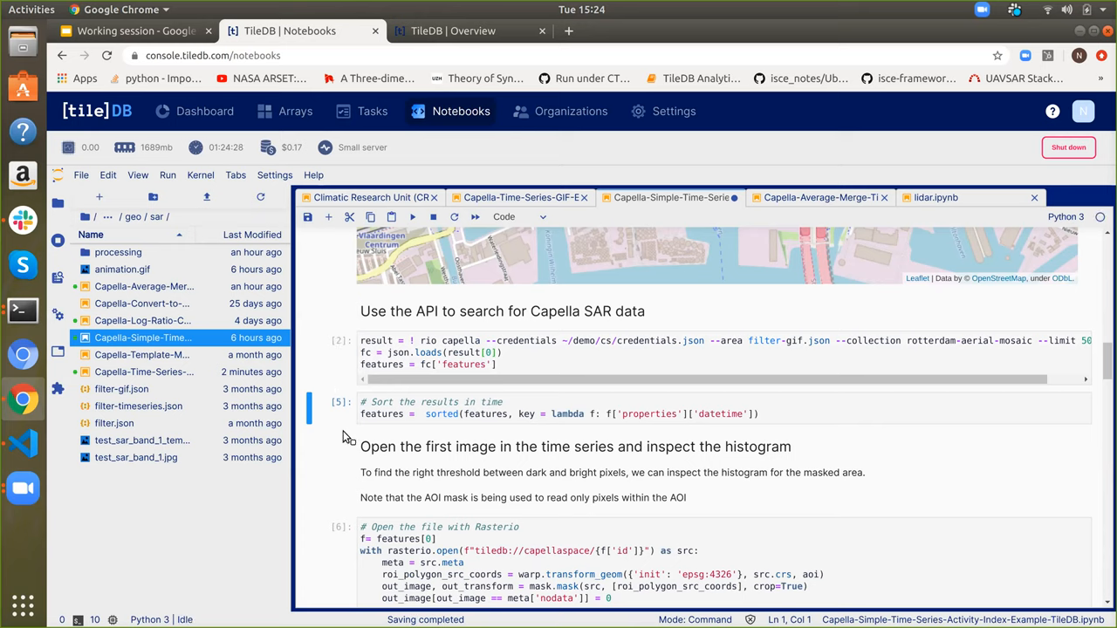
mouse_move(346, 439)
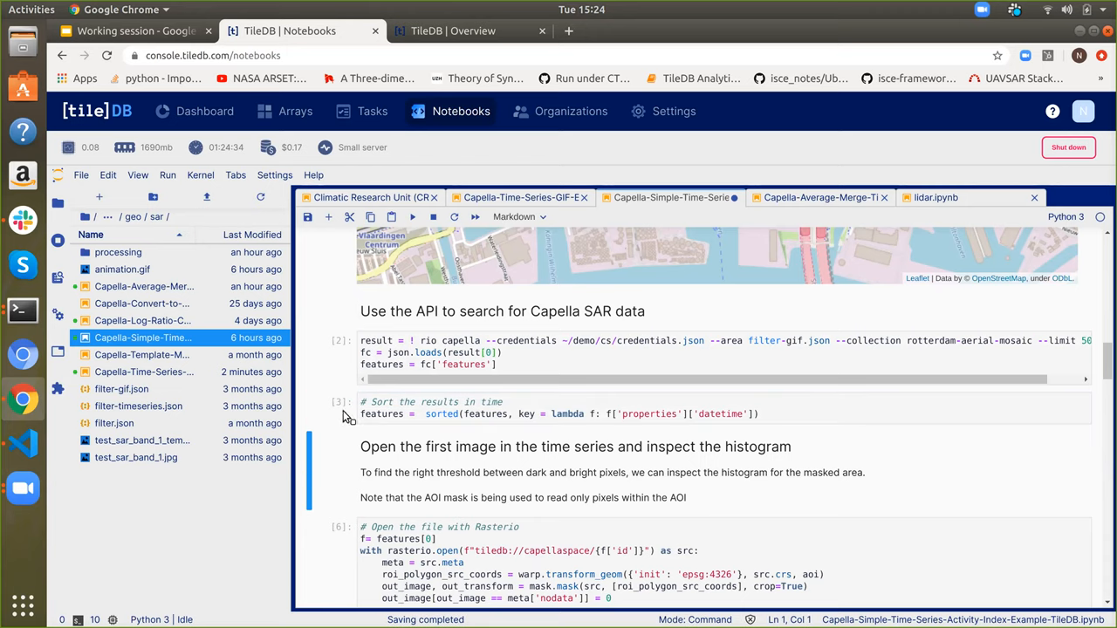
- Run the first-image histogram cell, which returns a NameError traceback
scroll("down", 3)
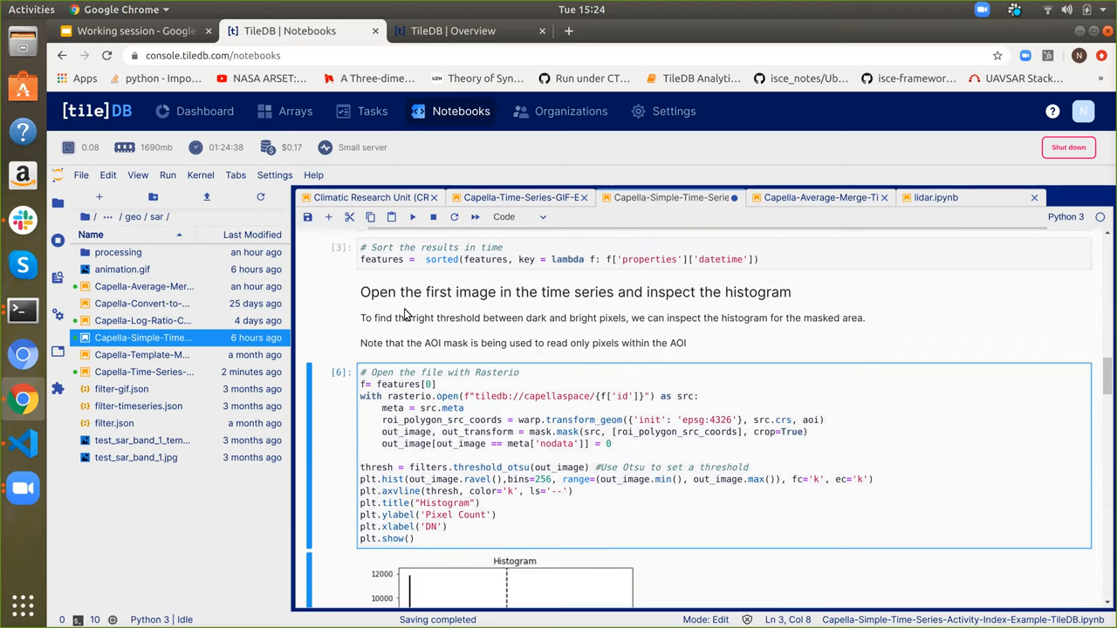
mouse_move(412, 216)
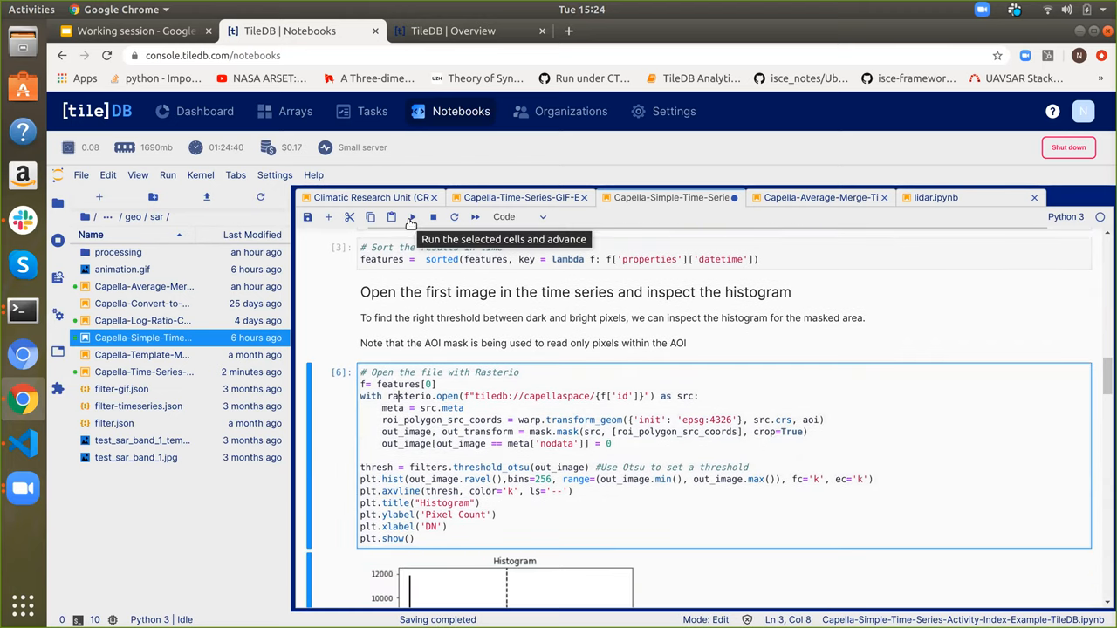
left_click(411, 217)
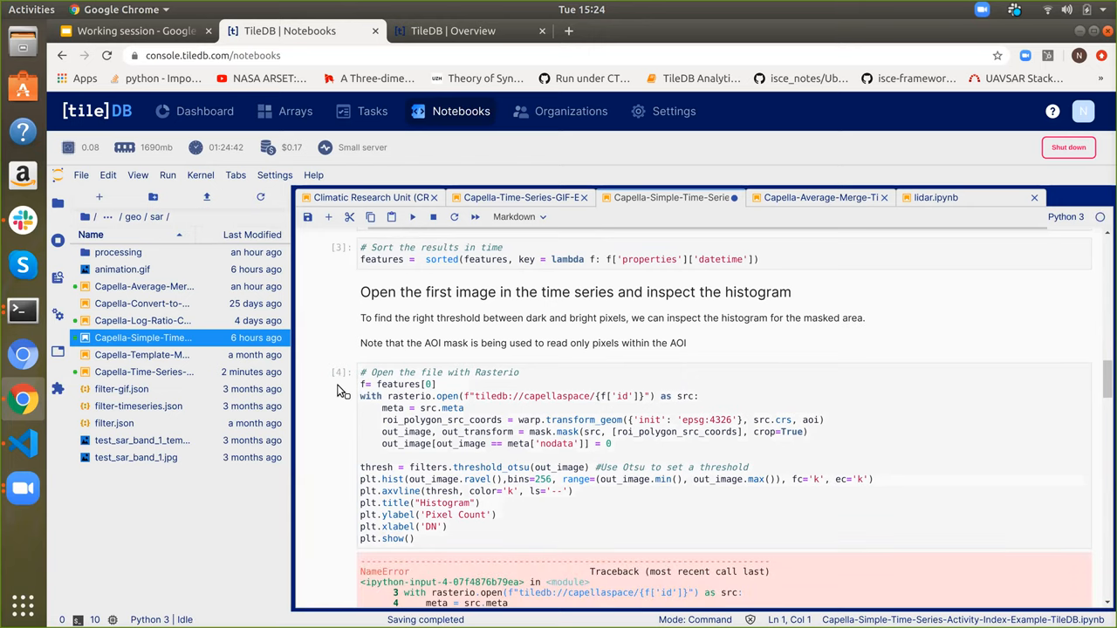
mouse_move(337, 422)
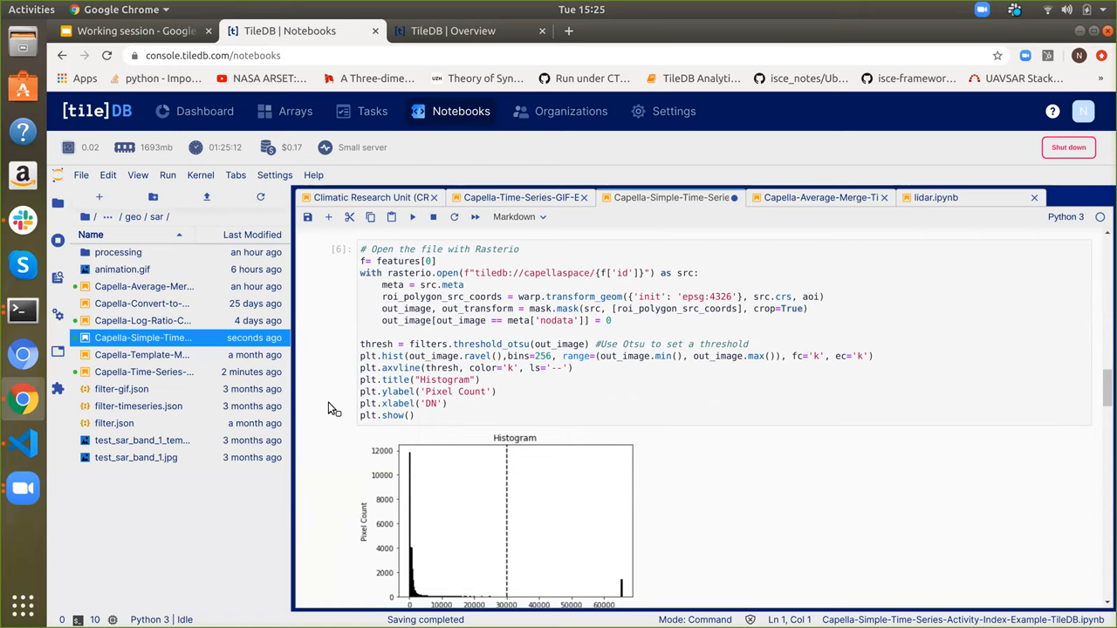
- Scroll through the rendered Otsu histogram and the Activity Over Time plot
scroll("down", 3)
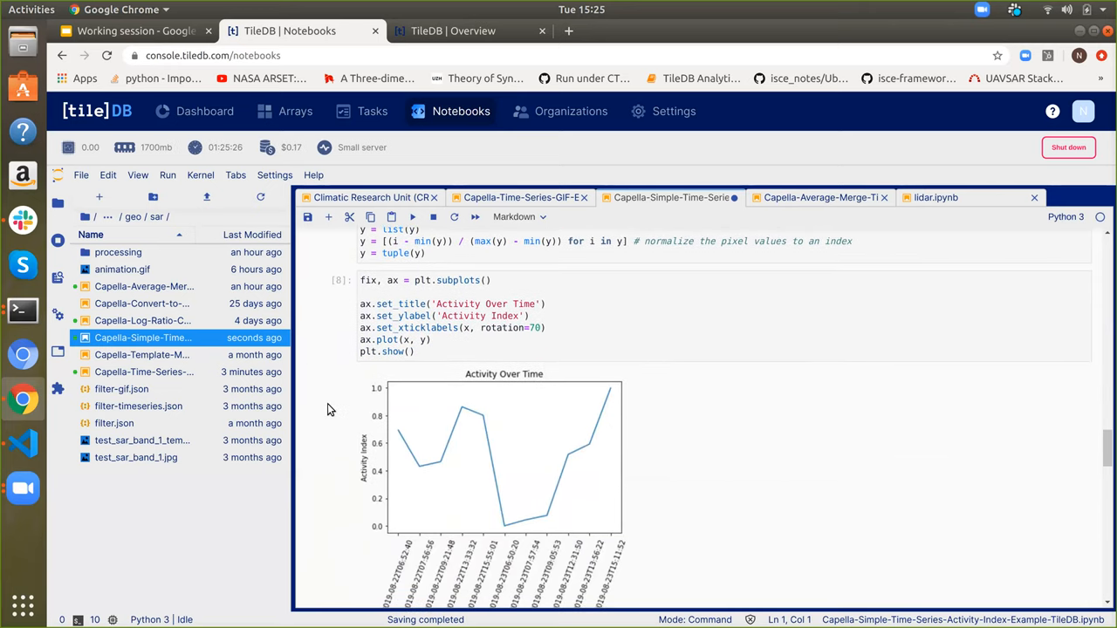
scroll("down", 3)
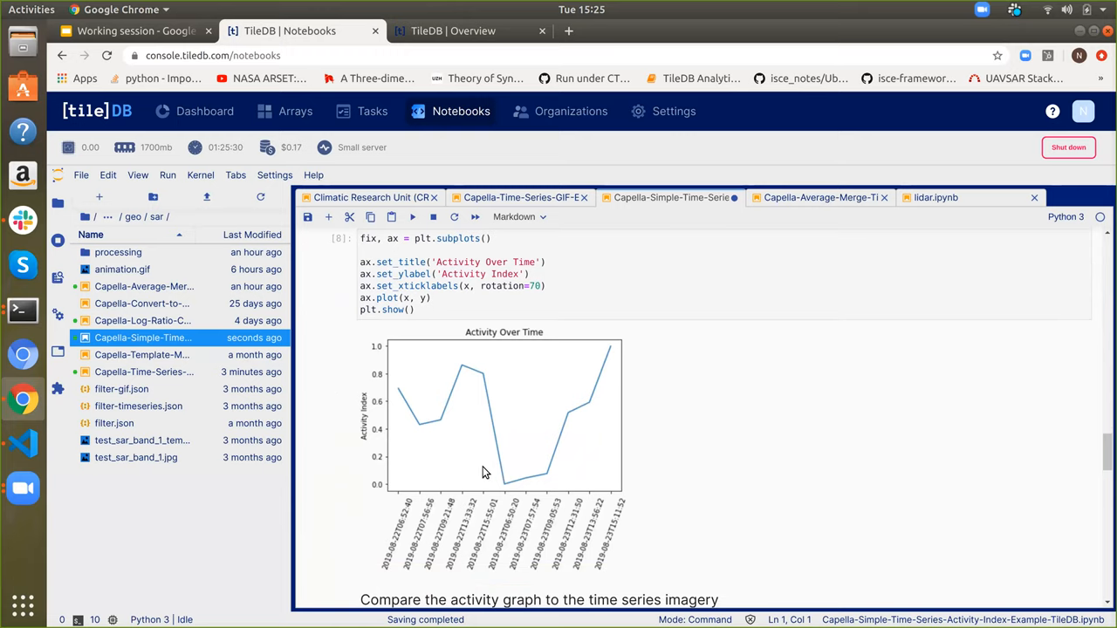
mouse_move(367, 523)
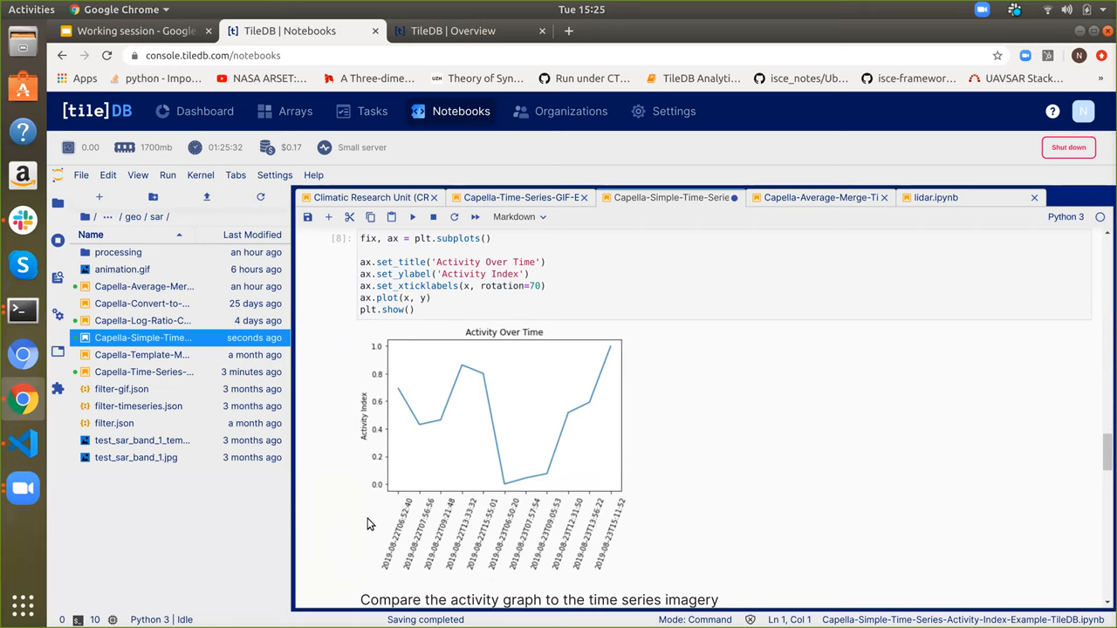
scroll("down", 3)
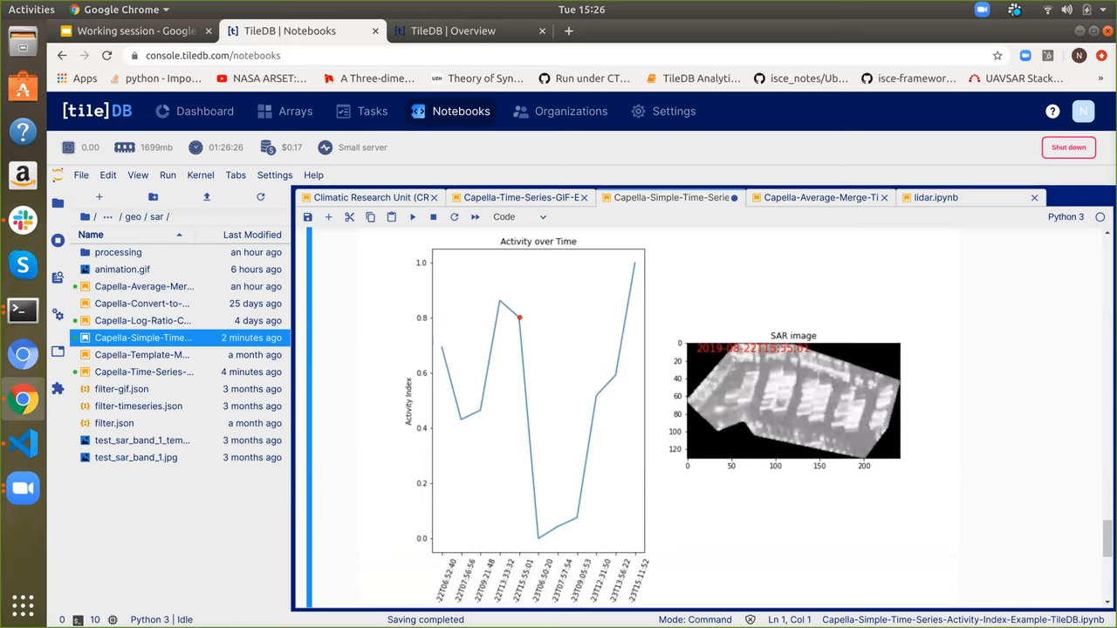
mouse_move(821, 197)
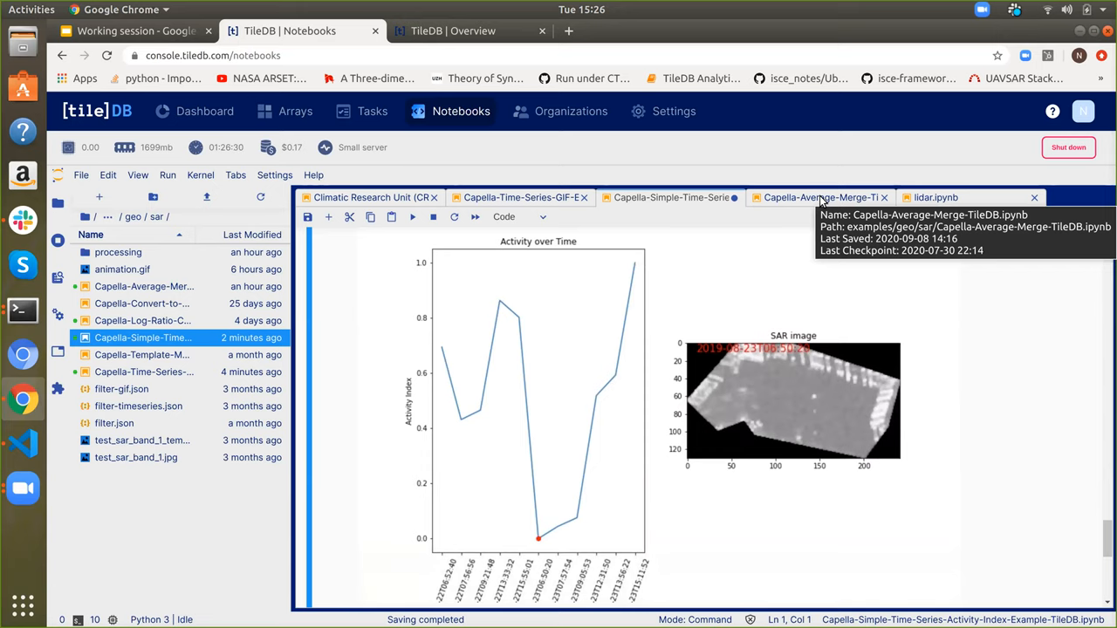
- In the Capella Average Merge notebook, rerun the filter.json bounding-box cell and open file options
left_click(818, 198)
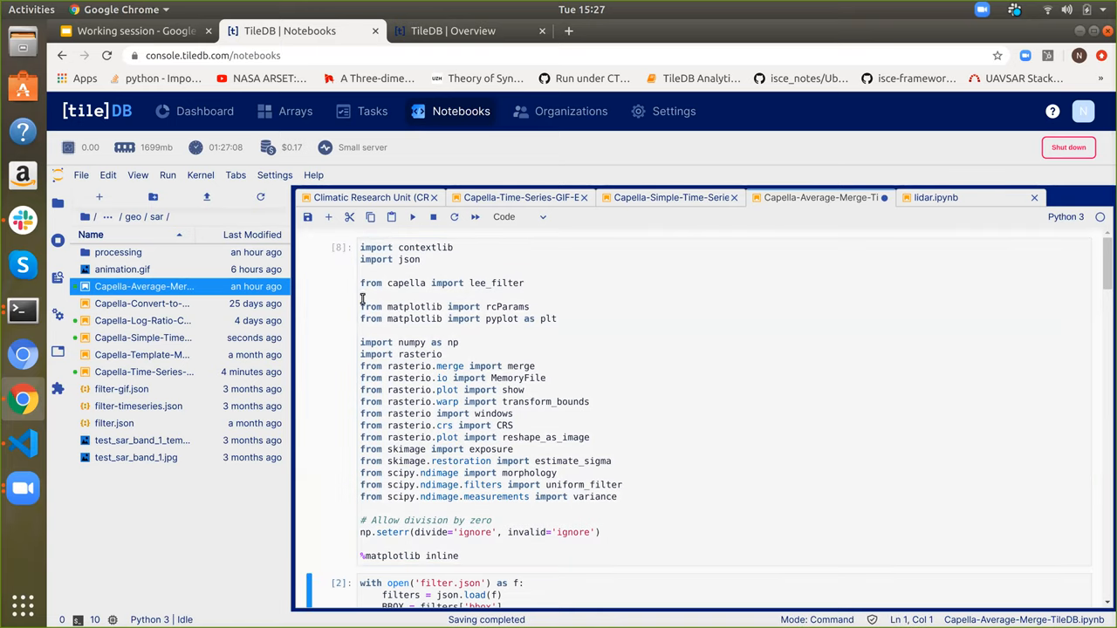
scroll("down", 3)
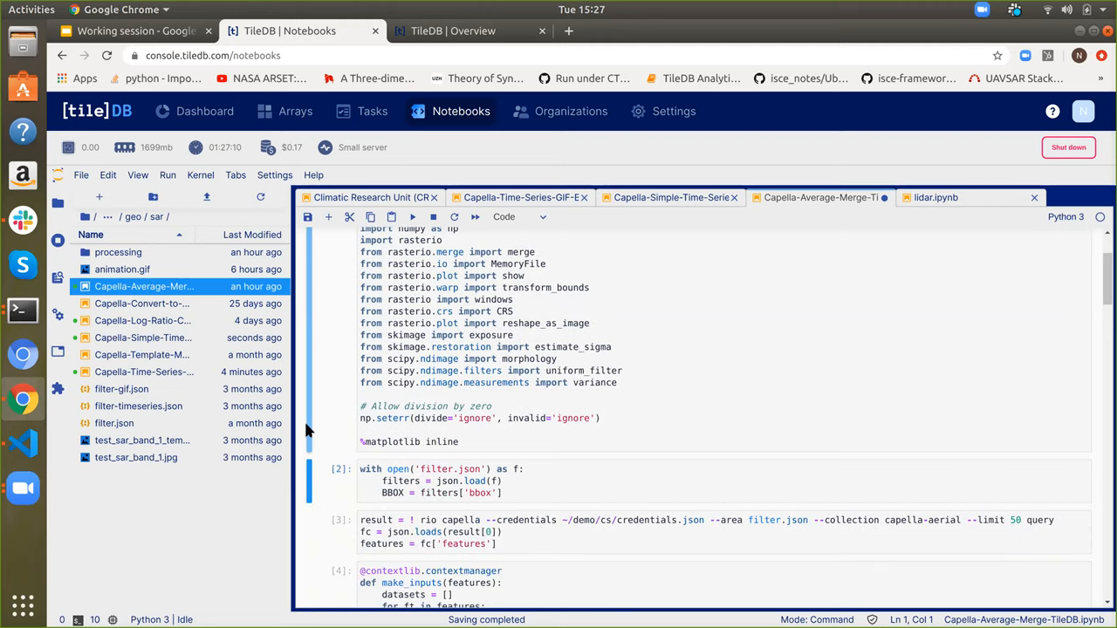
left_click(480, 481)
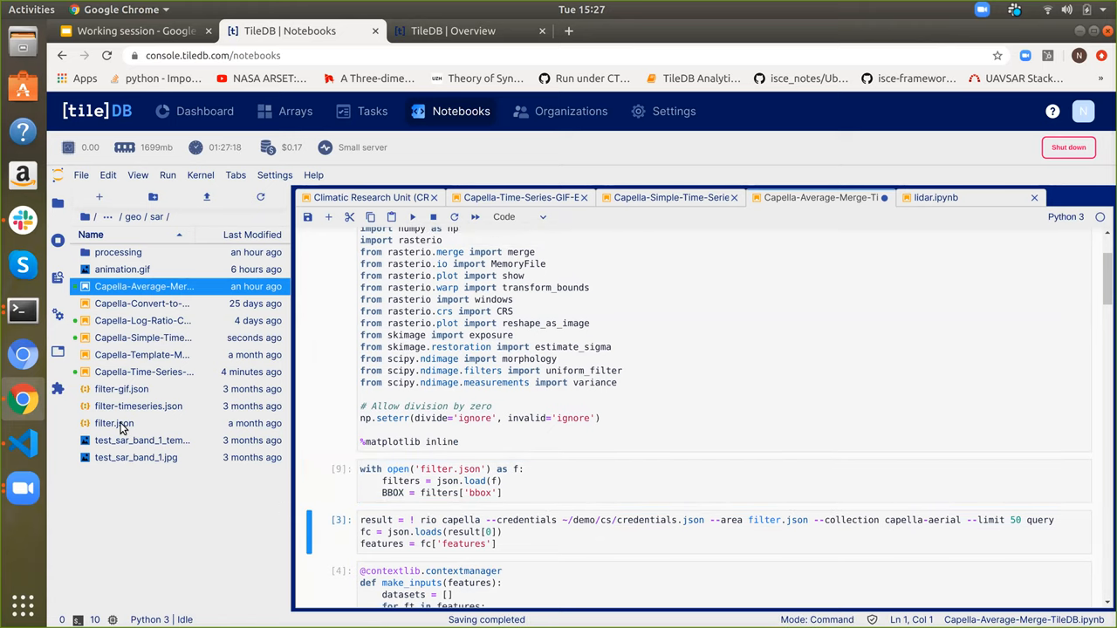
right_click(113, 423)
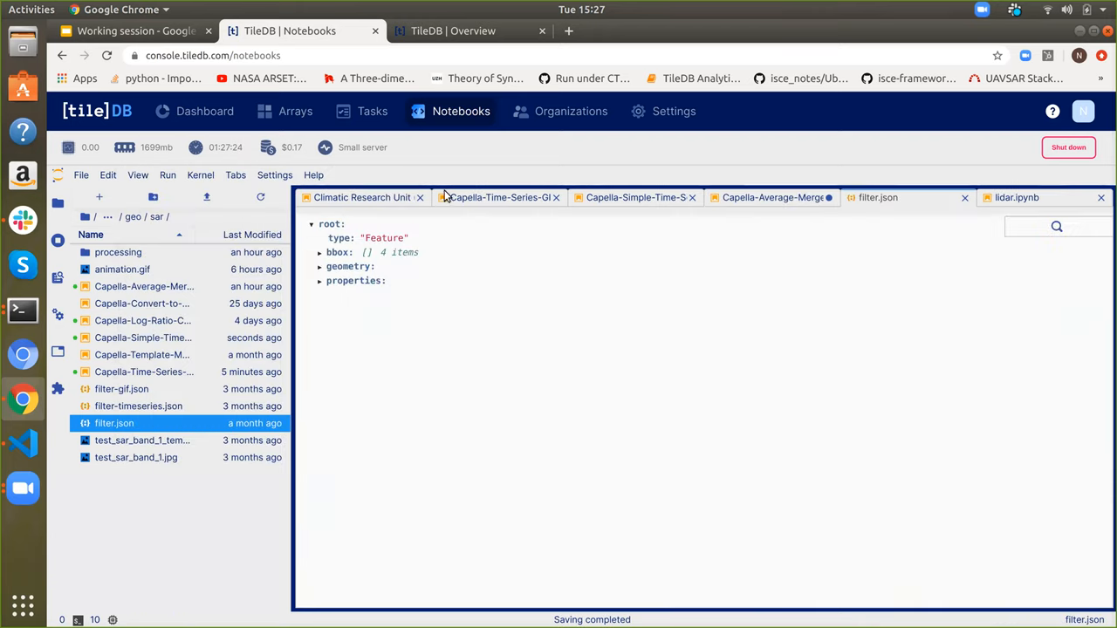
- Expand filter.json's bbox and five-point polygon coordinates, then return to the Average Merge notebook
left_click(321, 253)
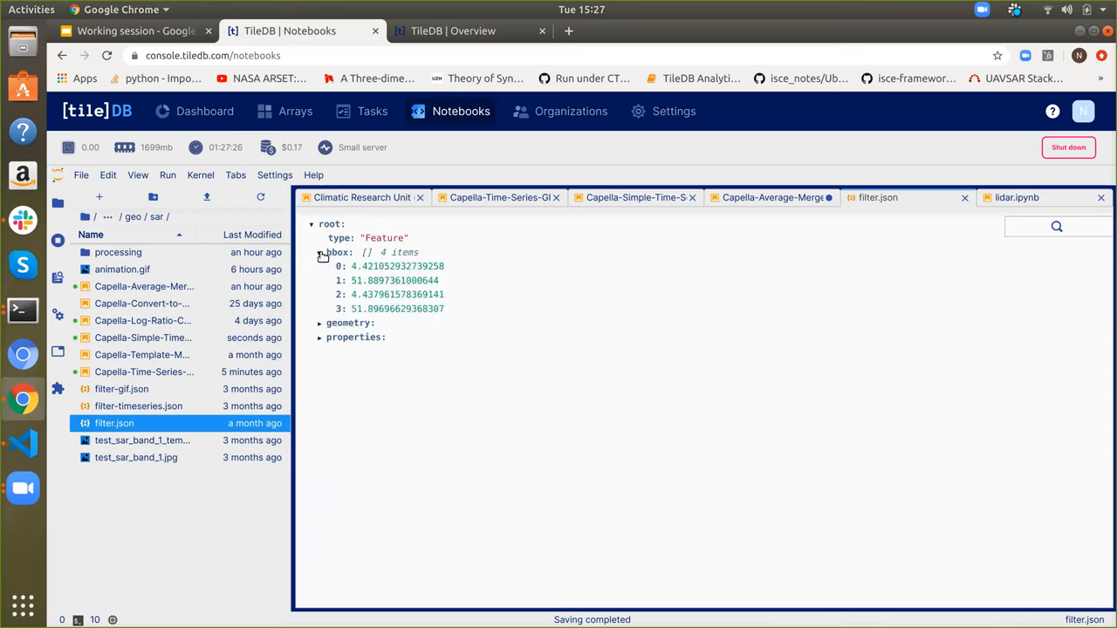
left_click(320, 323)
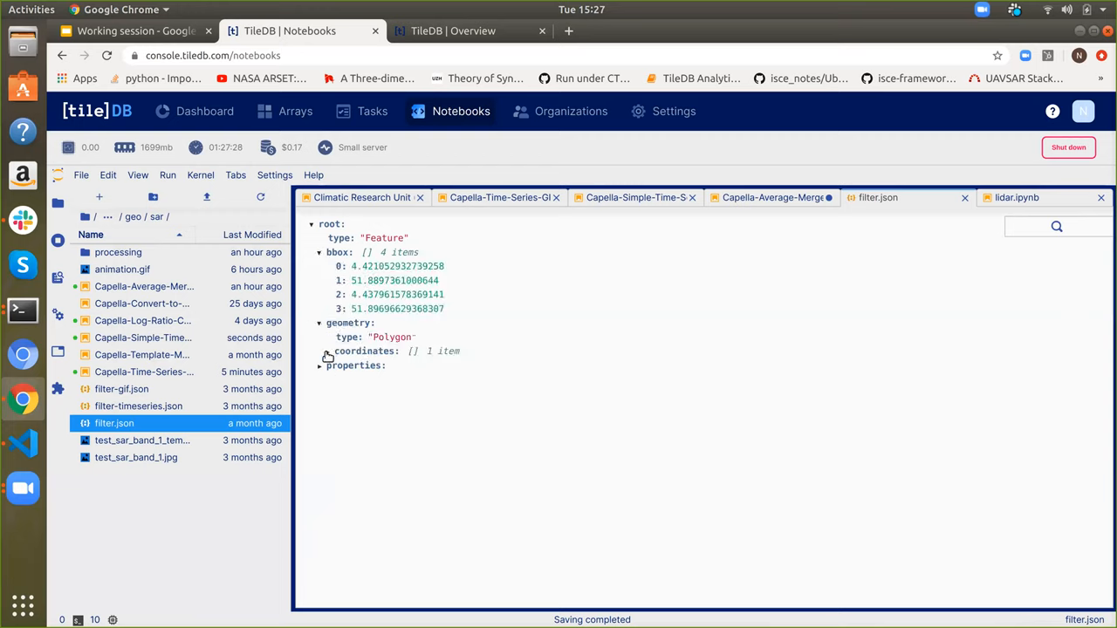
left_click(320, 351)
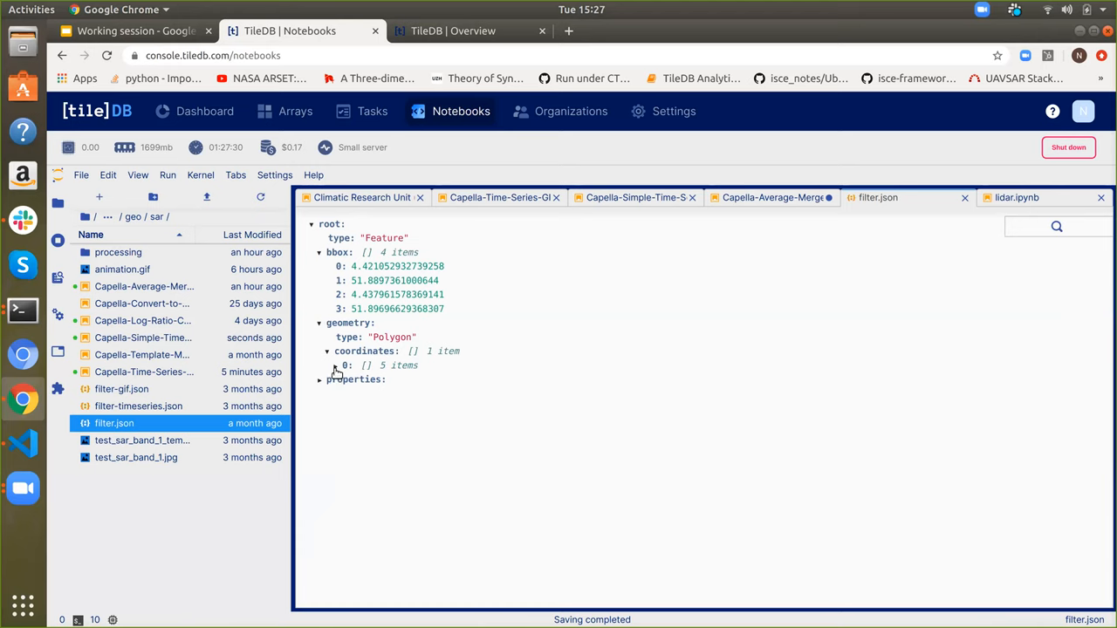
left_click(328, 364)
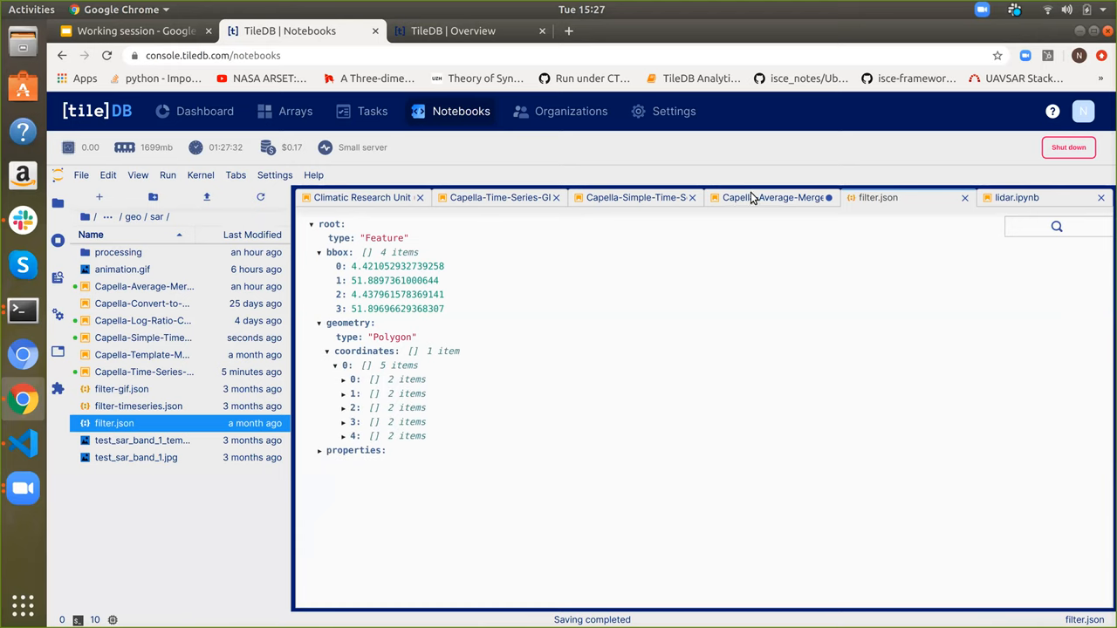
left_click(771, 198)
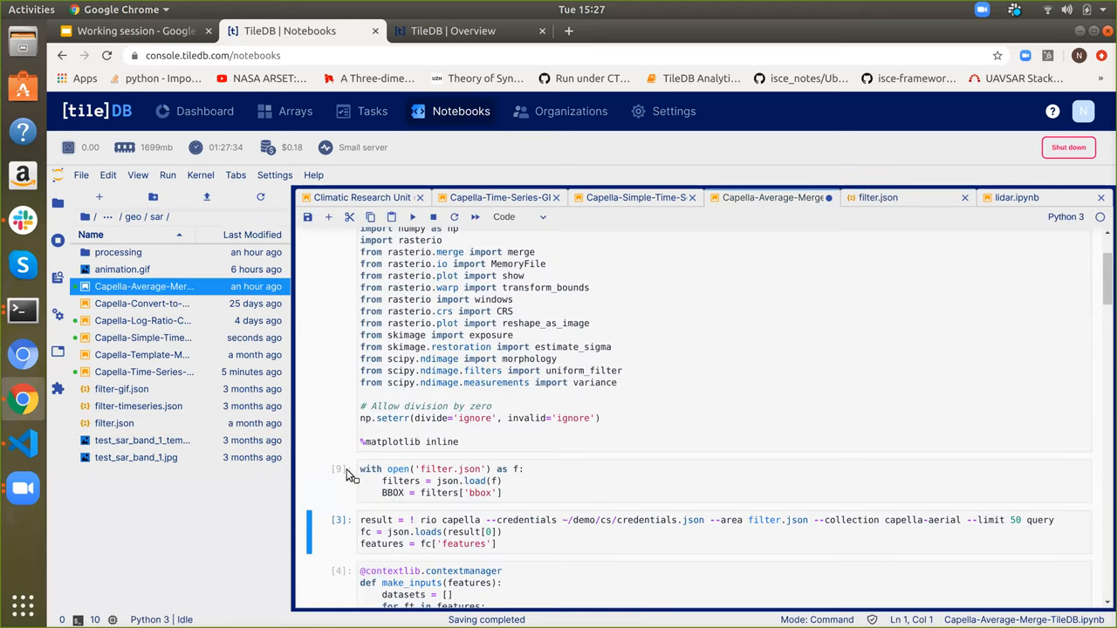
- Rerun the Capella query cell and scroll to the 'Counter method - Mean Image' plot
scroll("down", 3)
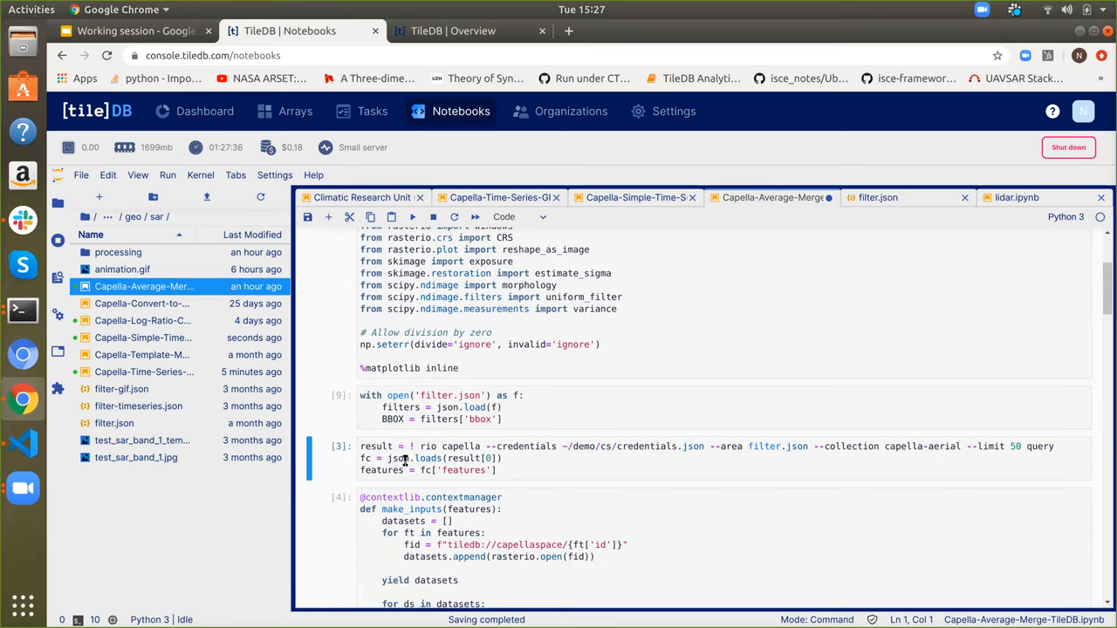
left_click(436, 459)
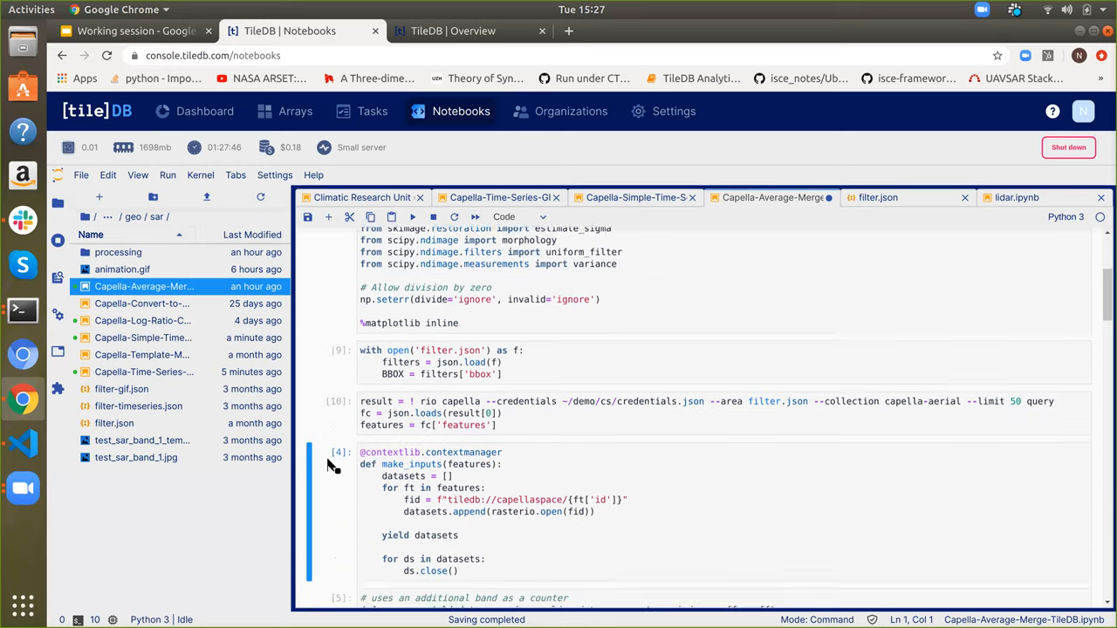
scroll("down", 3)
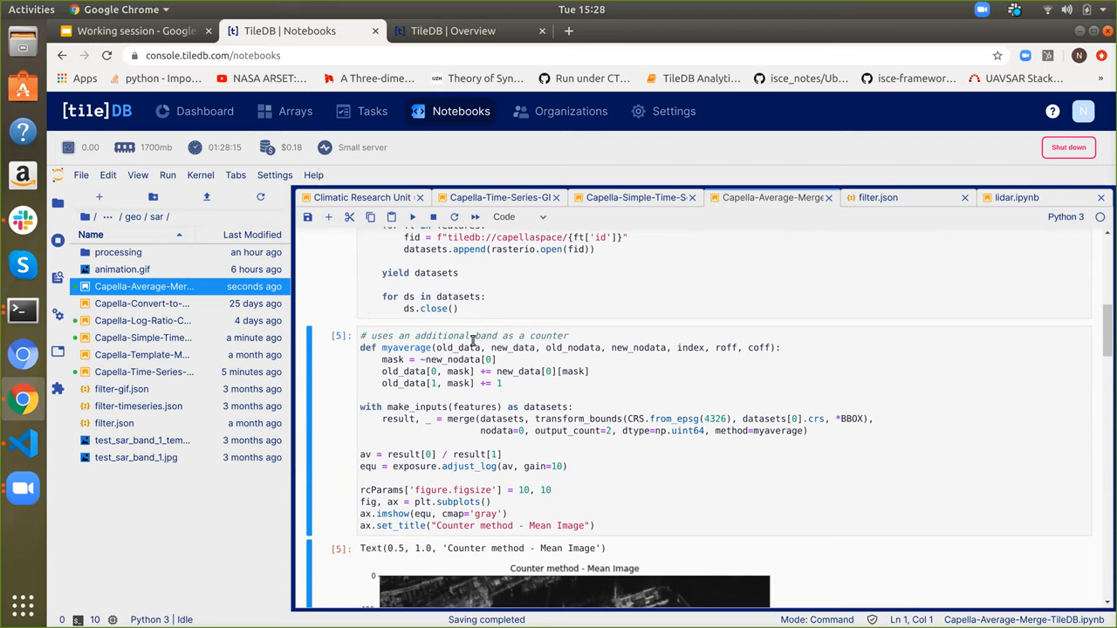
mouse_move(472, 341)
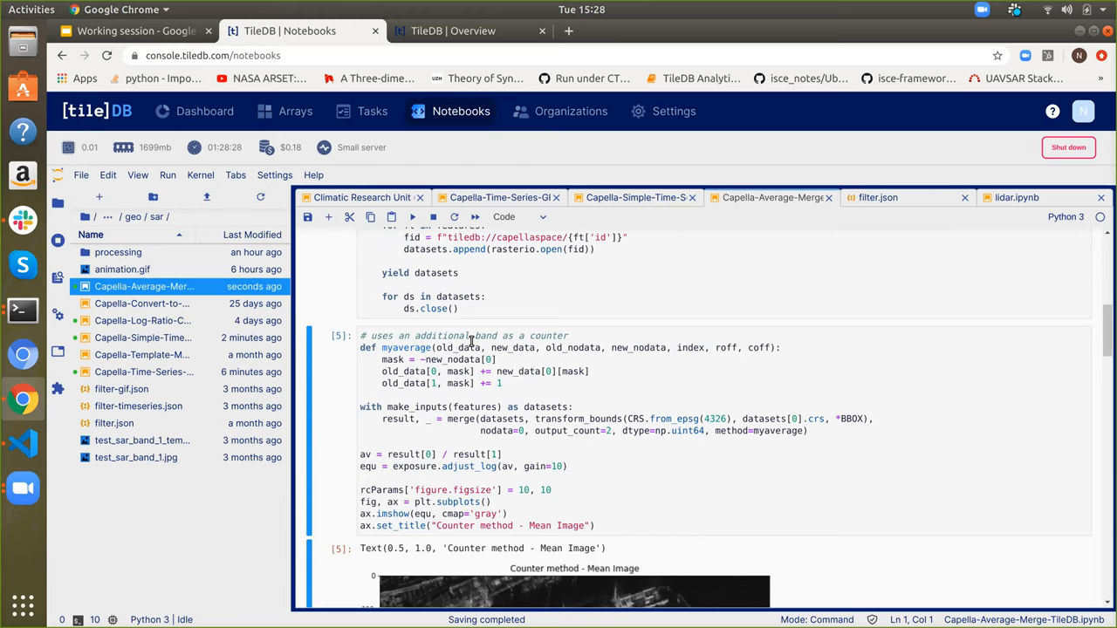
scroll("down", 3)
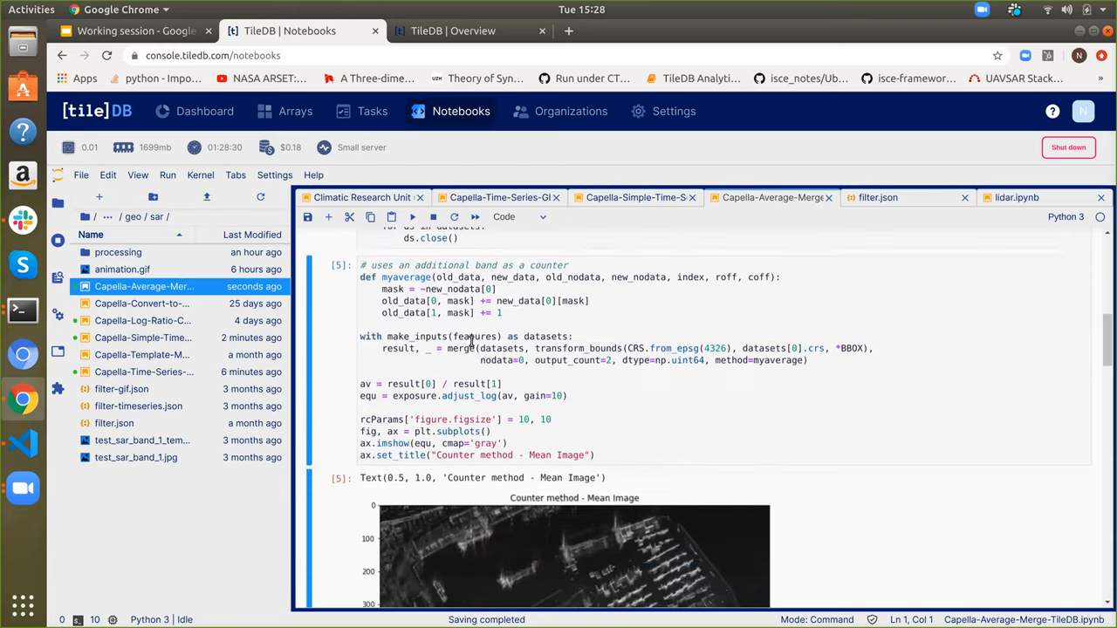
scroll("down", 3)
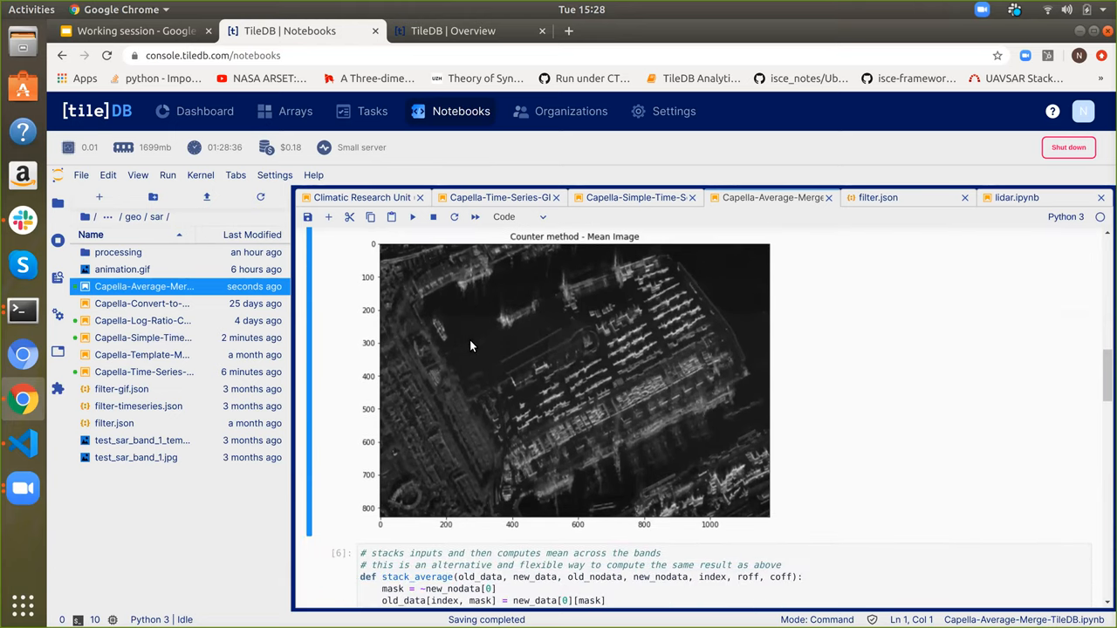
scroll("down", 3)
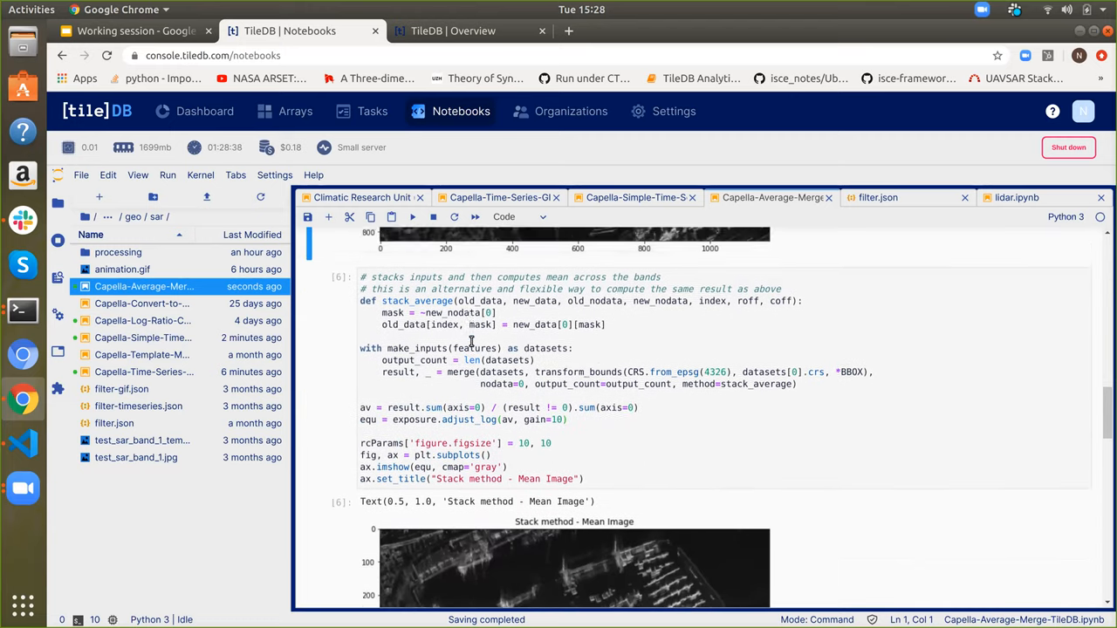
scroll("down", 3)
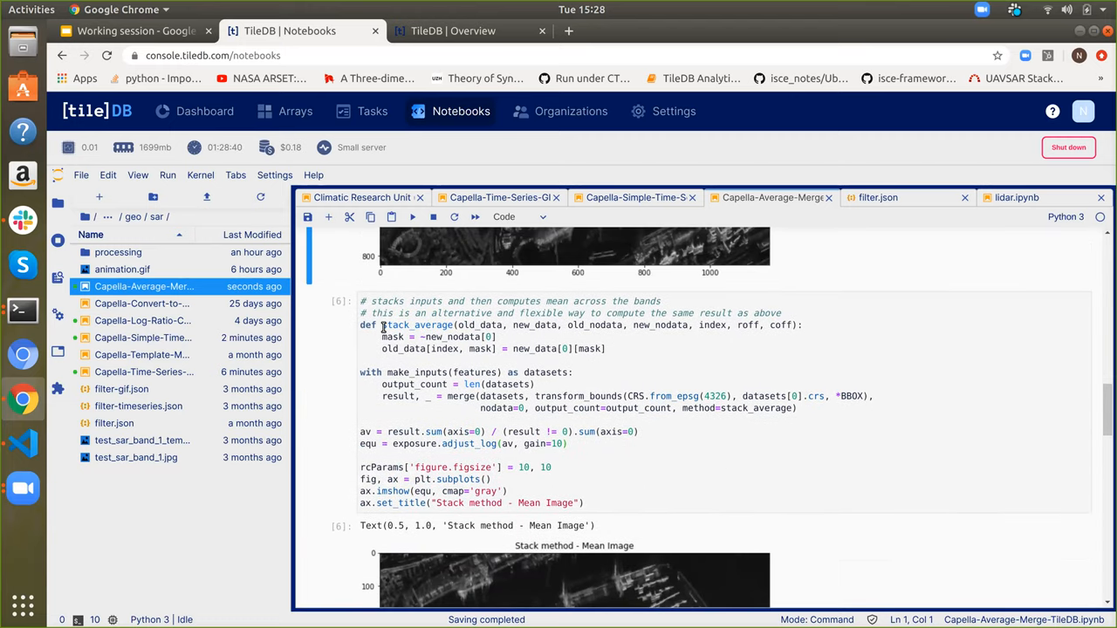
double_click(418, 325)
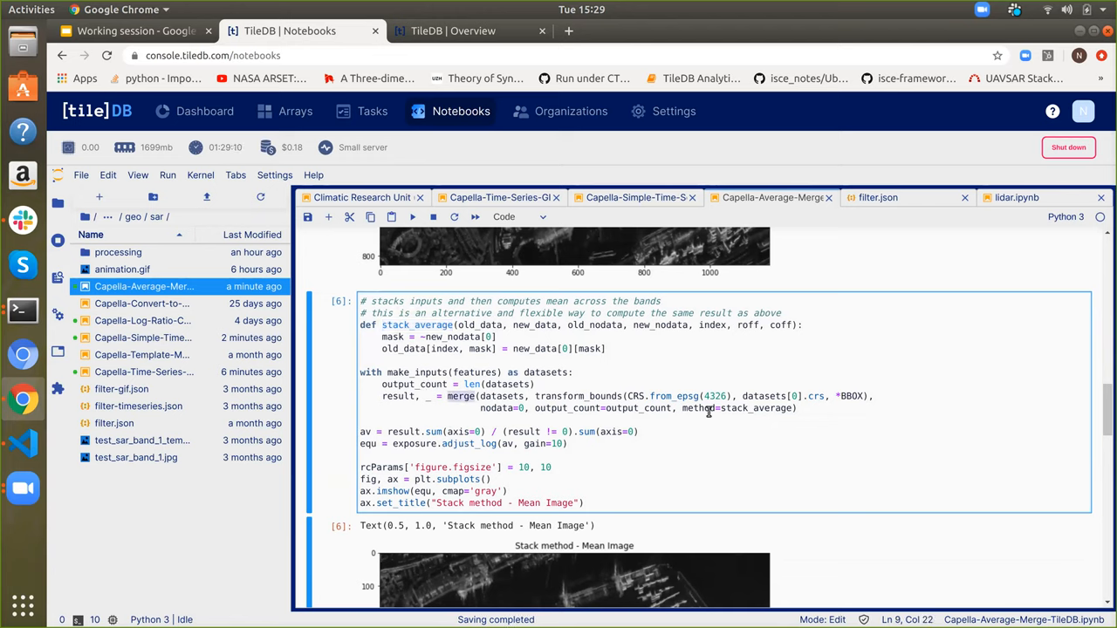
double_click(755, 408)
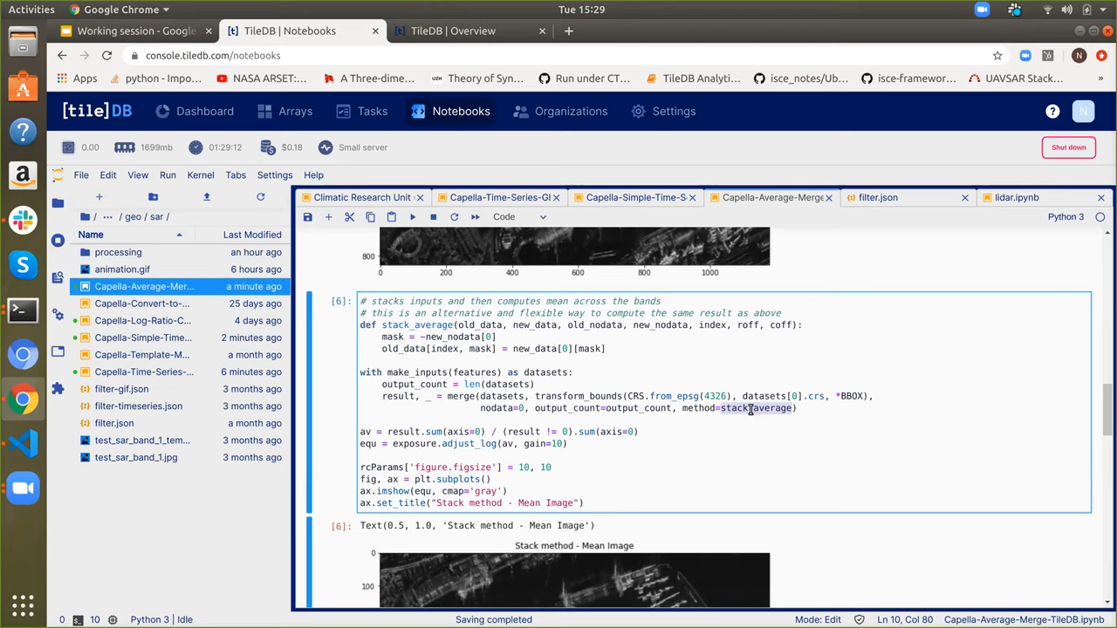
mouse_move(868, 474)
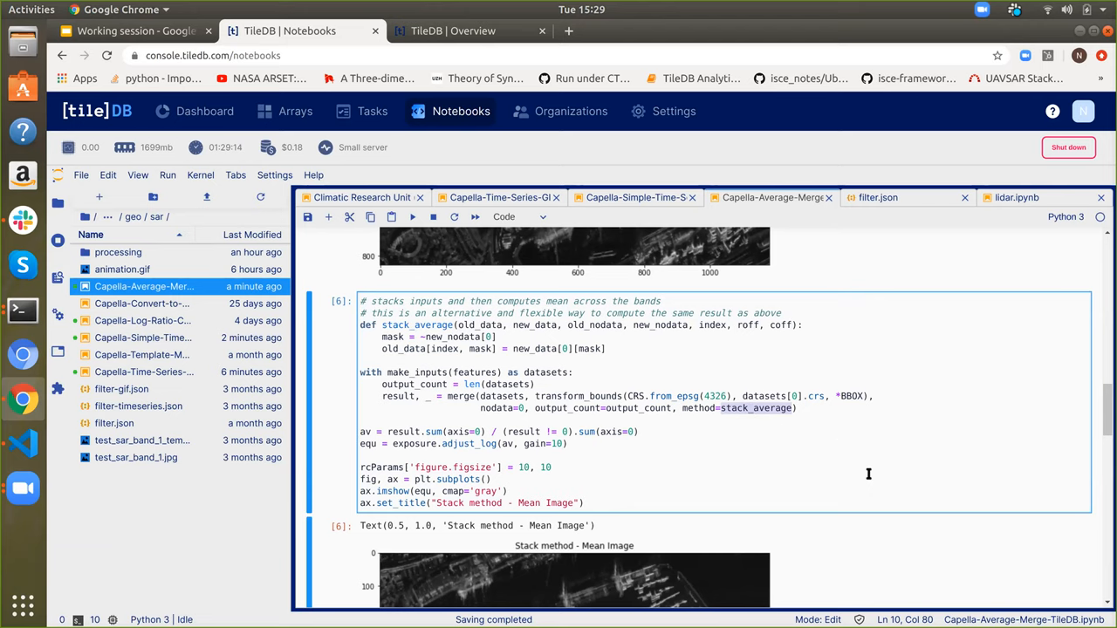
scroll("down", 3)
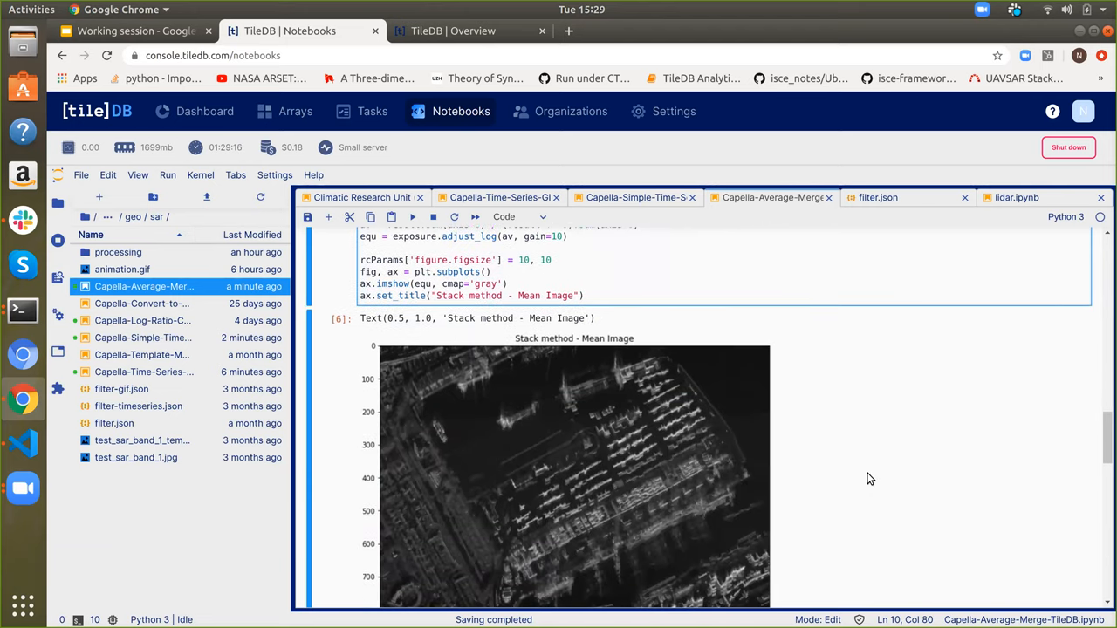
scroll("down", 3)
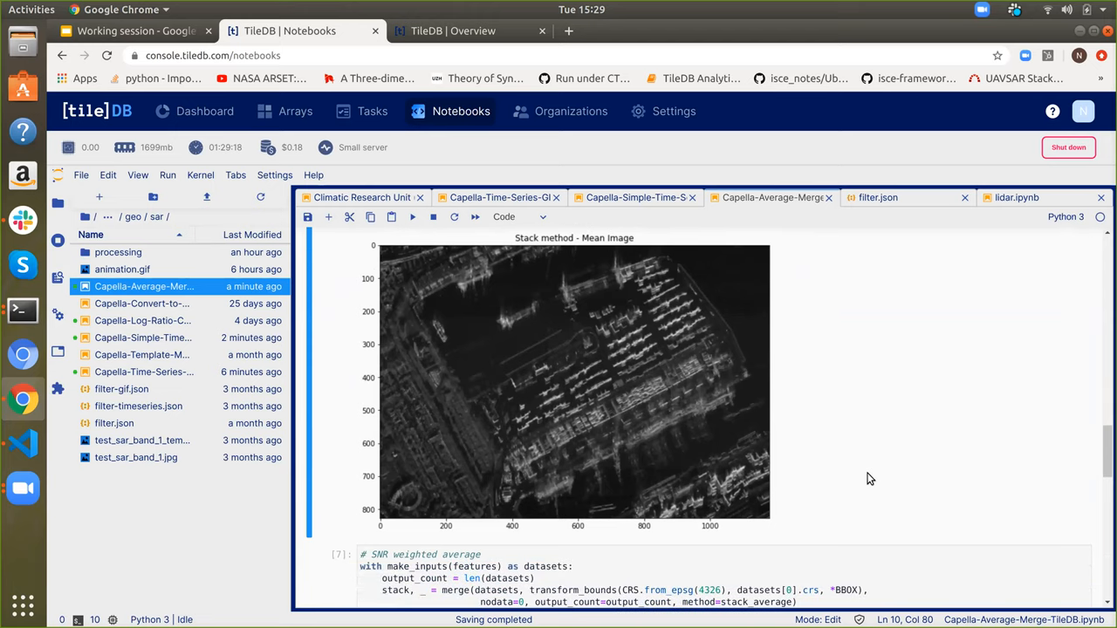
scroll("down", 3)
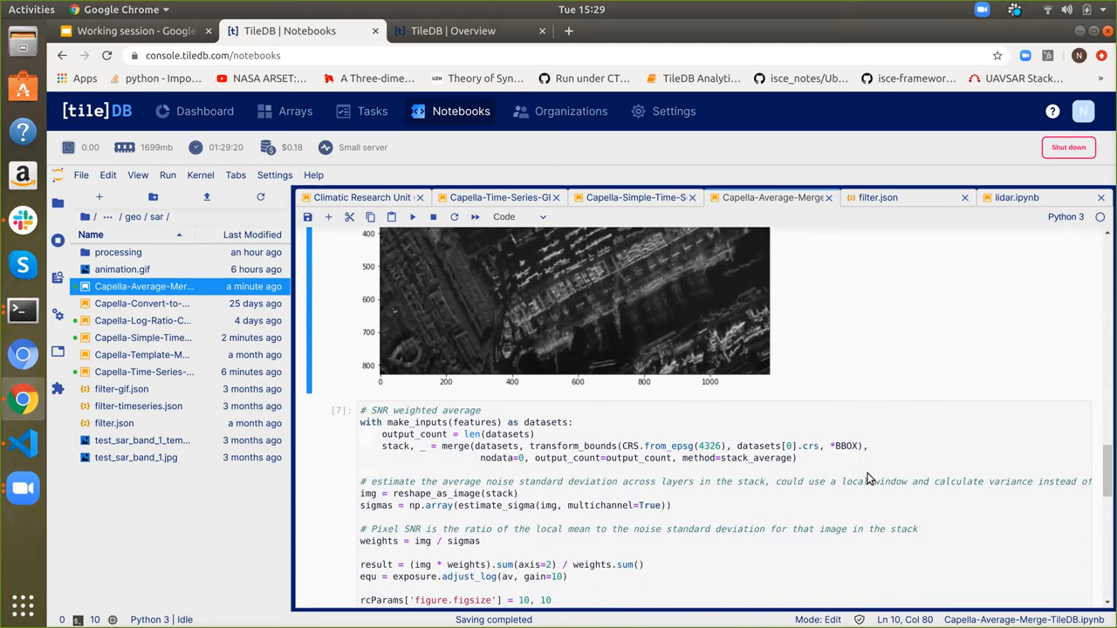
scroll("down", 3)
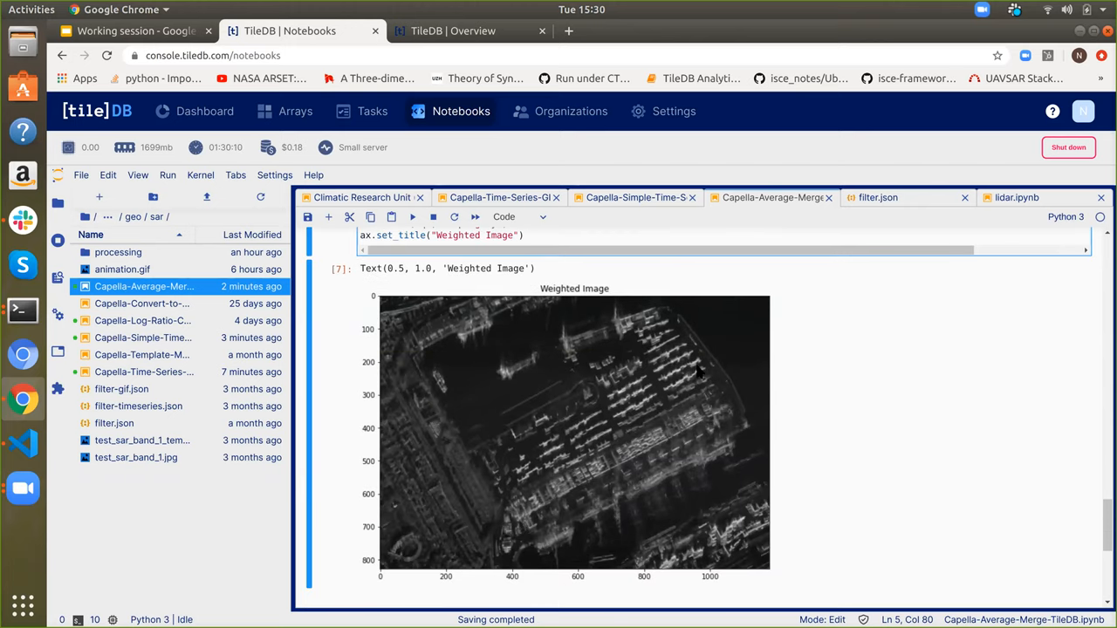
scroll("down", 3)
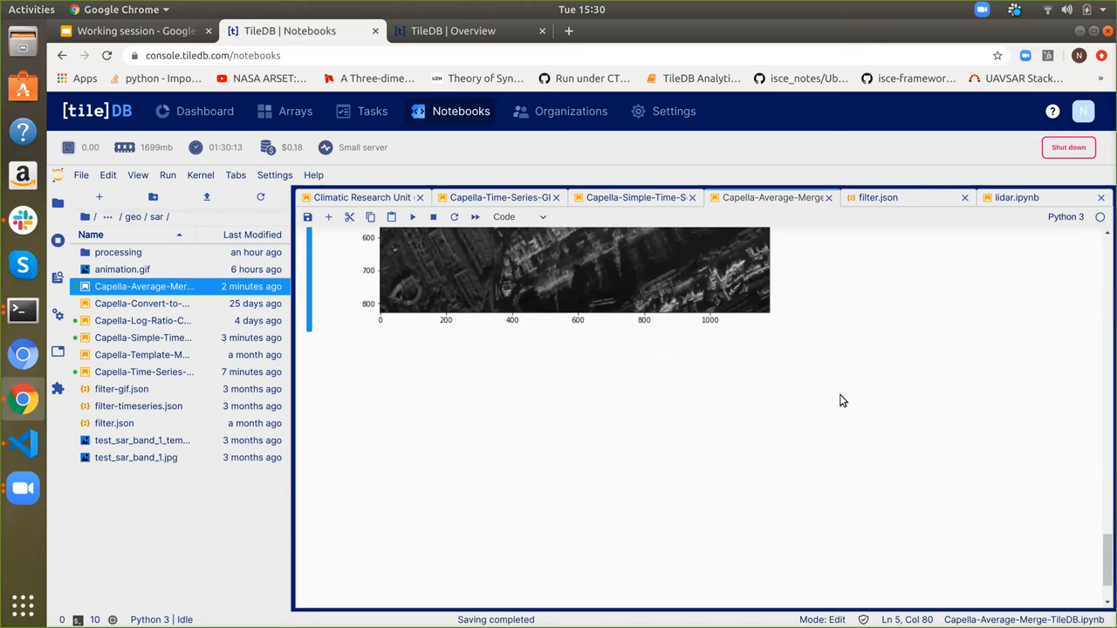
mouse_move(846, 331)
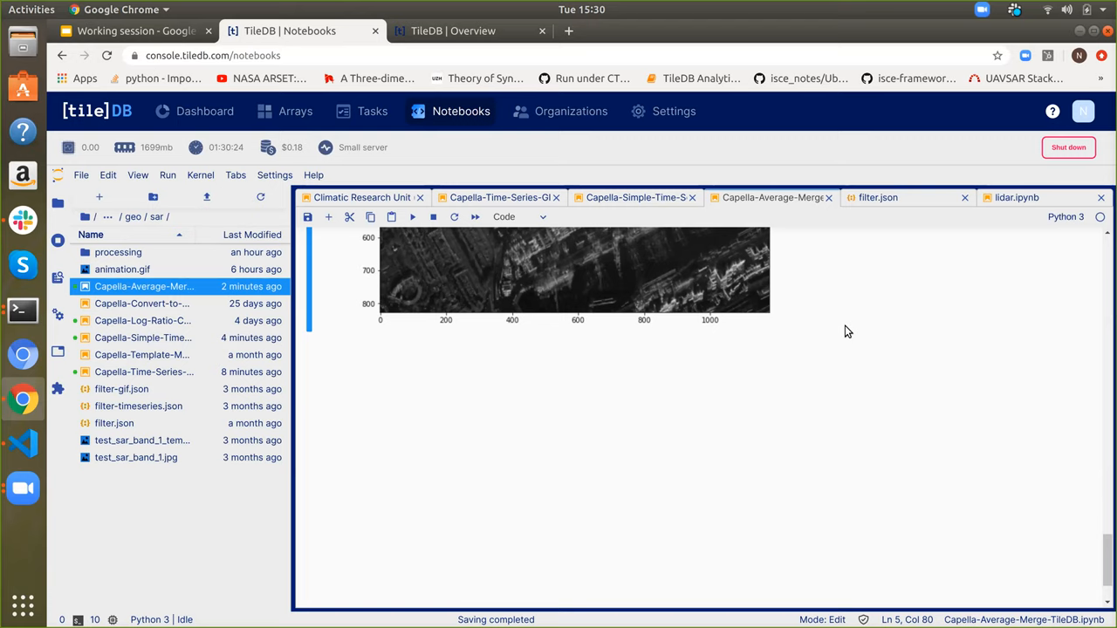
mouse_move(819, 328)
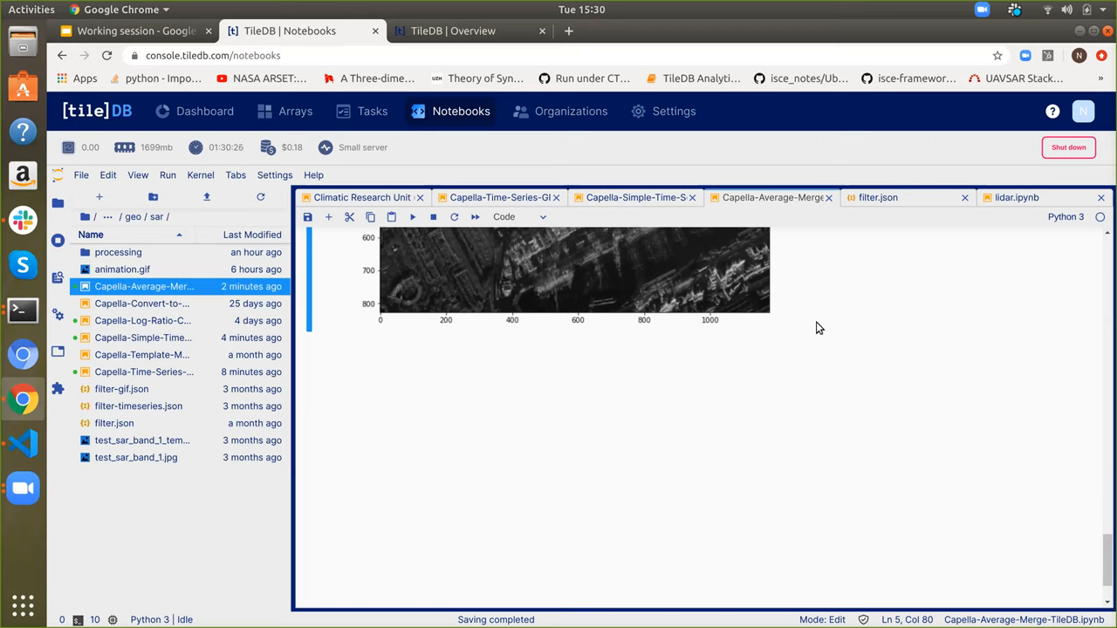
mouse_move(687, 147)
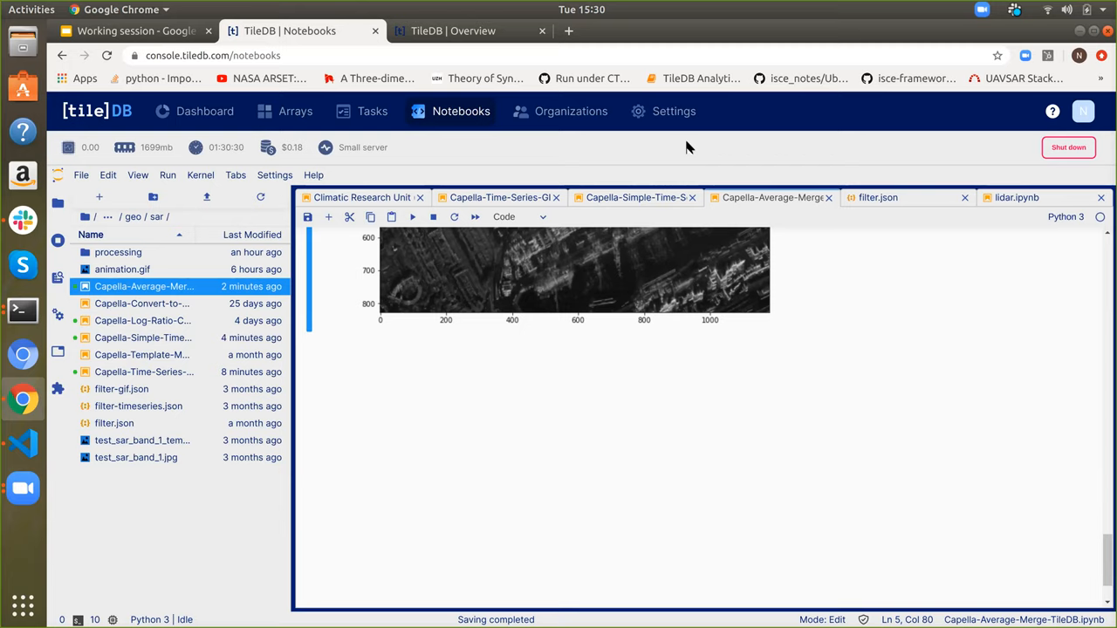
mouse_move(596, 26)
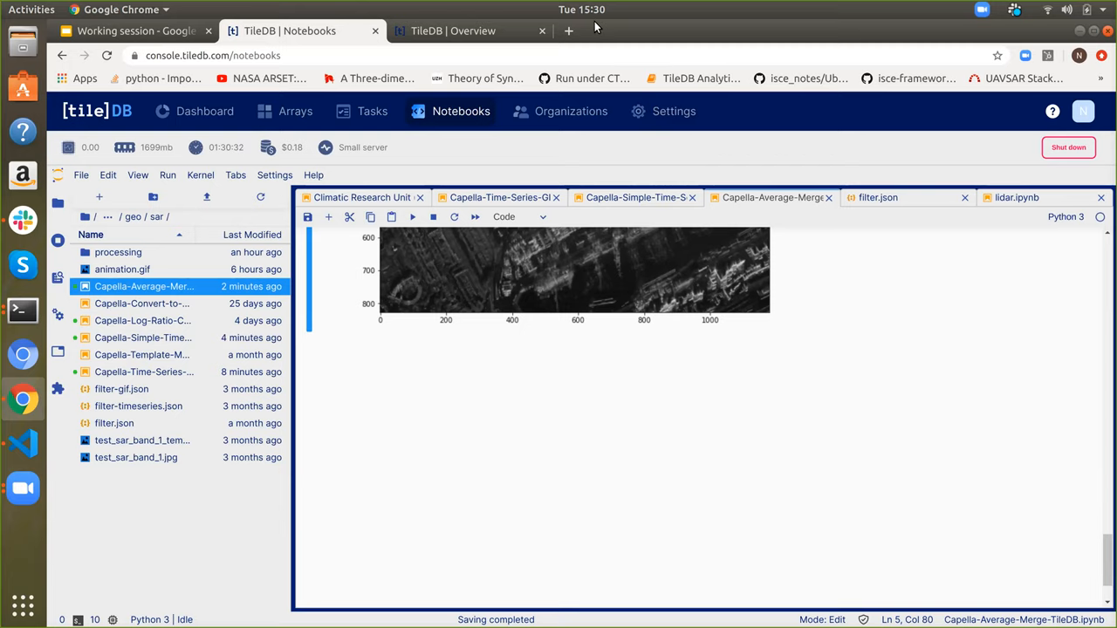